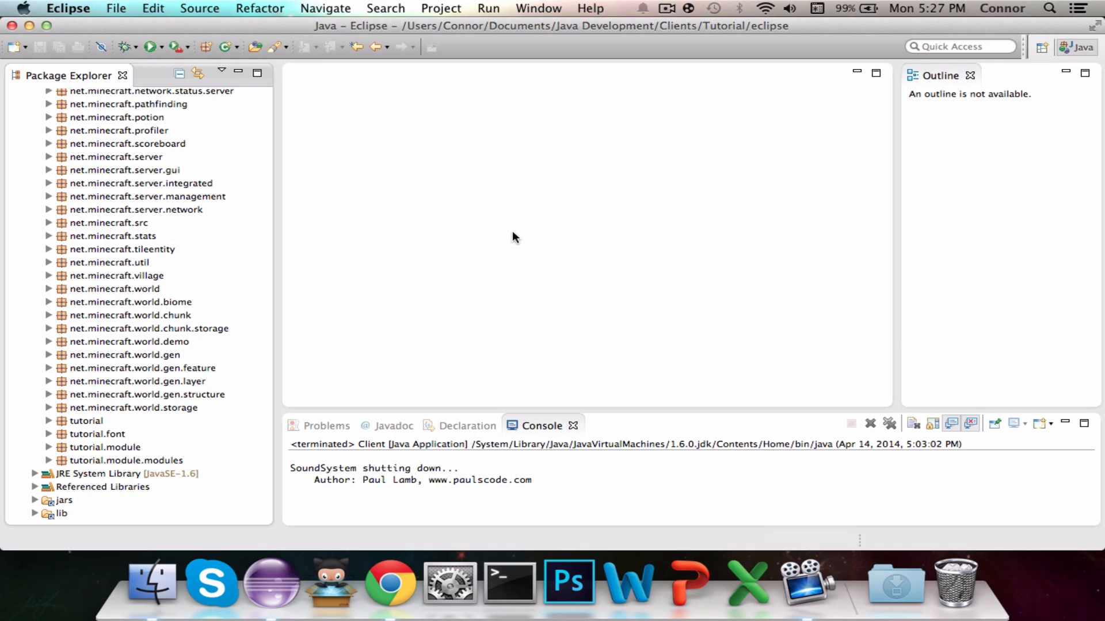
Scroll the Package Explorer to the tutorial.font package and expand it to reveal UnicodeFontRenderer.java.
scroll("up", 3)
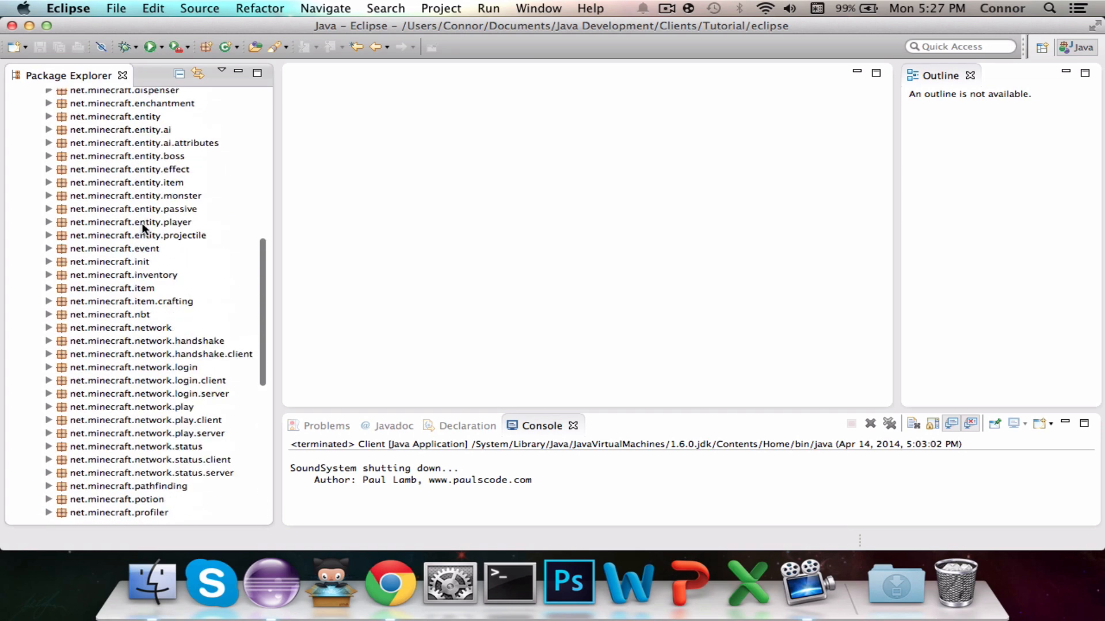
scroll("up", 3)
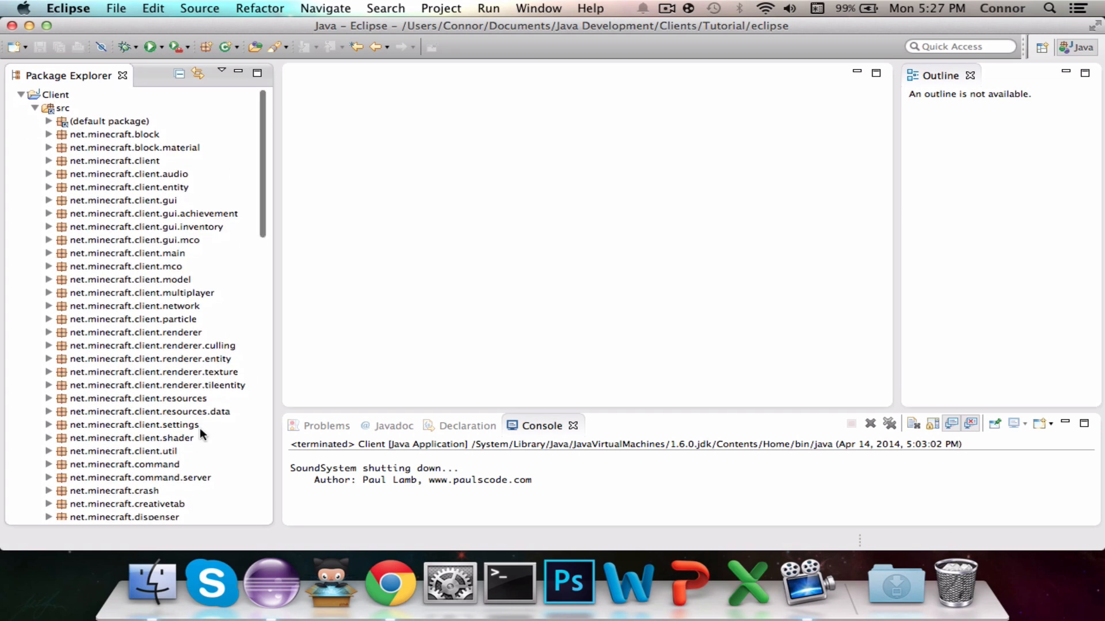
mouse_move(896, 584)
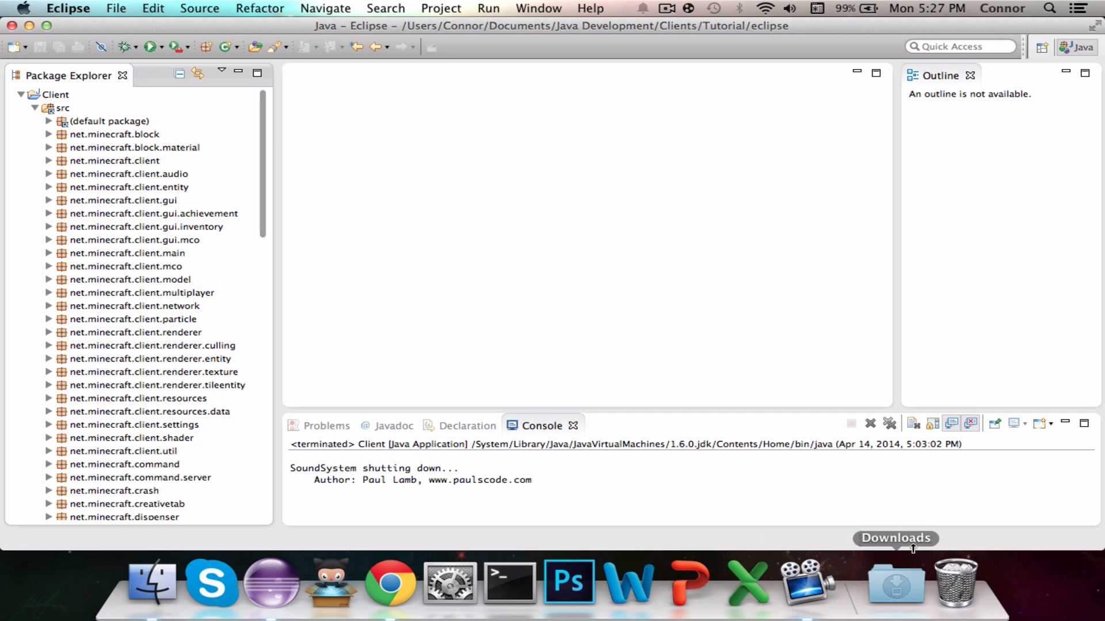
mouse_move(10, 212)
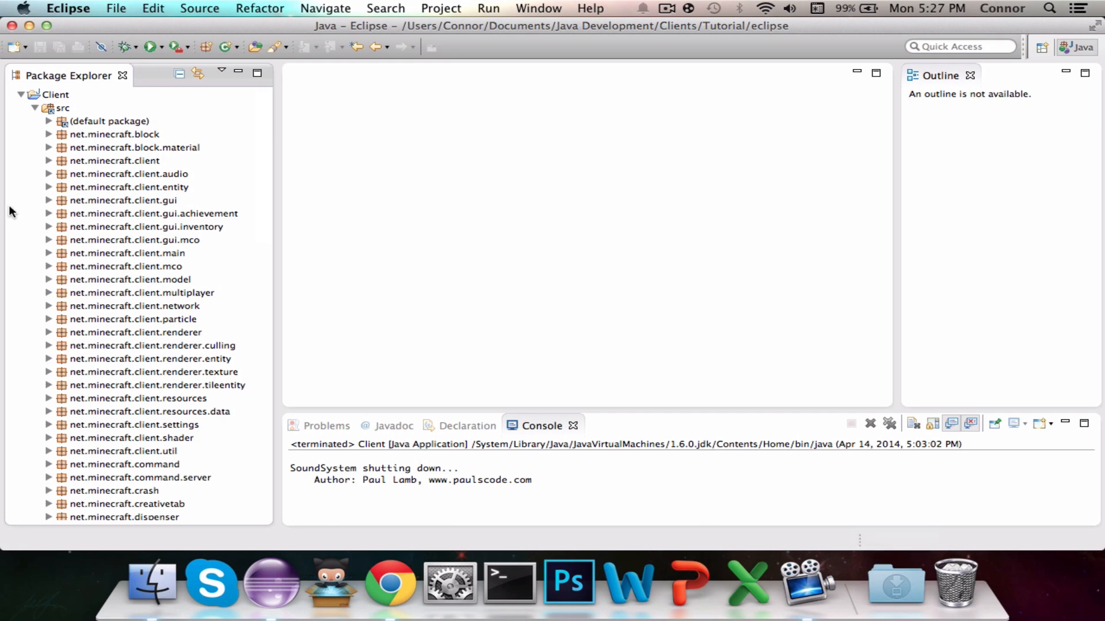
scroll("down", 3)
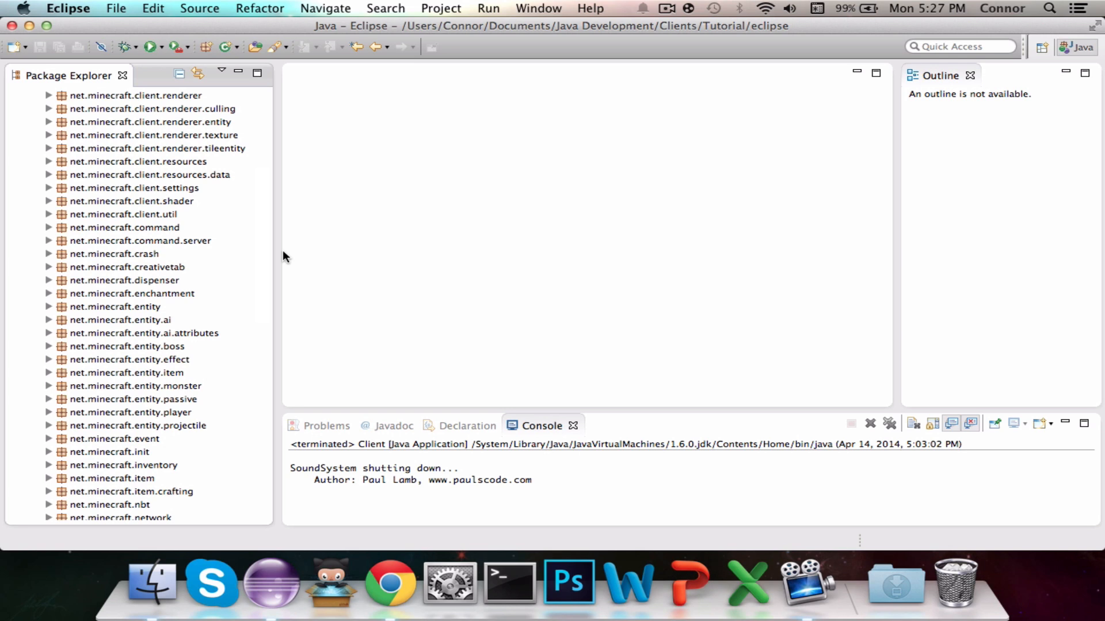
mouse_move(390, 581)
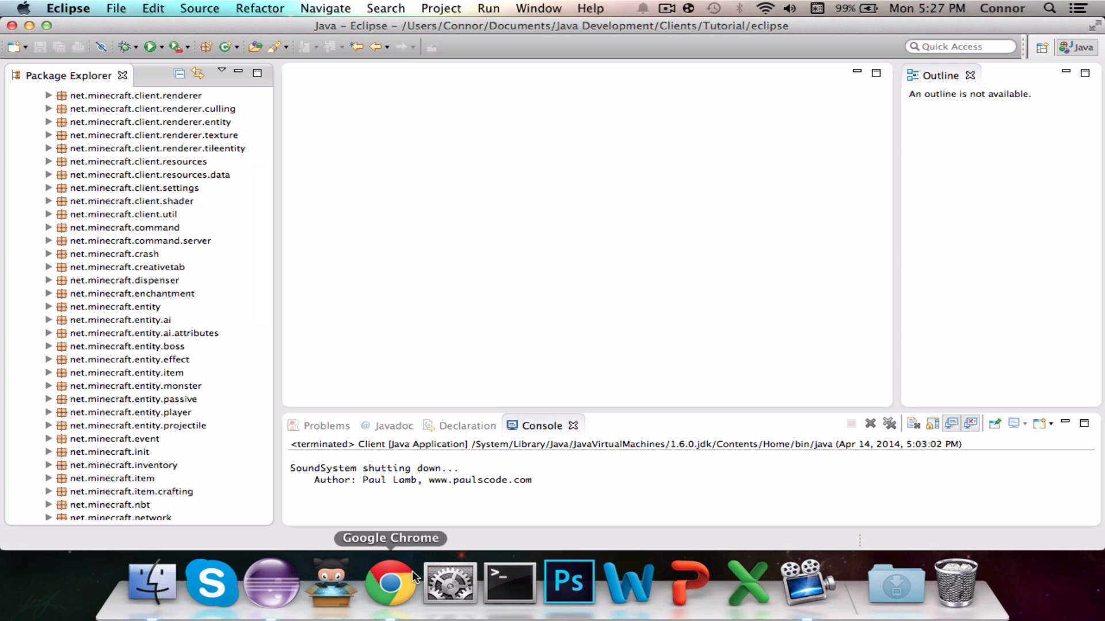
mouse_move(156, 440)
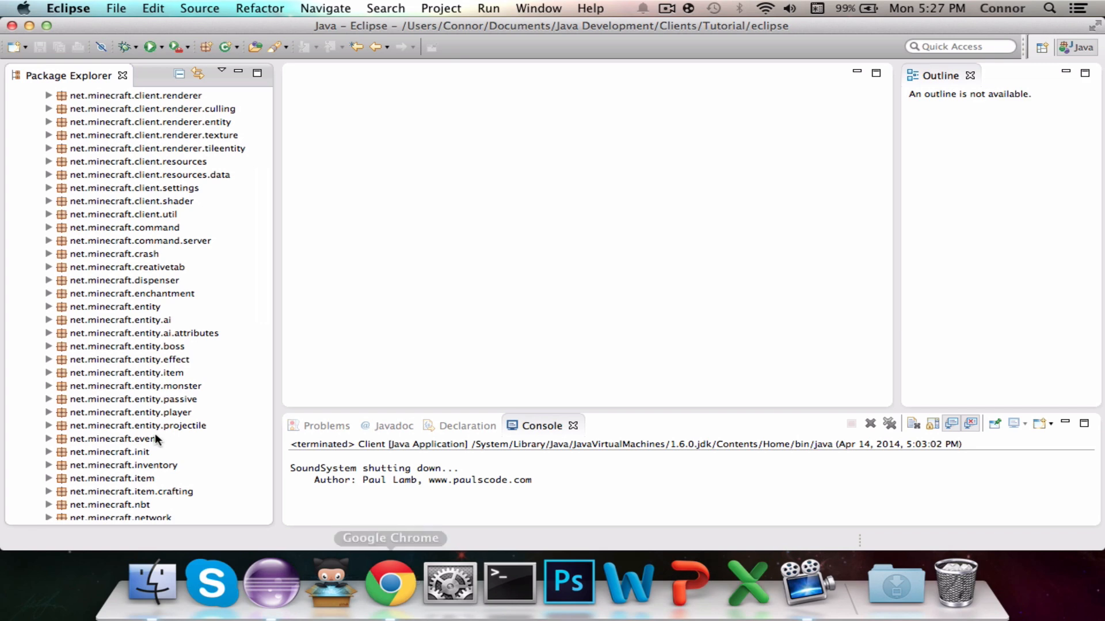
scroll("down", 3)
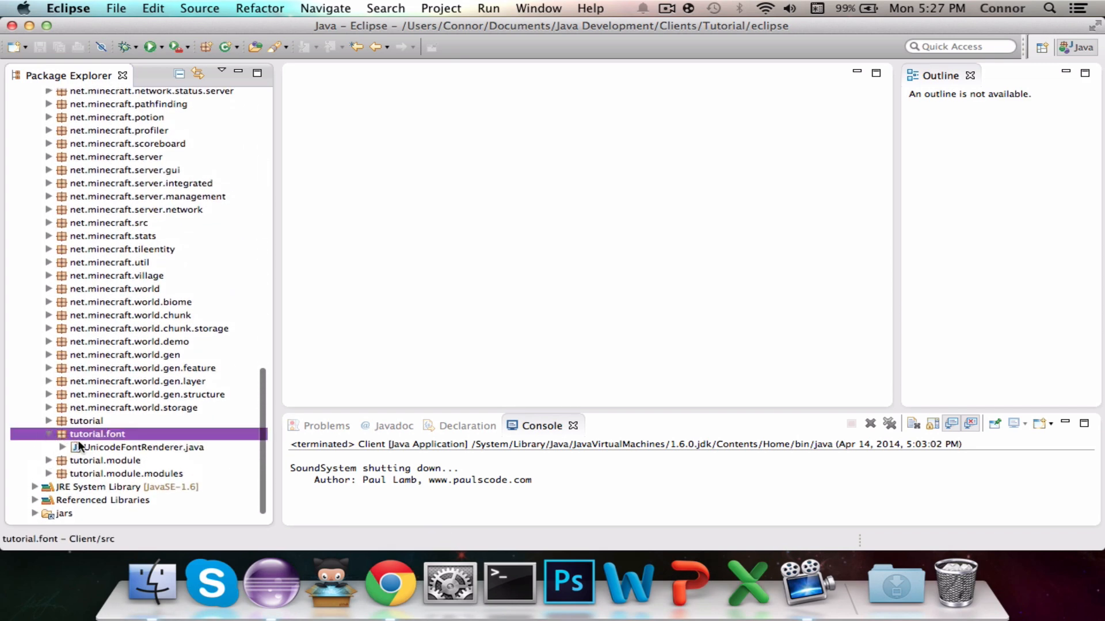
Open UnicodeFontRenderer.java at its package declaration, then bring Chrome to the front.
double_click(145, 448)
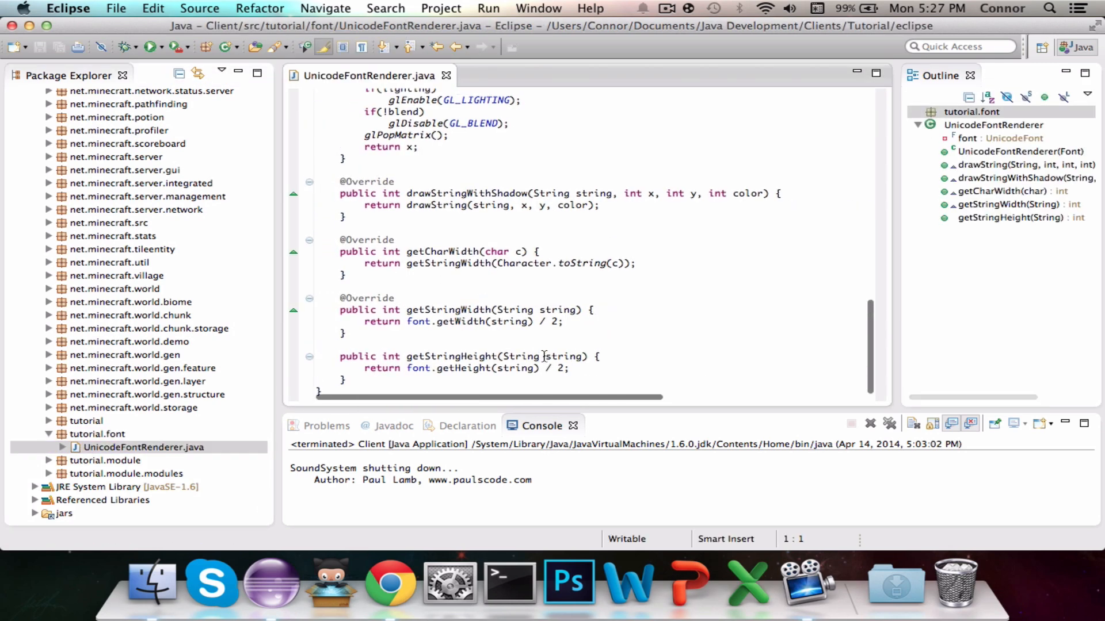
scroll("up", 3)
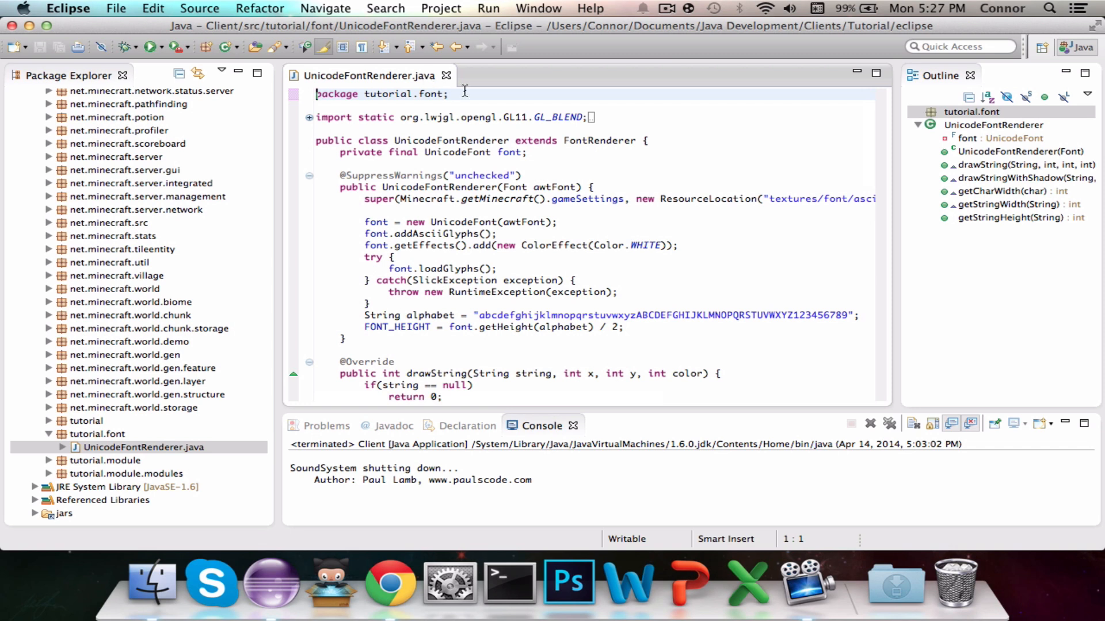
mouse_move(479, 198)
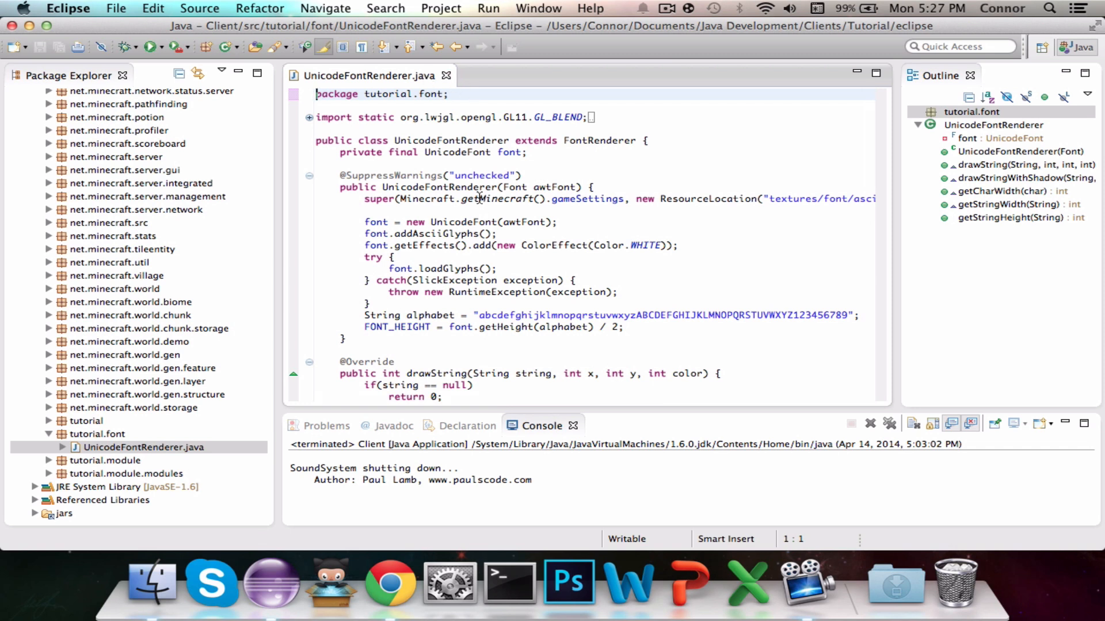
mouse_move(446, 76)
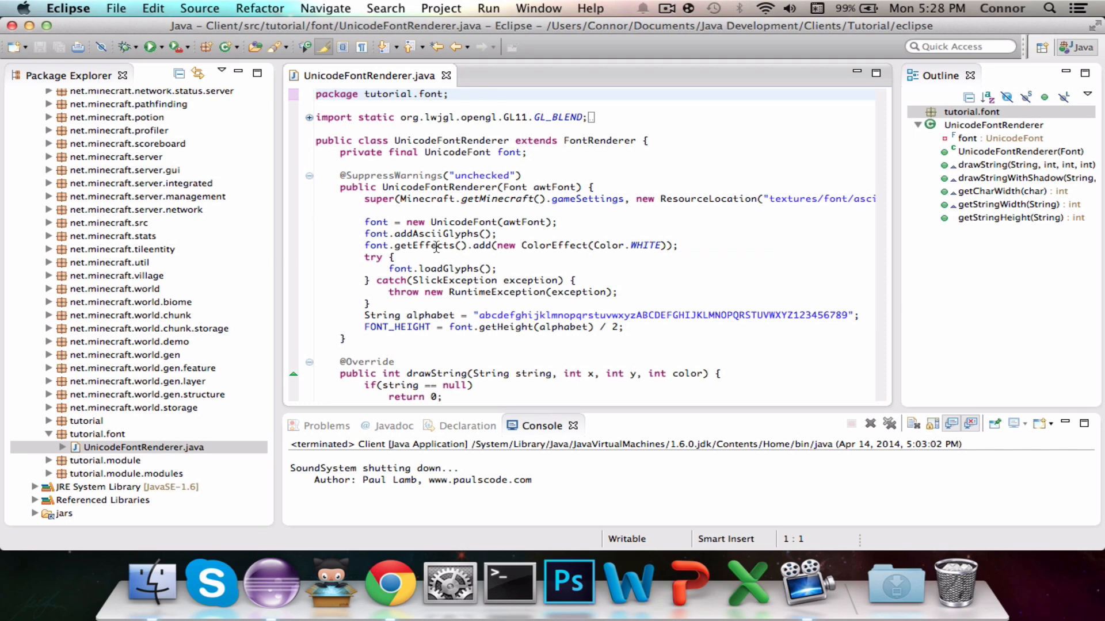
left_click(390, 583)
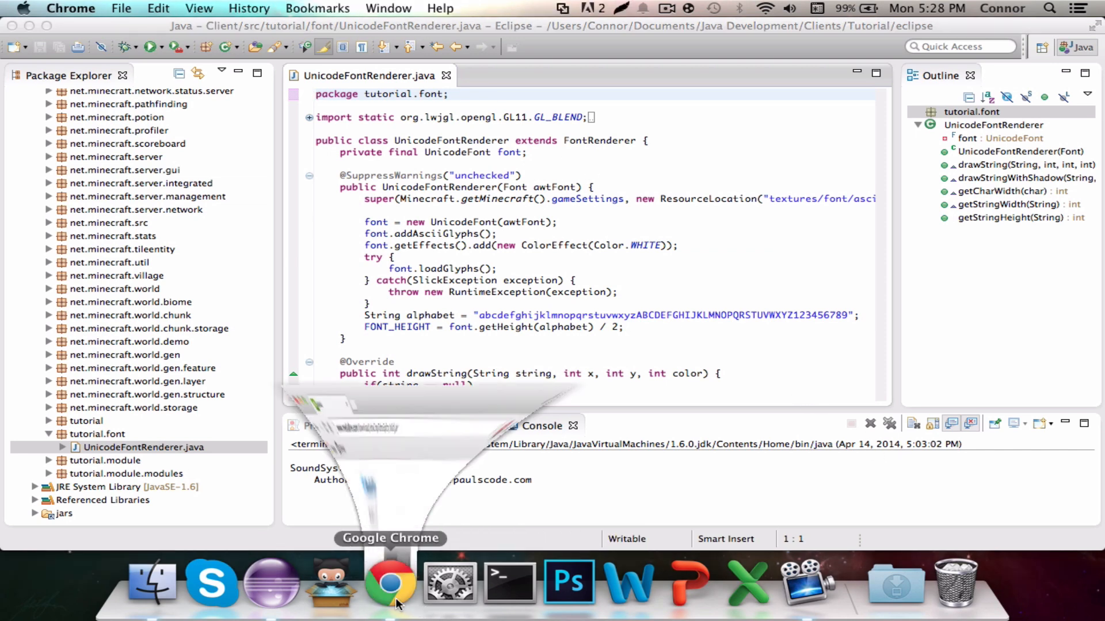
left_click(390, 582)
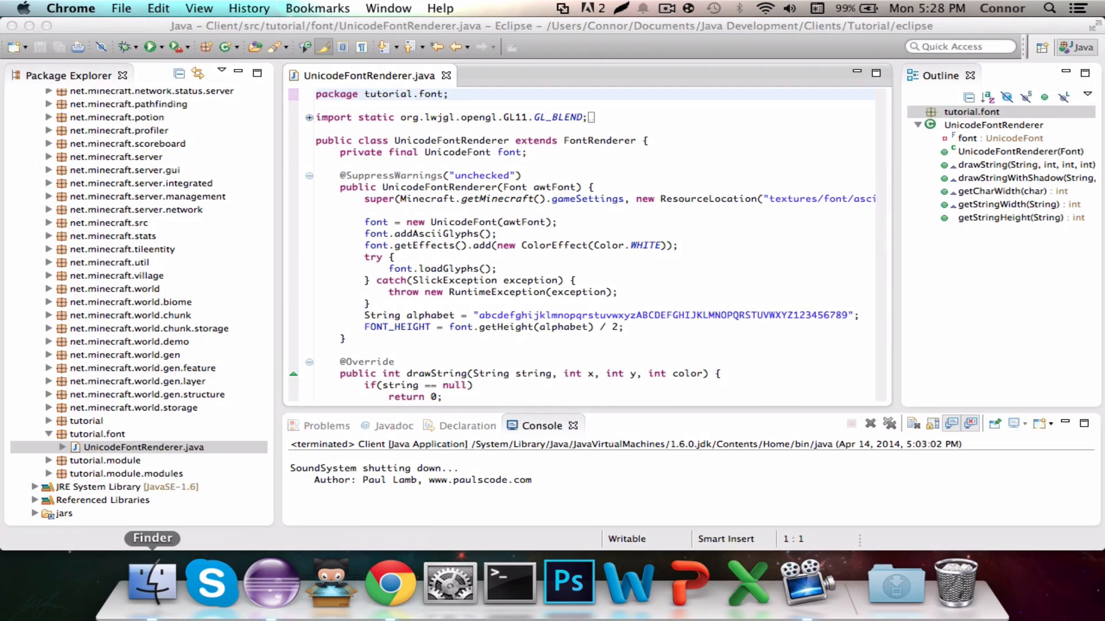
left_click(152, 583)
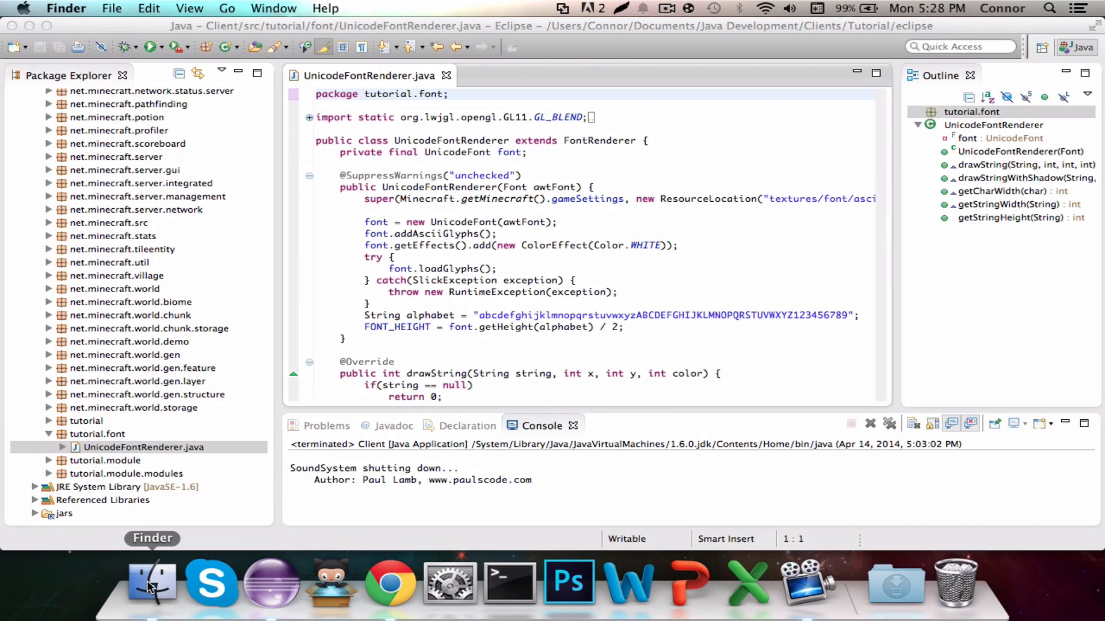
left_click(151, 581)
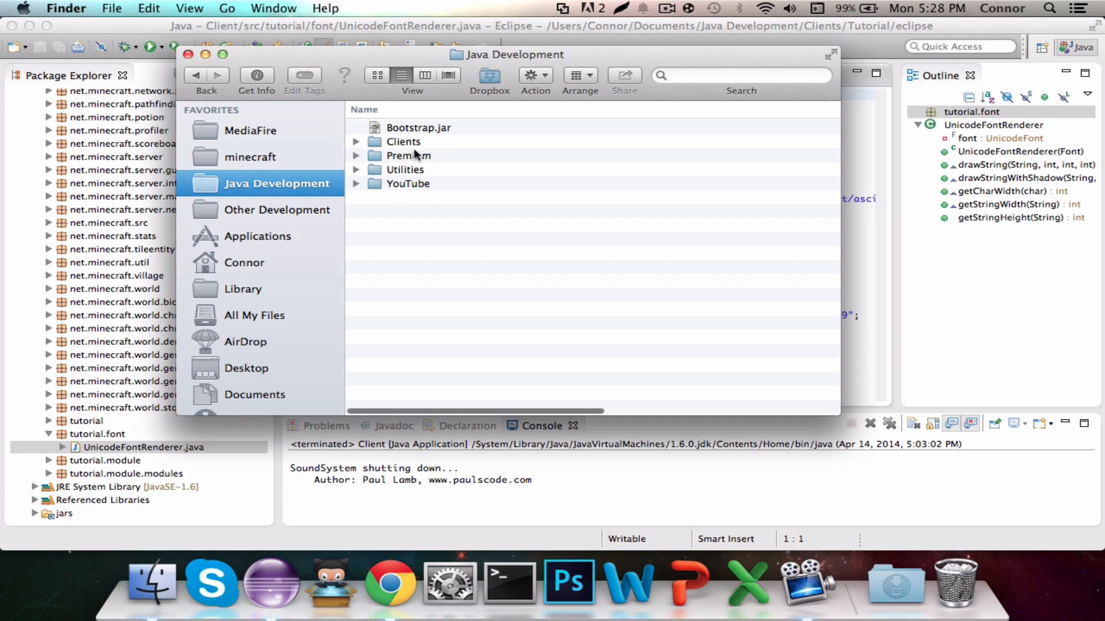
double_click(403, 141)
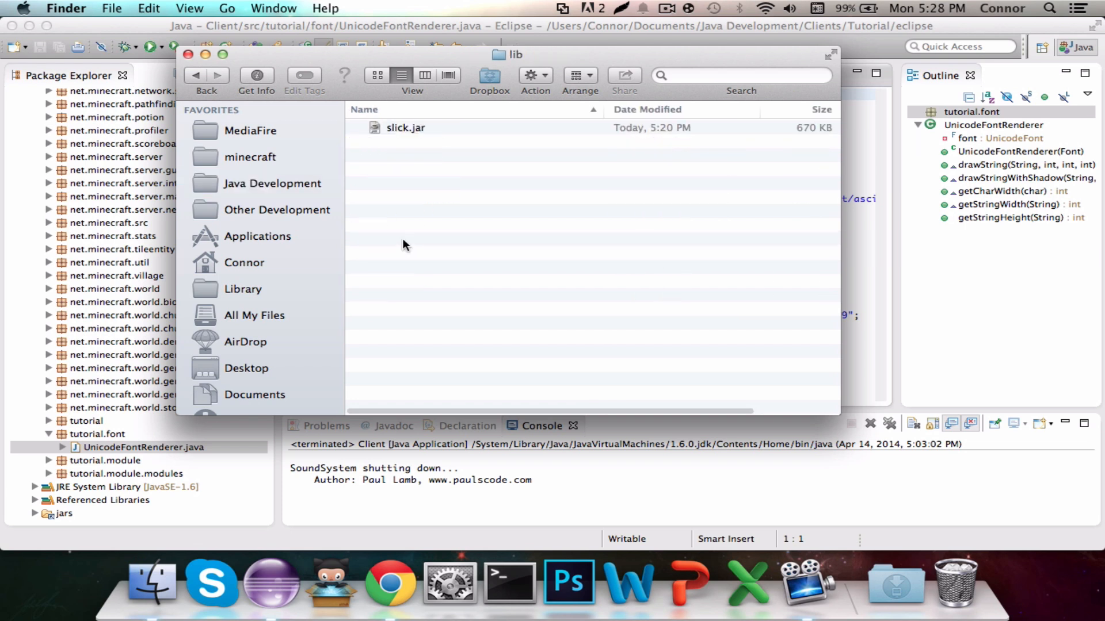
mouse_move(366, 86)
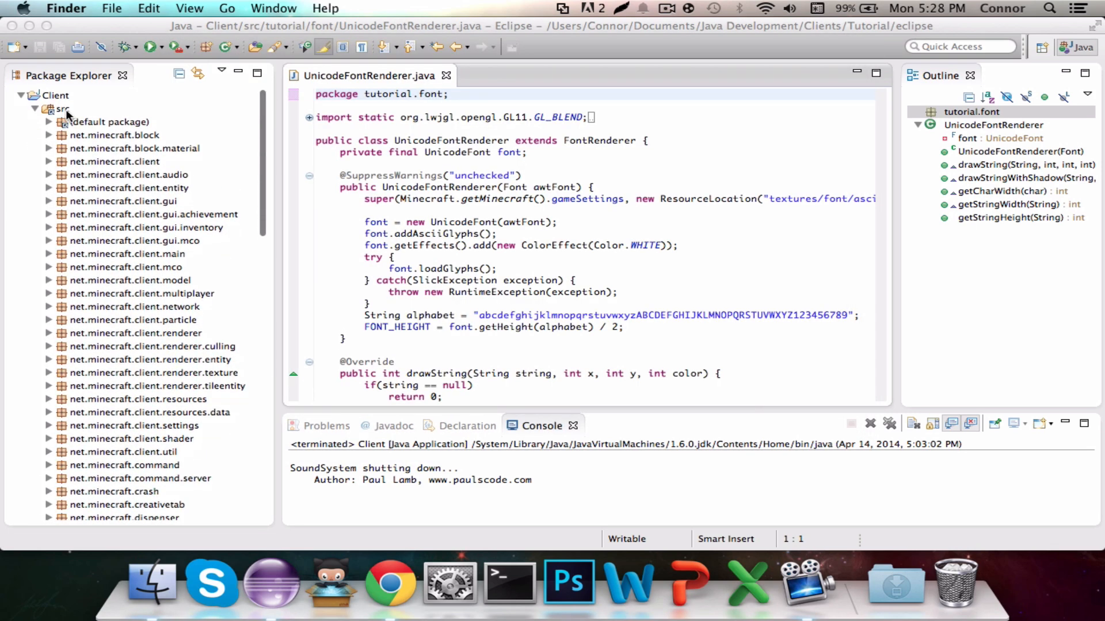
Add slick.jar as an external archive to the Client project's build path and confirm.
right_click(63, 108)
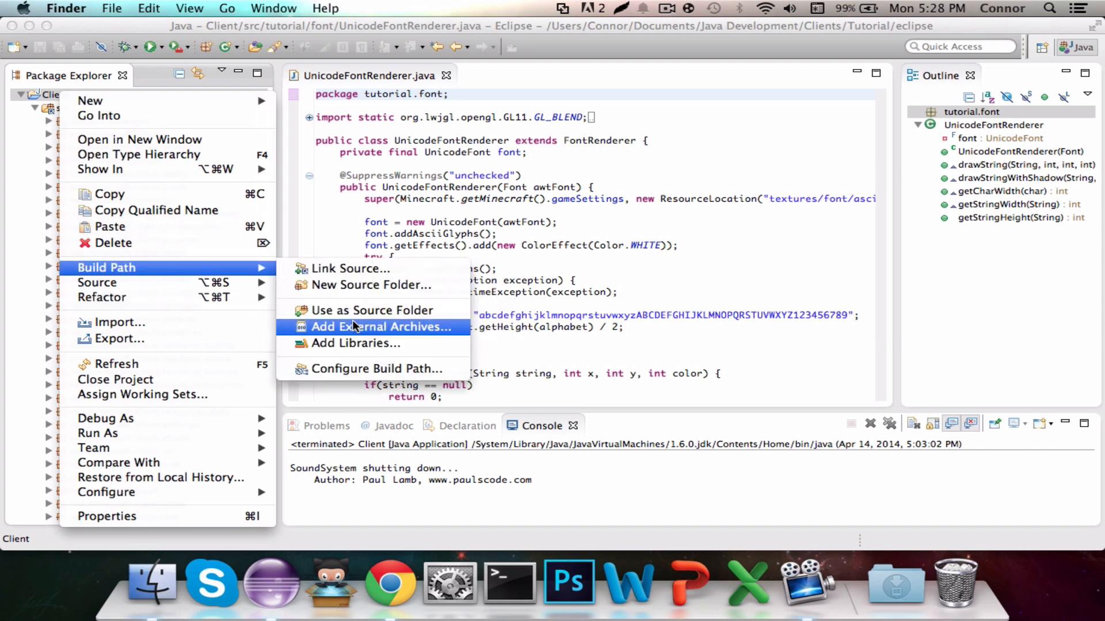
left_click(375, 369)
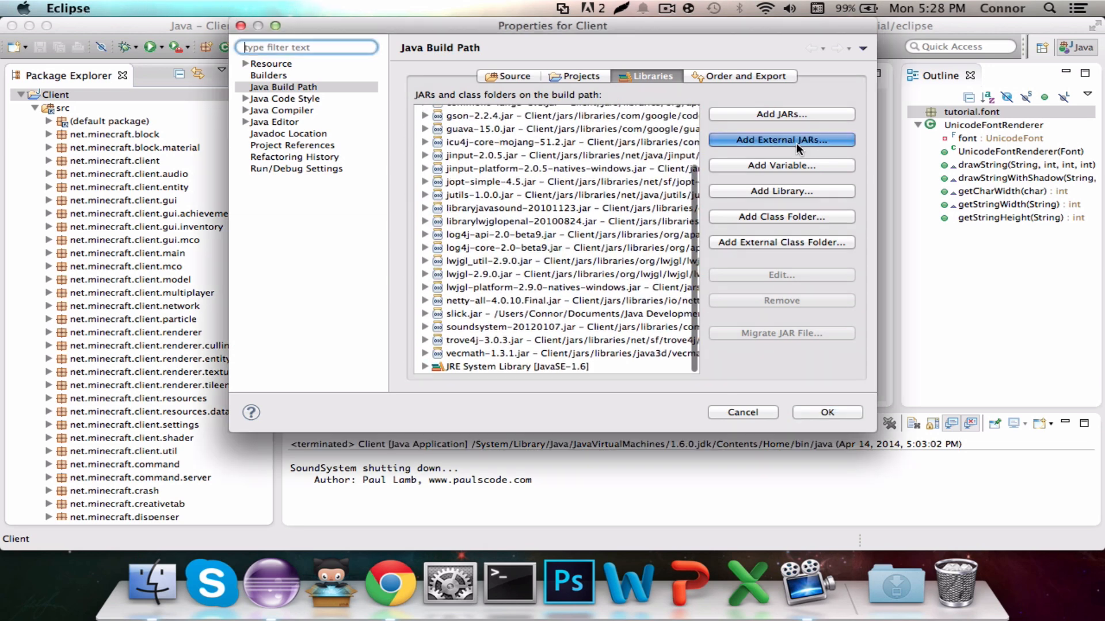
left_click(781, 139)
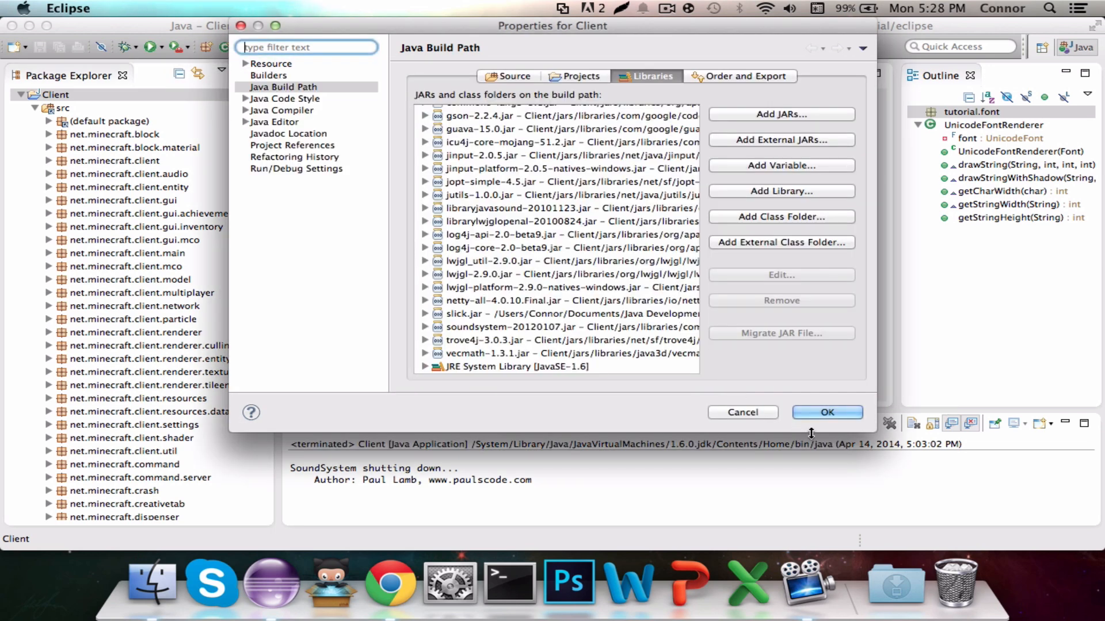
left_click(827, 412)
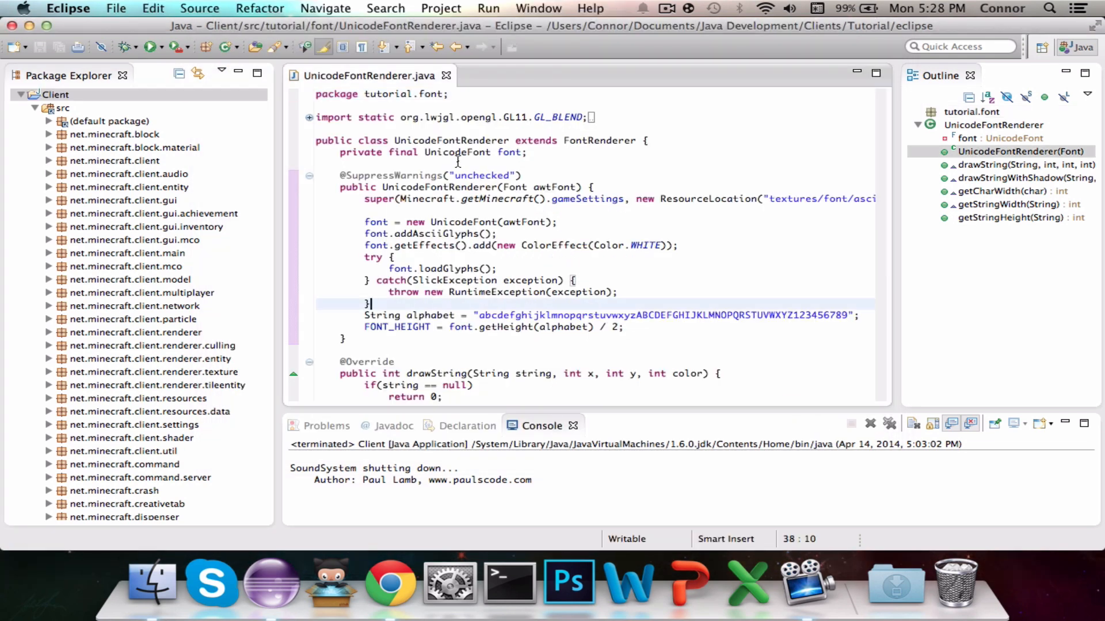
Close the UnicodeFontRenderer.java editor tab.
left_click(404, 153)
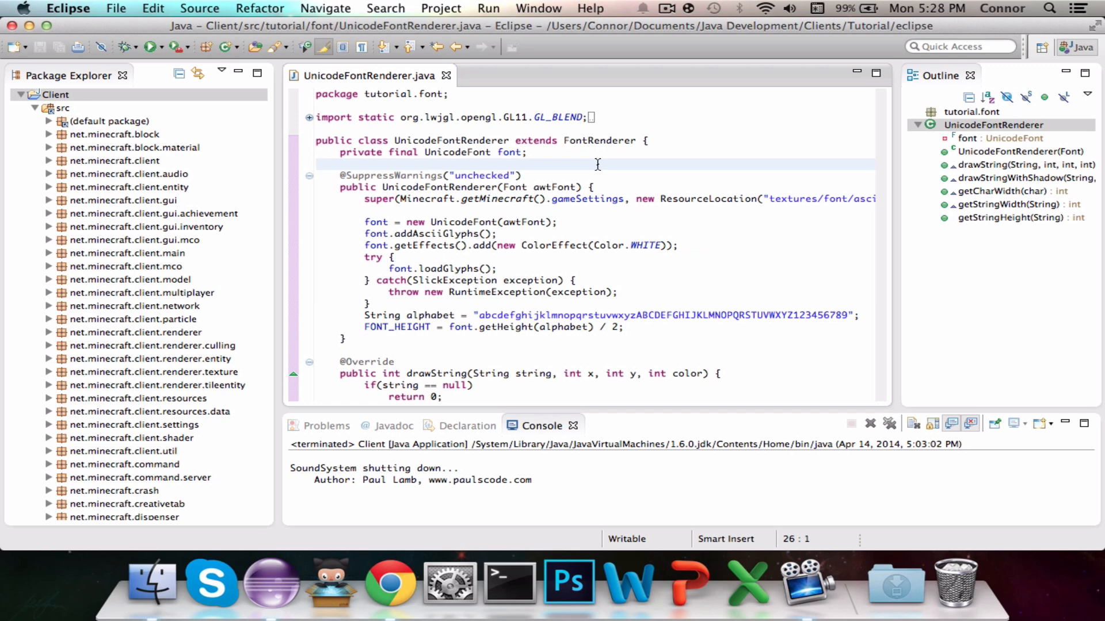
mouse_move(484, 90)
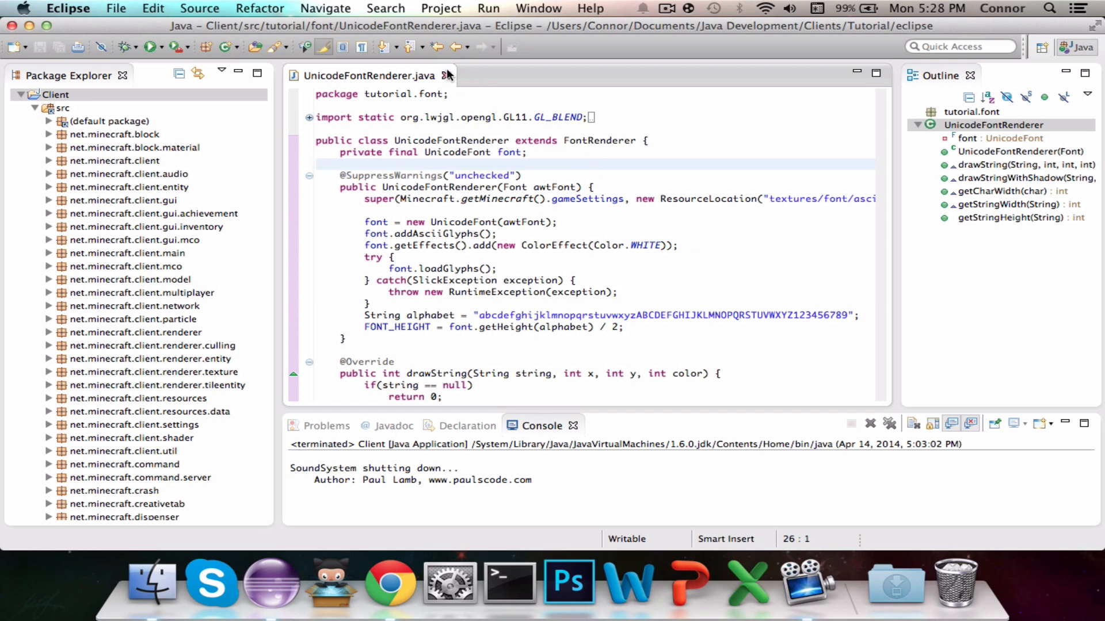
mouse_move(446, 76)
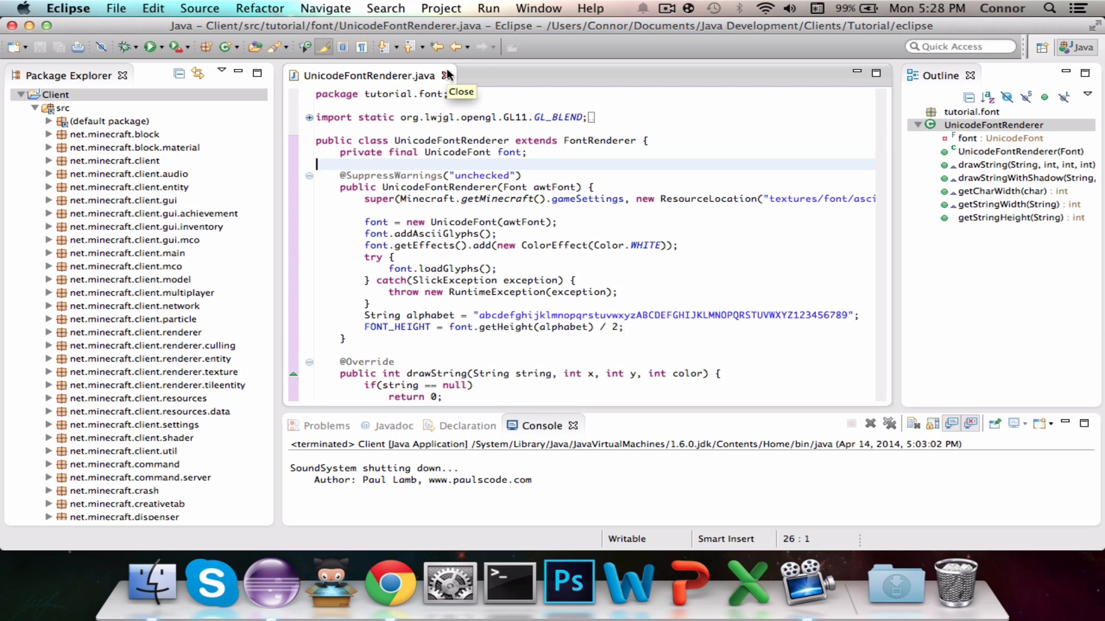
left_click(447, 76)
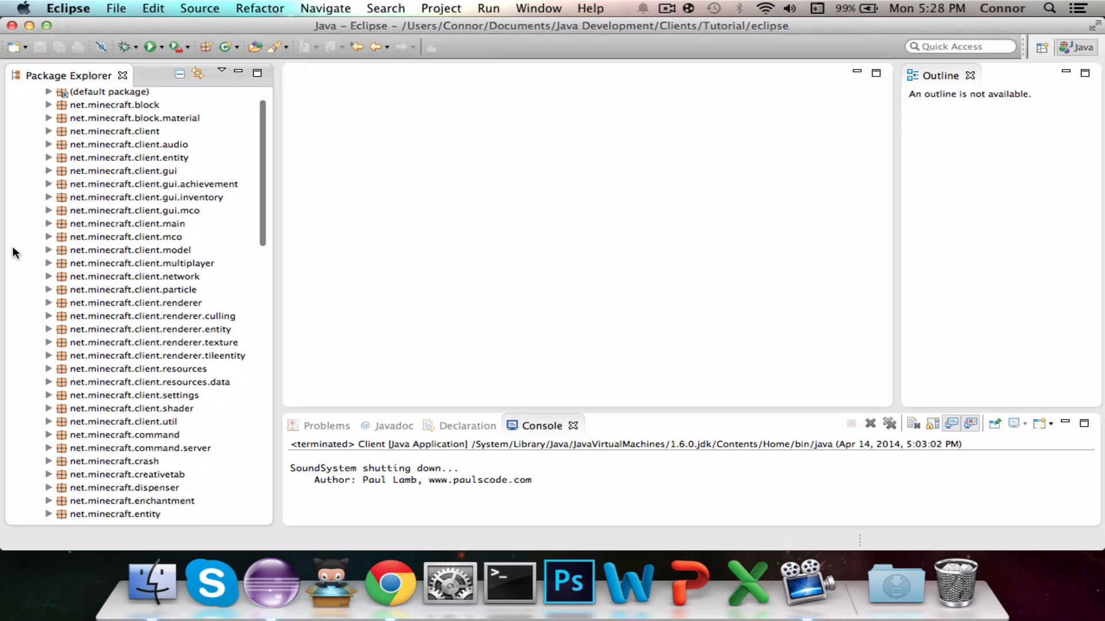
Create a new class named Fonts in tutorial.font and open Fonts.java for editing.
right_click(79, 421)
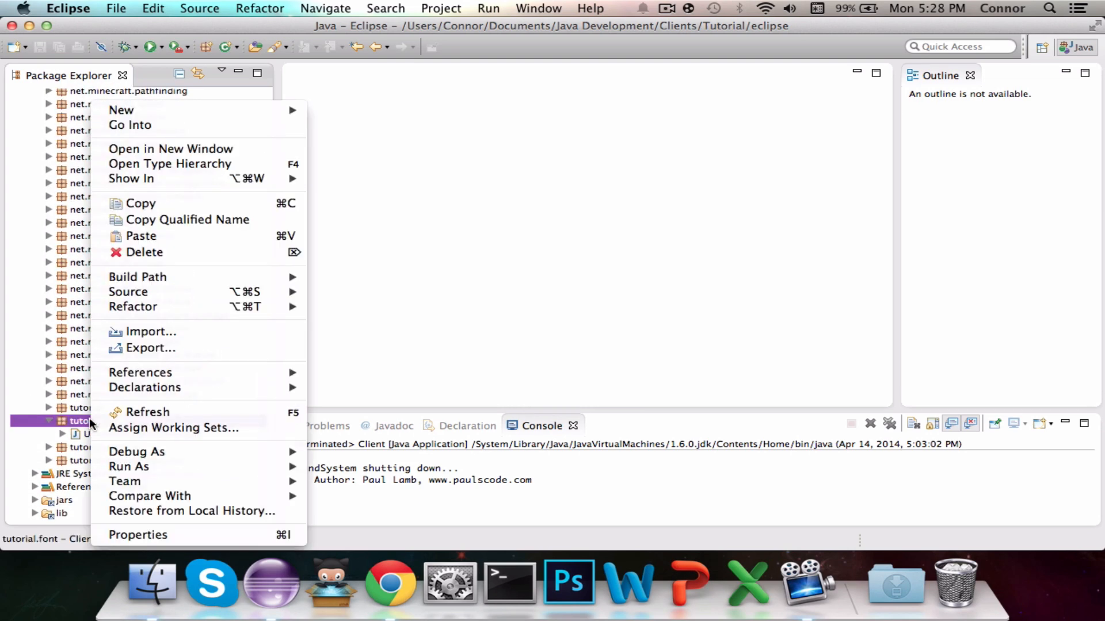
left_click(384, 176)
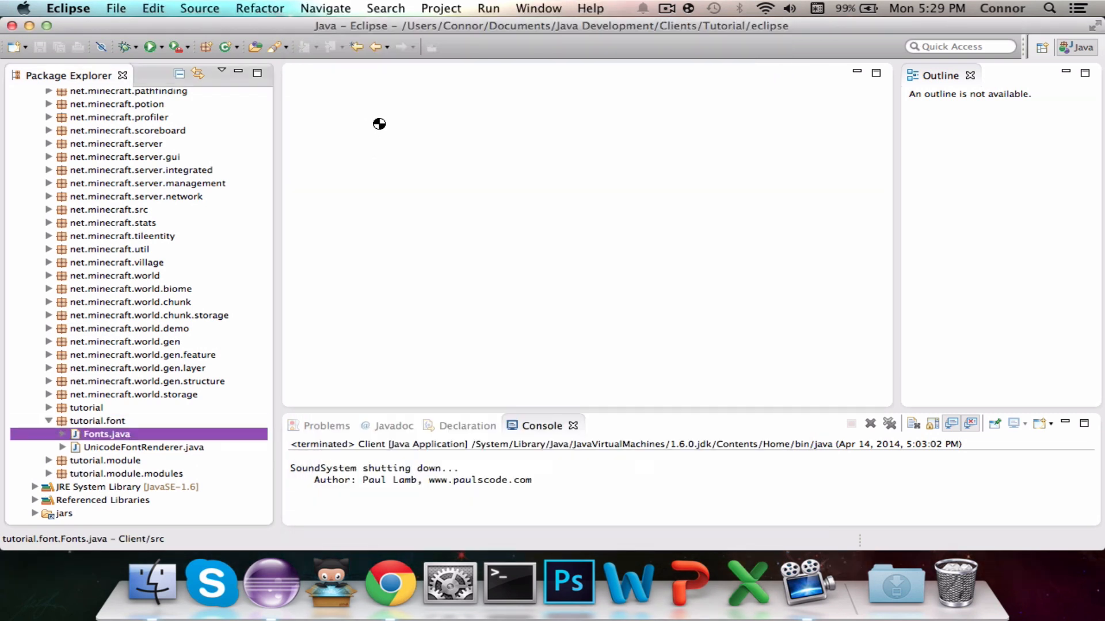
double_click(104, 434)
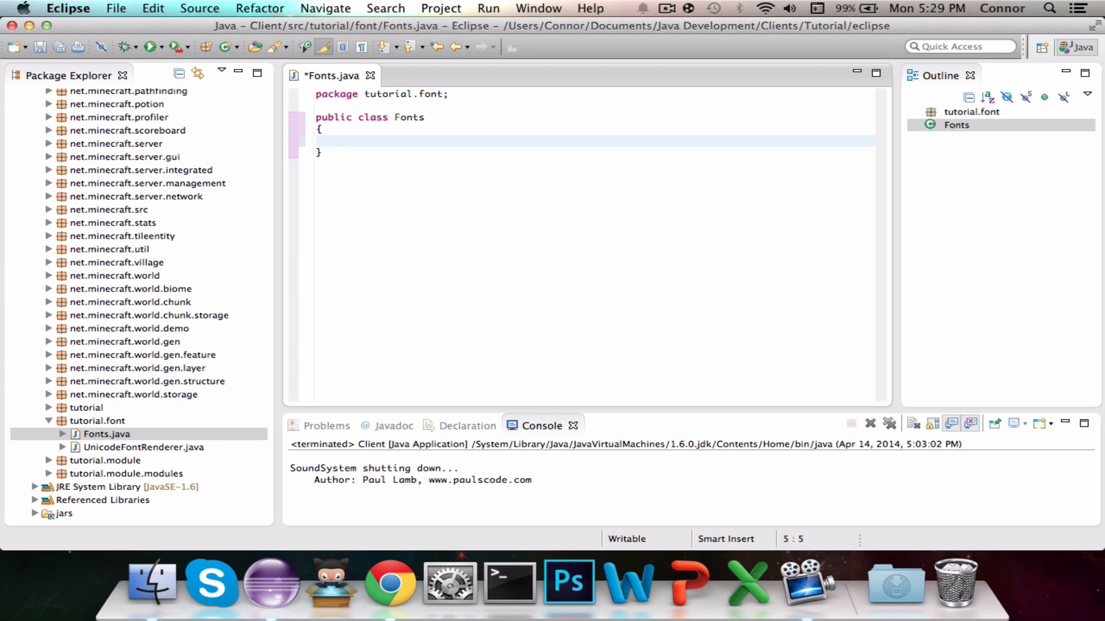
Declare a static UnicodeFontRenderer avenir22 field and an empty static loadFonts() method.
type("public")
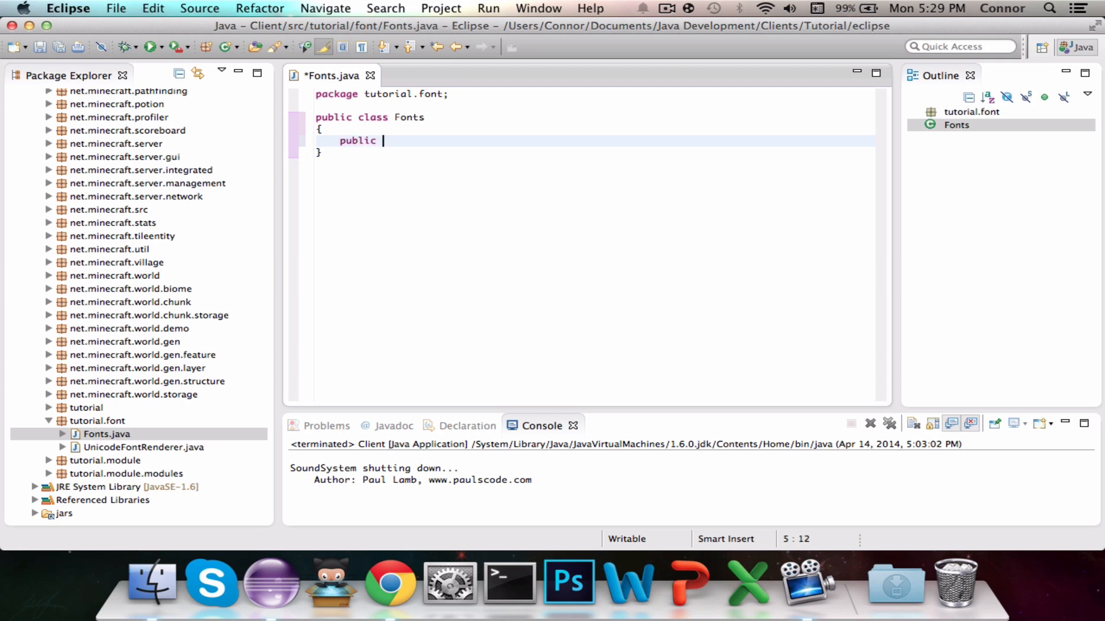
type("stati")
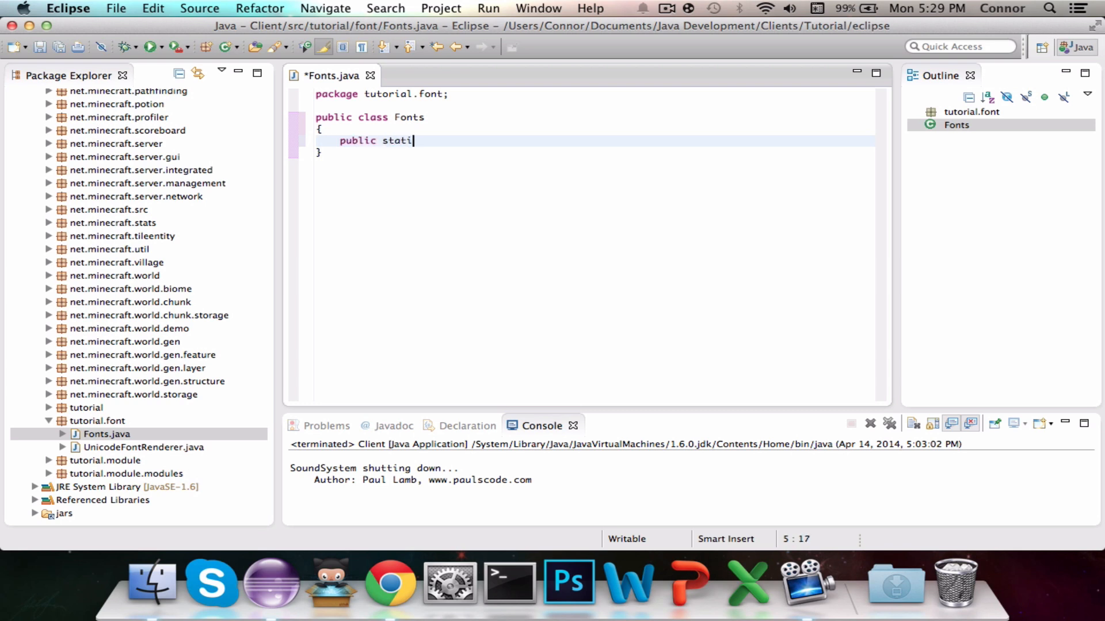
type("c UnicodeFontRen")
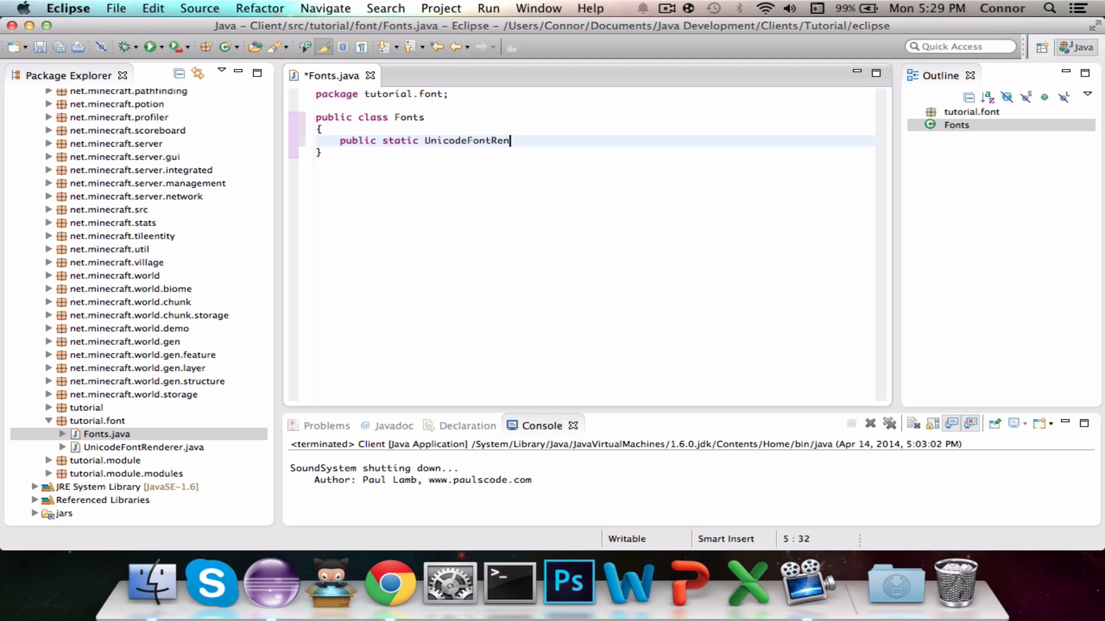
type("derer =")
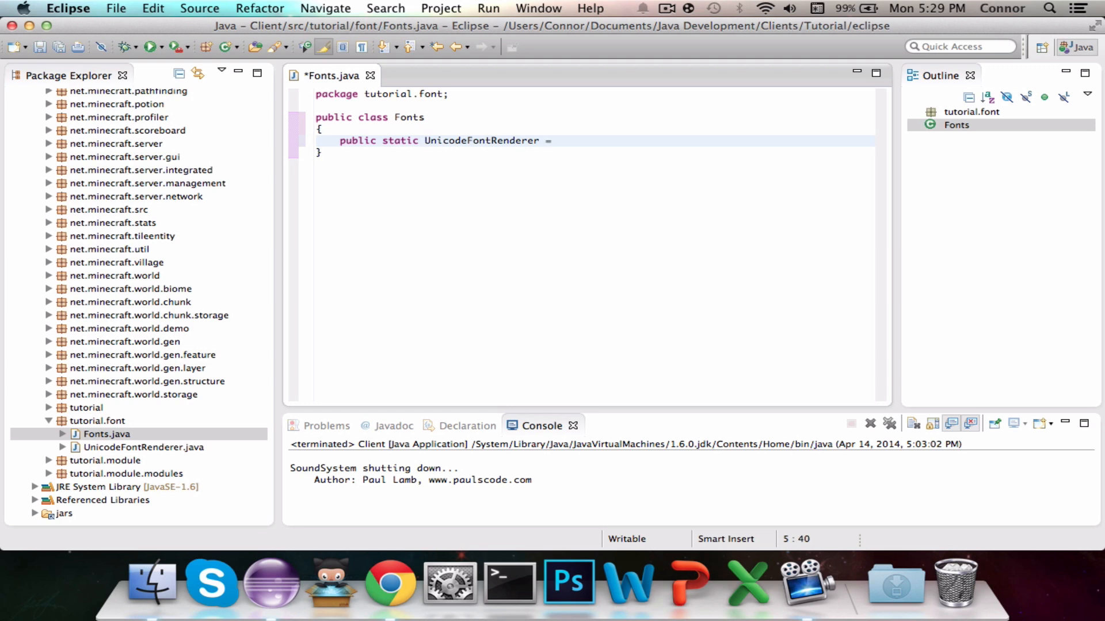
type("a")
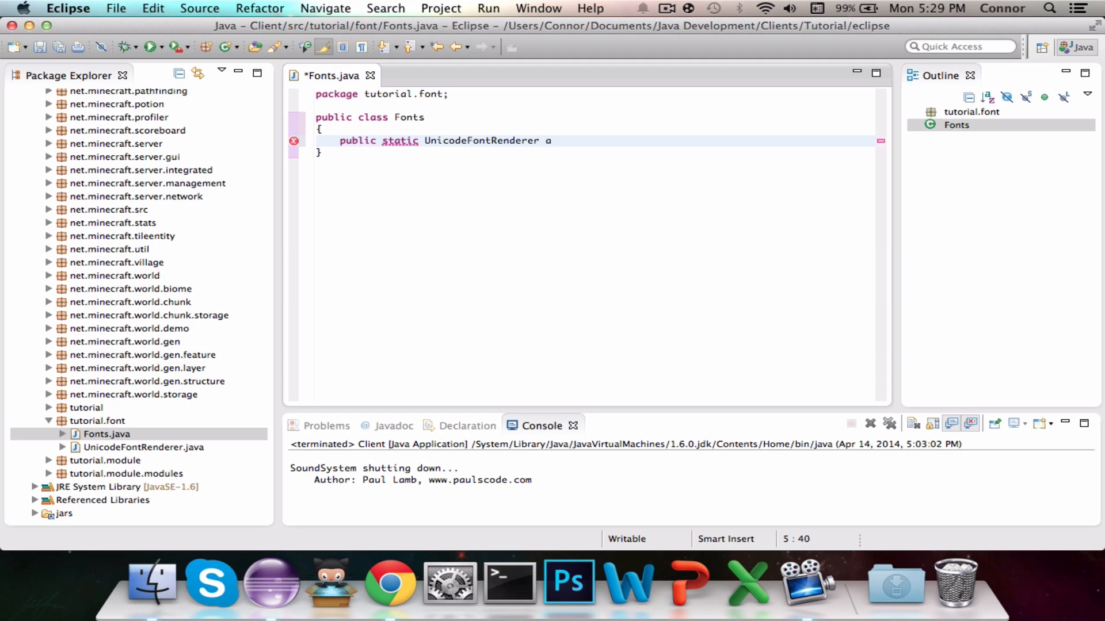
type("venir22;")
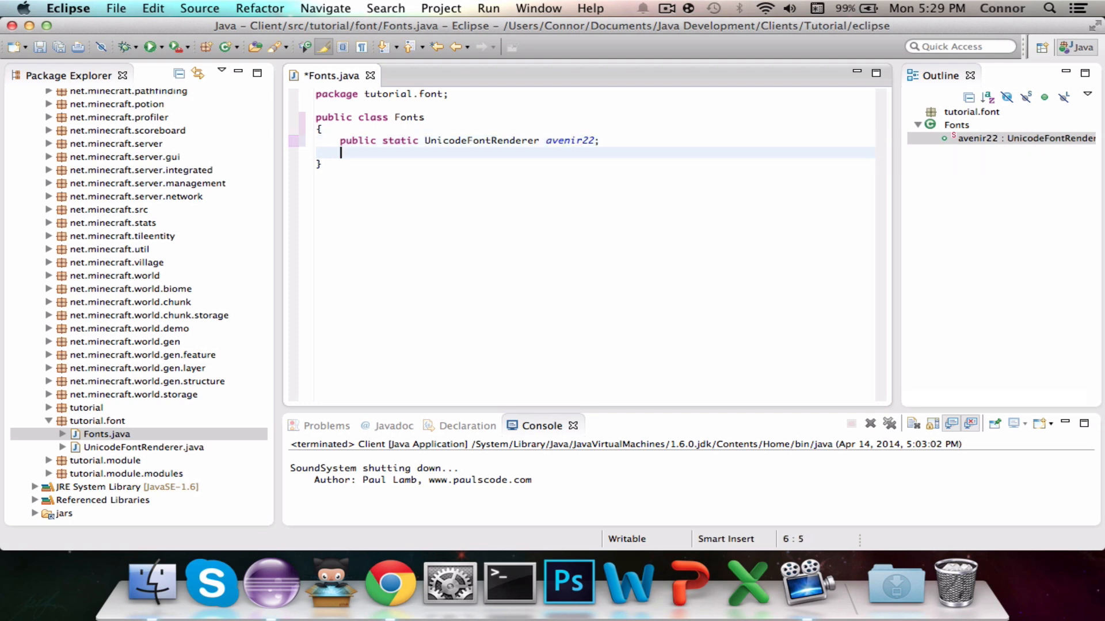
type("public st")
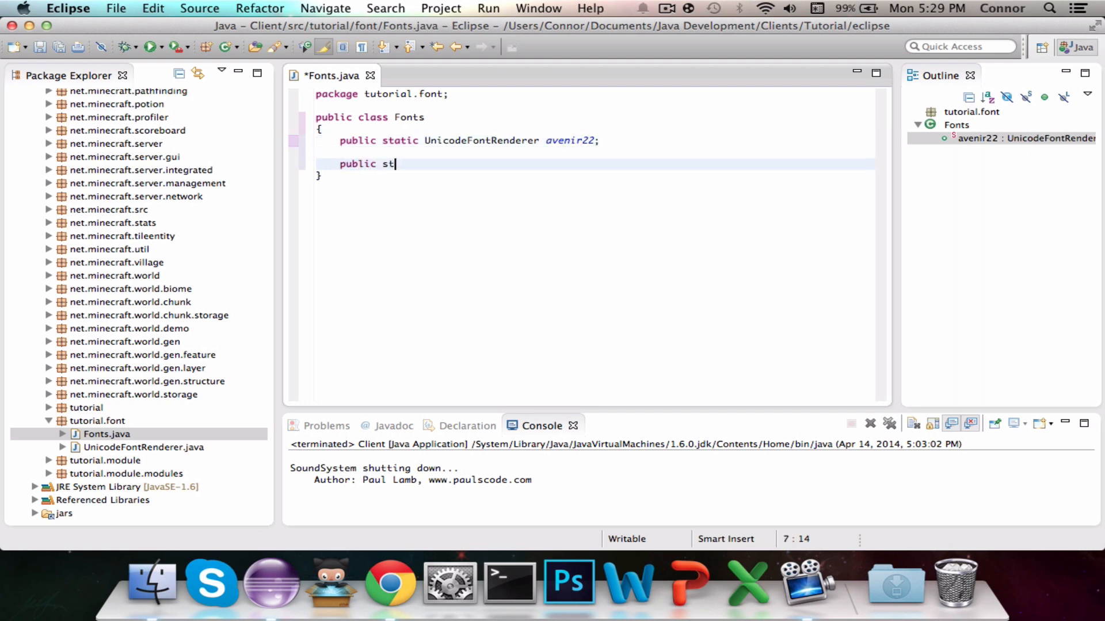
type("atic vod")
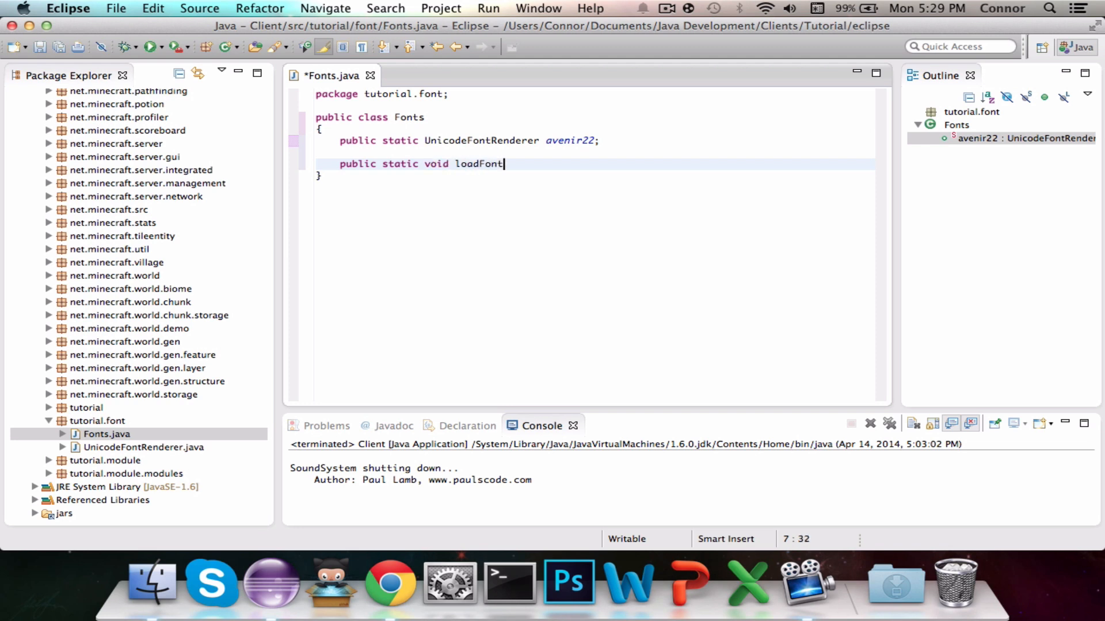
type("s()")
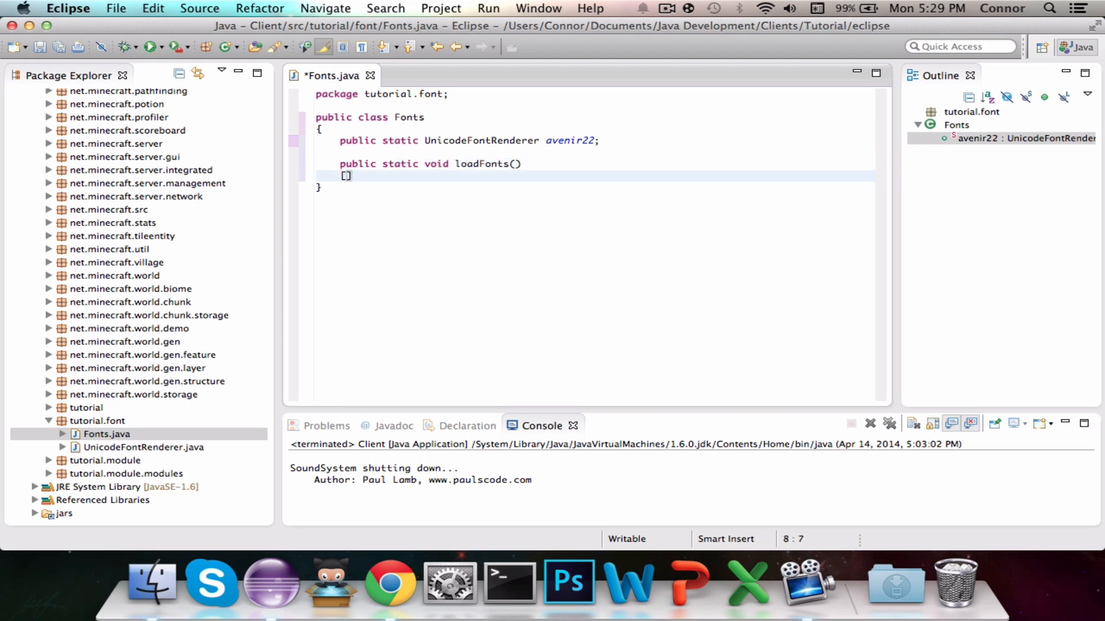
key("Return")
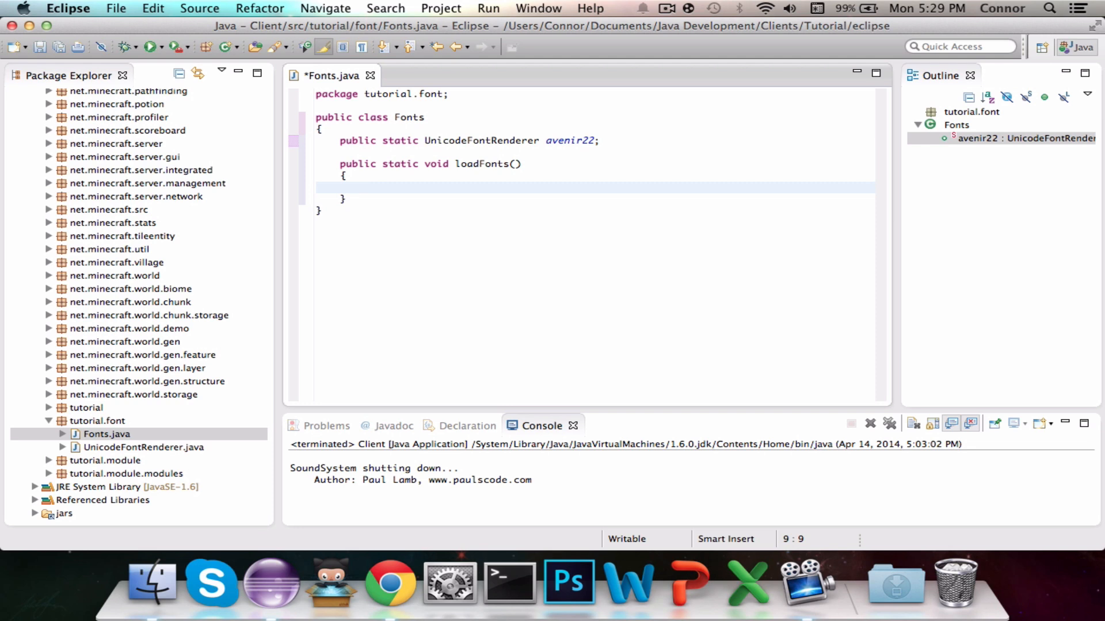
In loadFonts, assign avenir22 a new UnicodeFontRenderer of Font "Avenir Black", Font.PLAIN, size 22.
type("this")
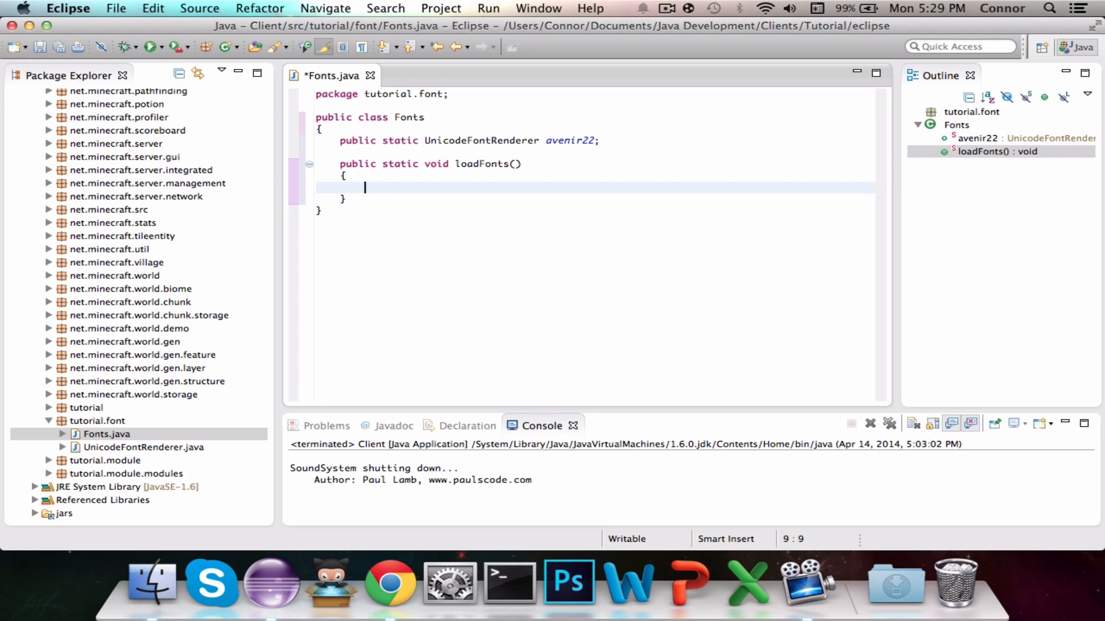
type("avenire")
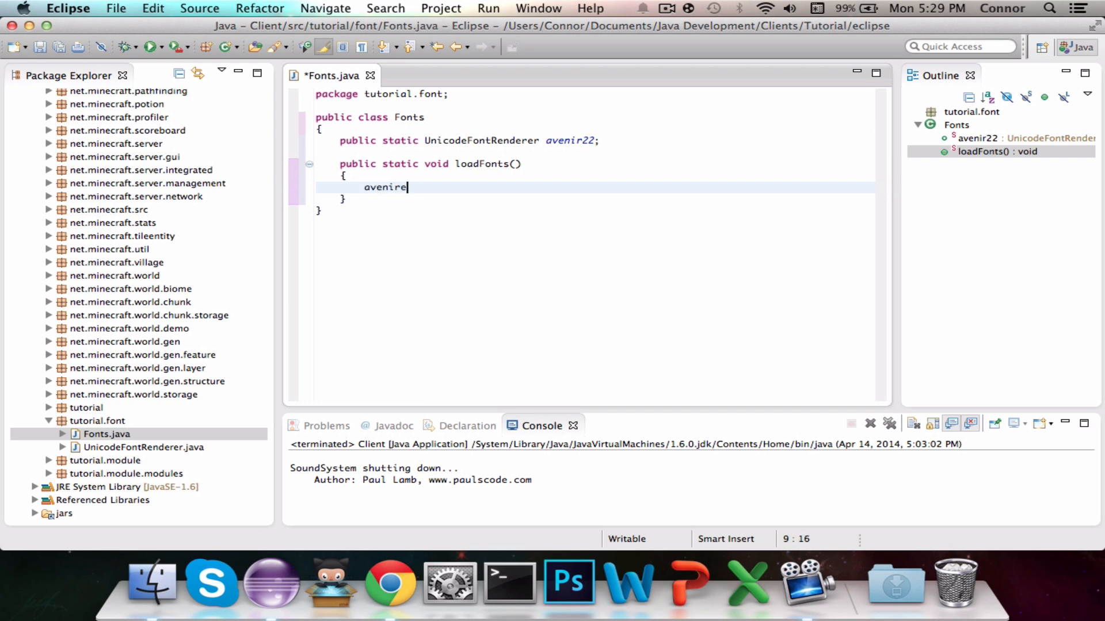
type("22 = n")
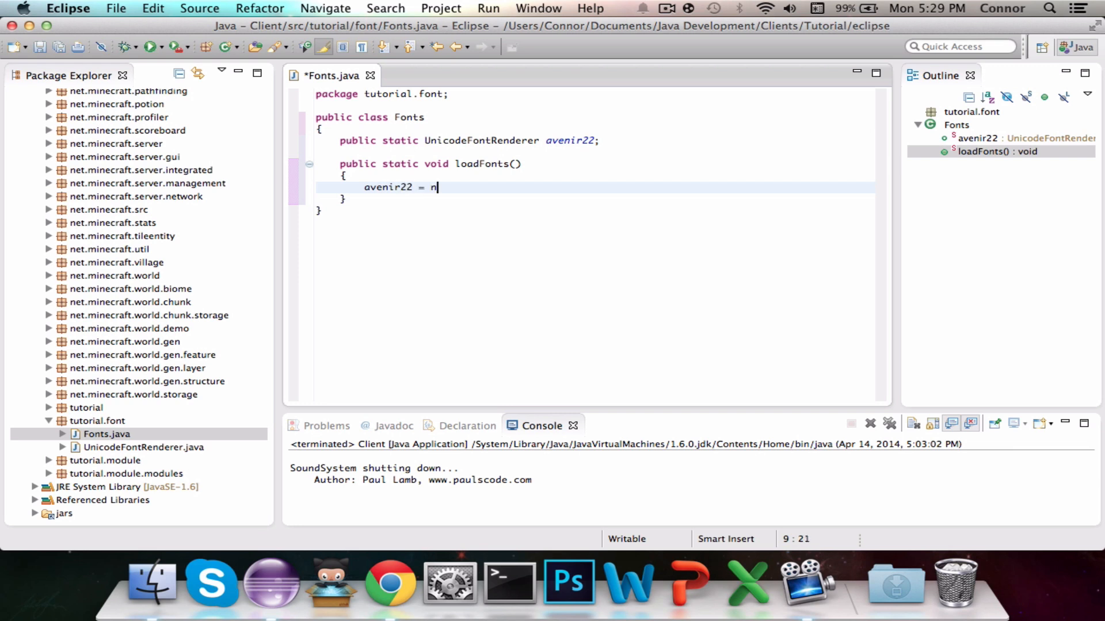
type("ew UnicodeFontRen")
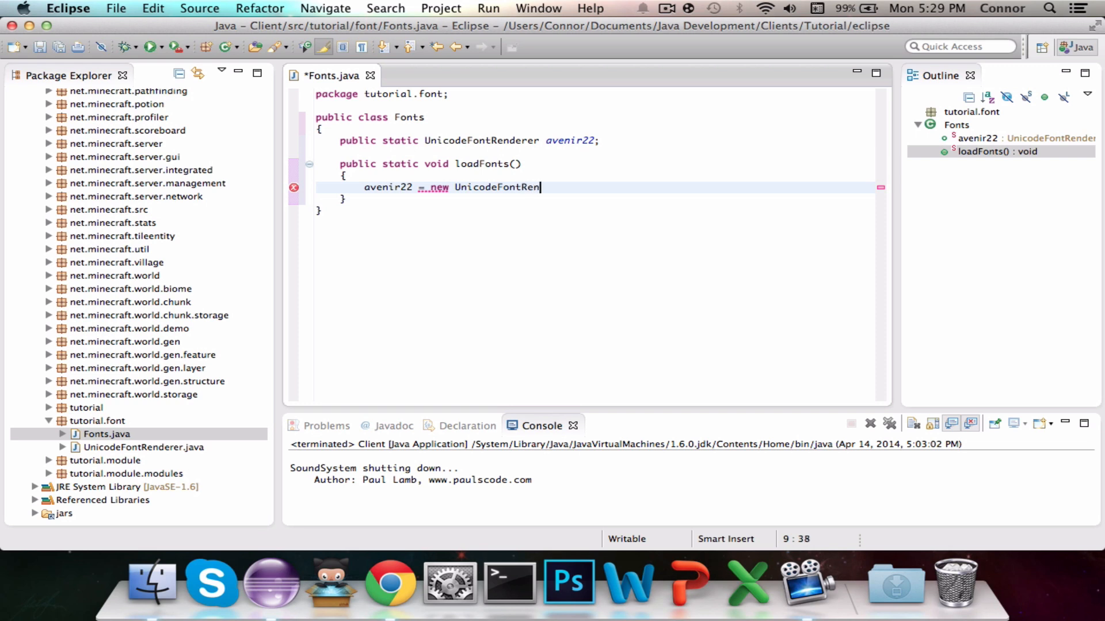
type("erer")
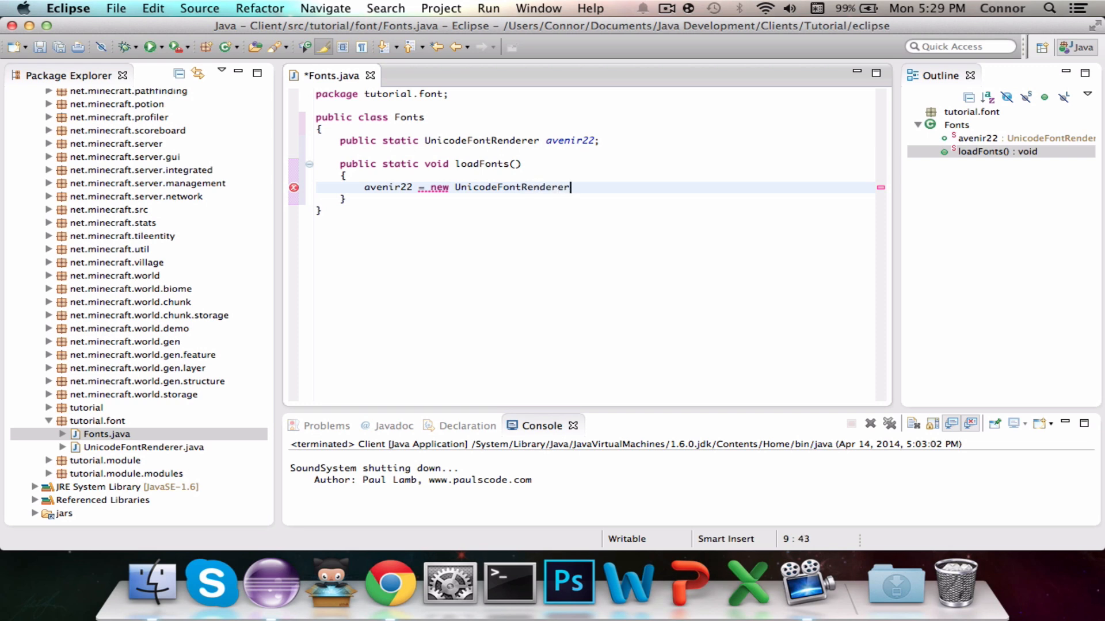
type("(new Fo")
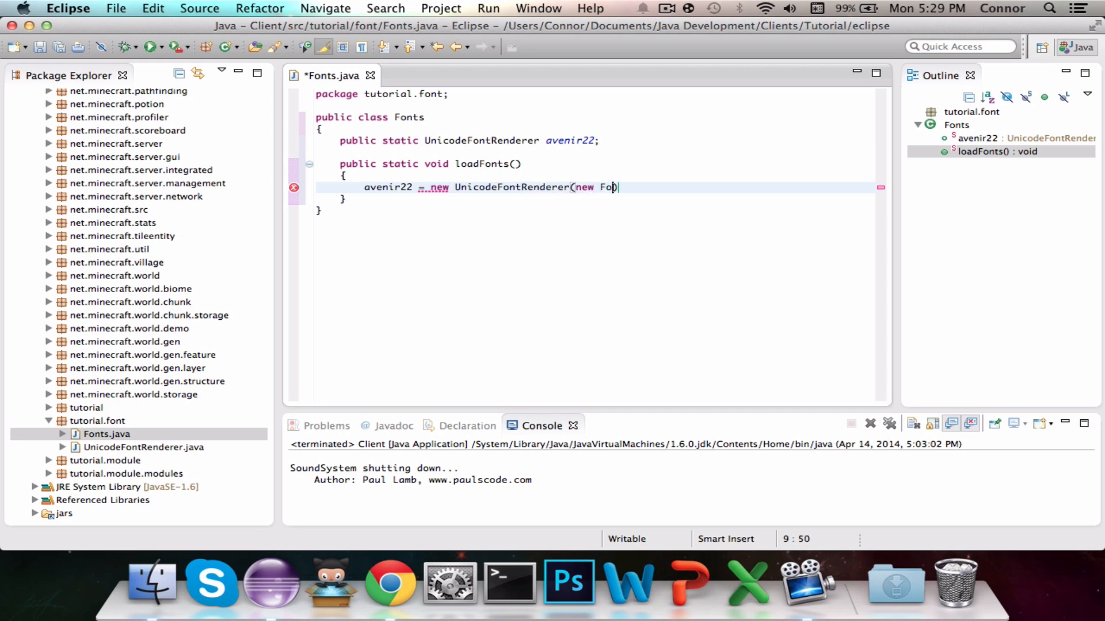
type("nt(:\"")
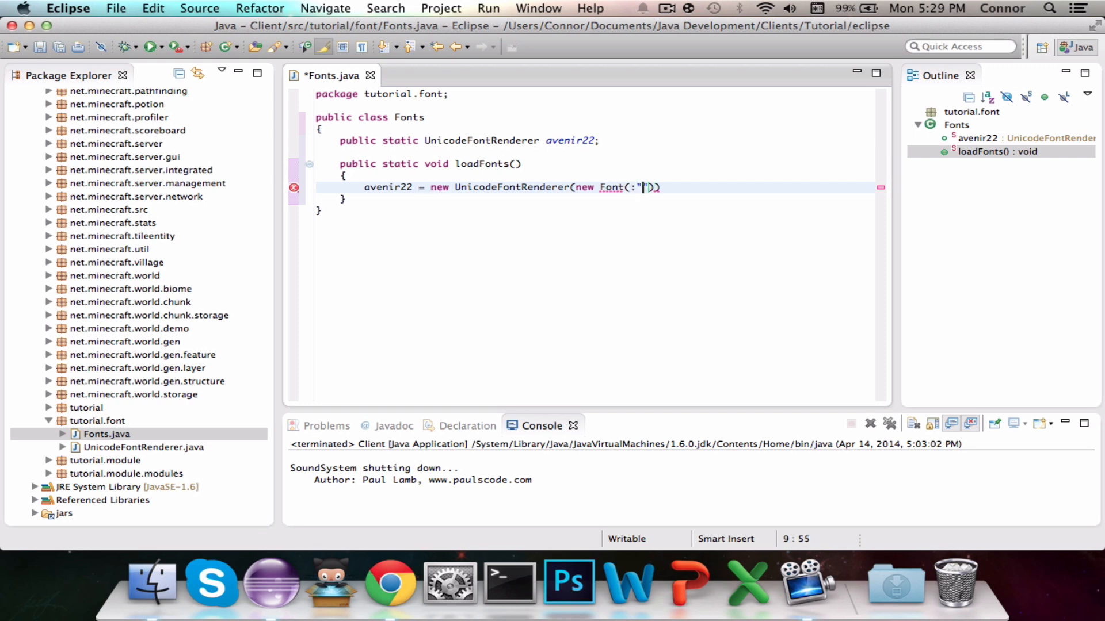
key("Backspace")
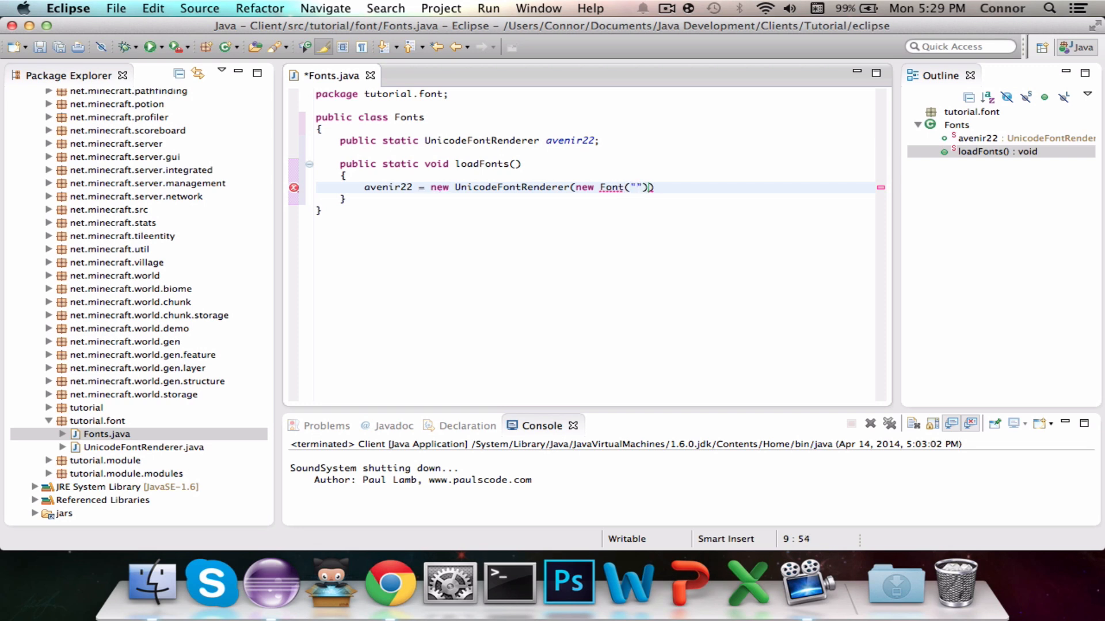
type("Avenir Bk")
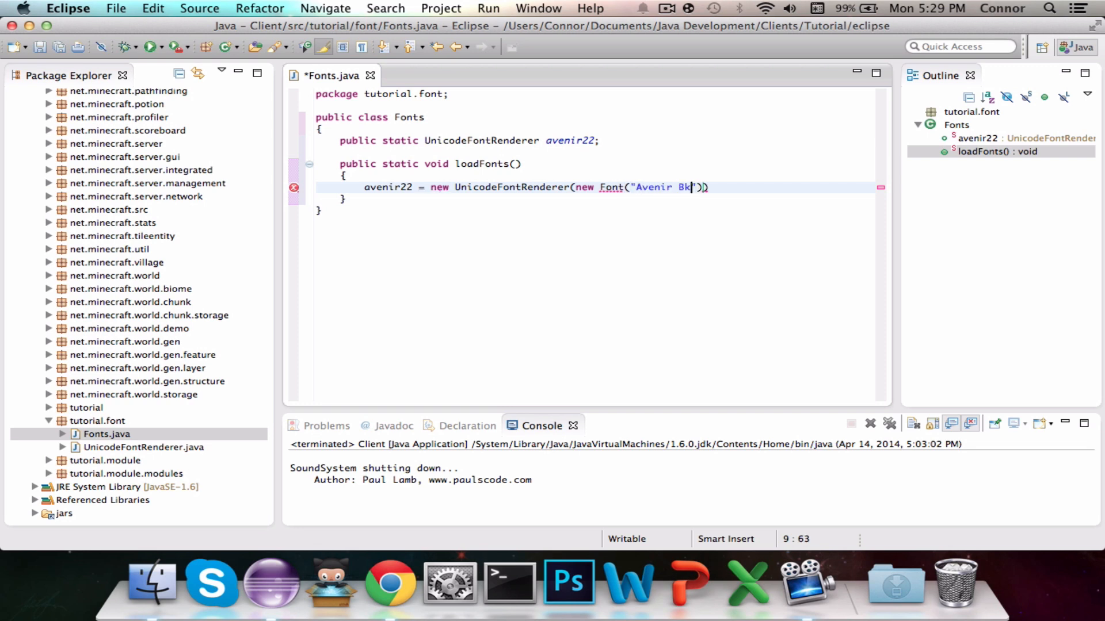
type("lack")
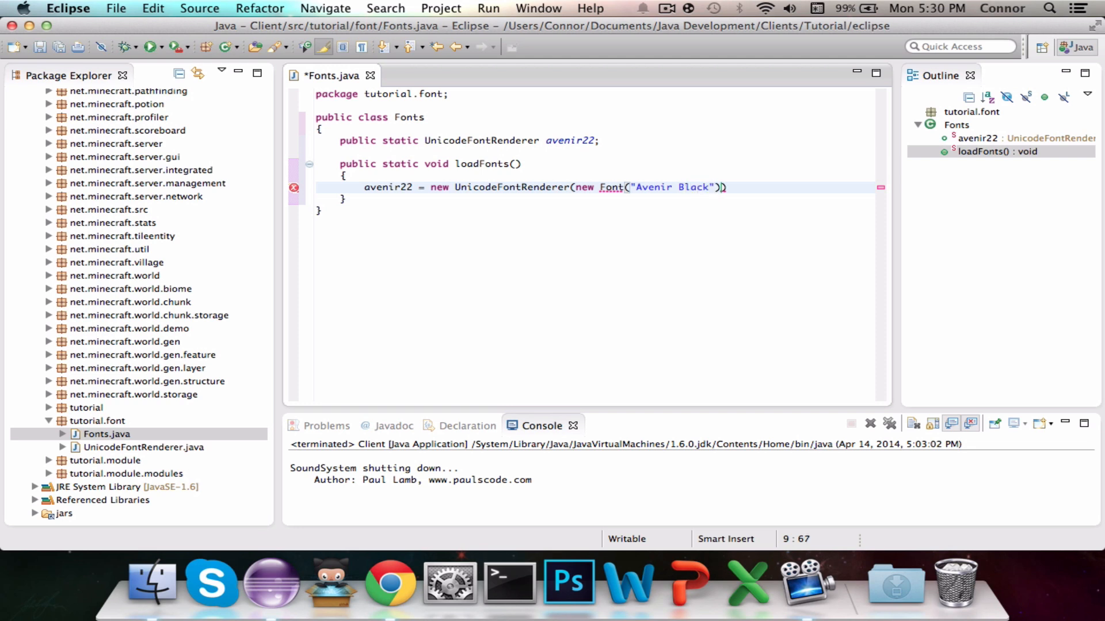
type(", Font.PLAIN")
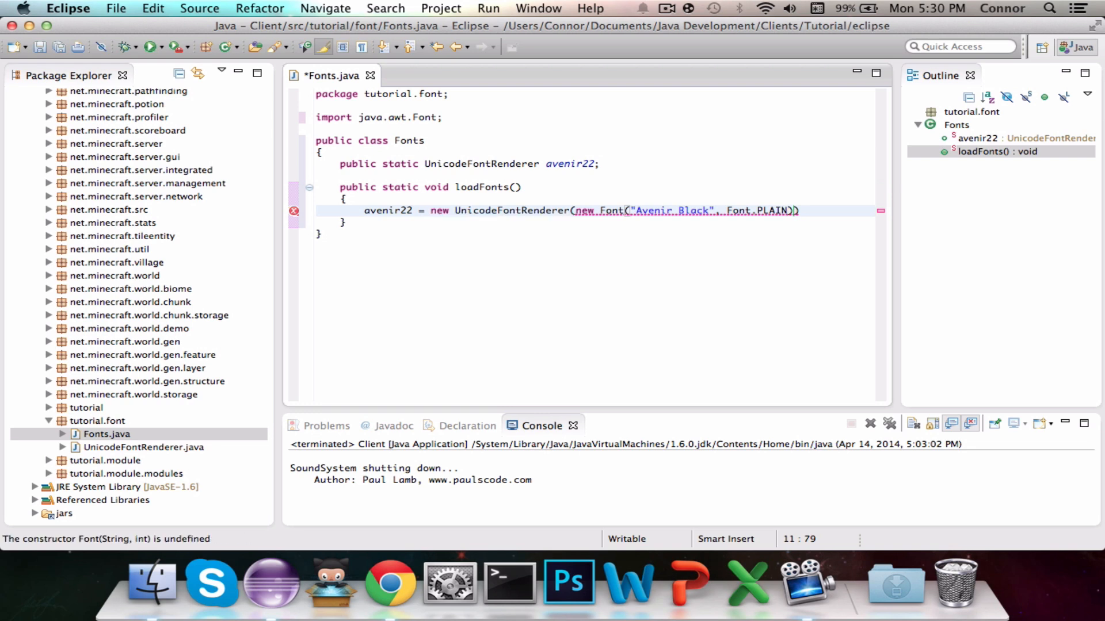
type(", 22")
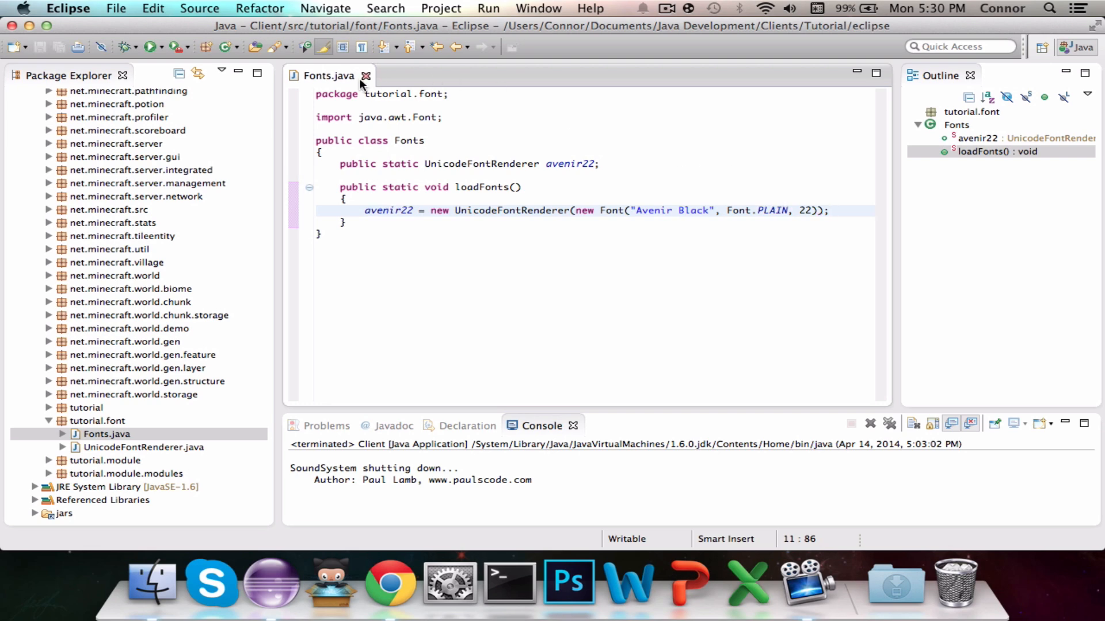
Close Fonts.java, open Minecraft.java and jump to the fontRenderer setup via Find 'Renderer'.
left_click(366, 76)
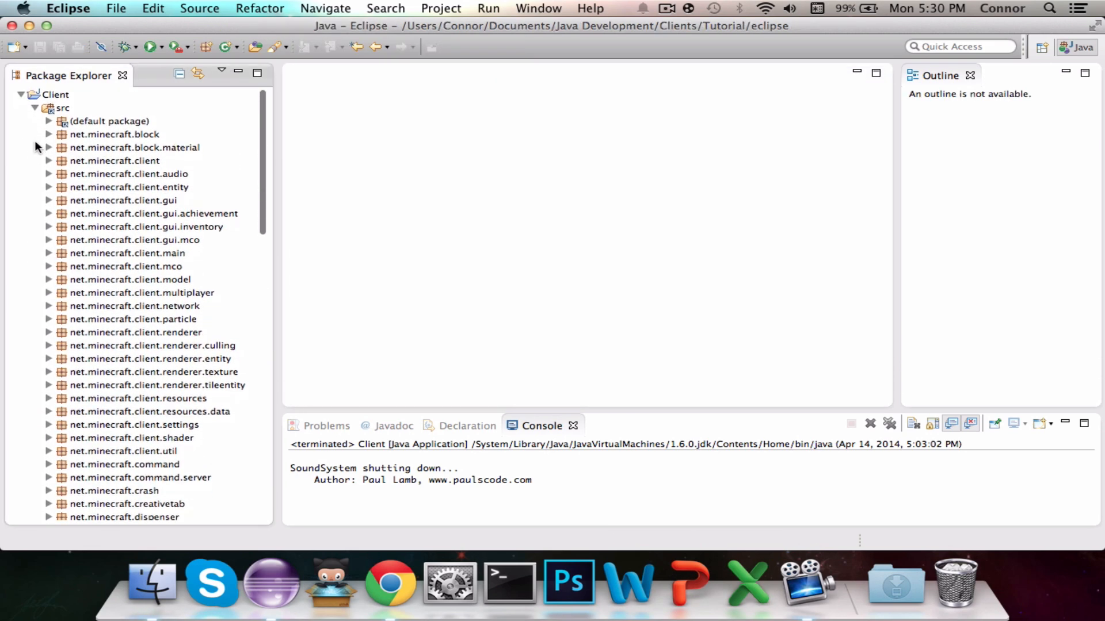
left_click(49, 161)
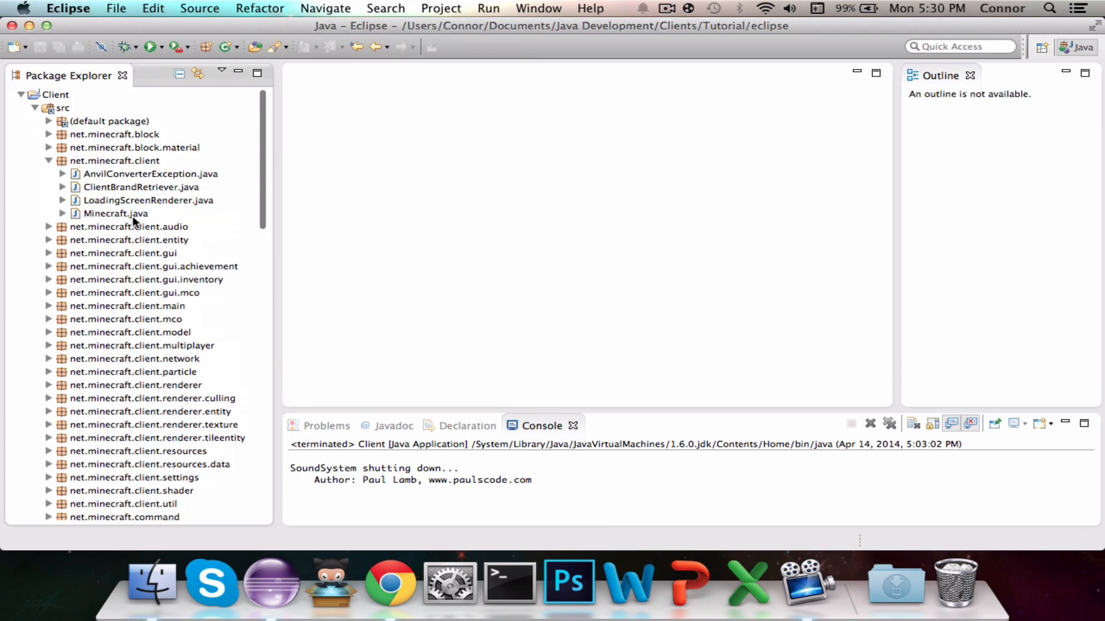
double_click(115, 214)
type("font")
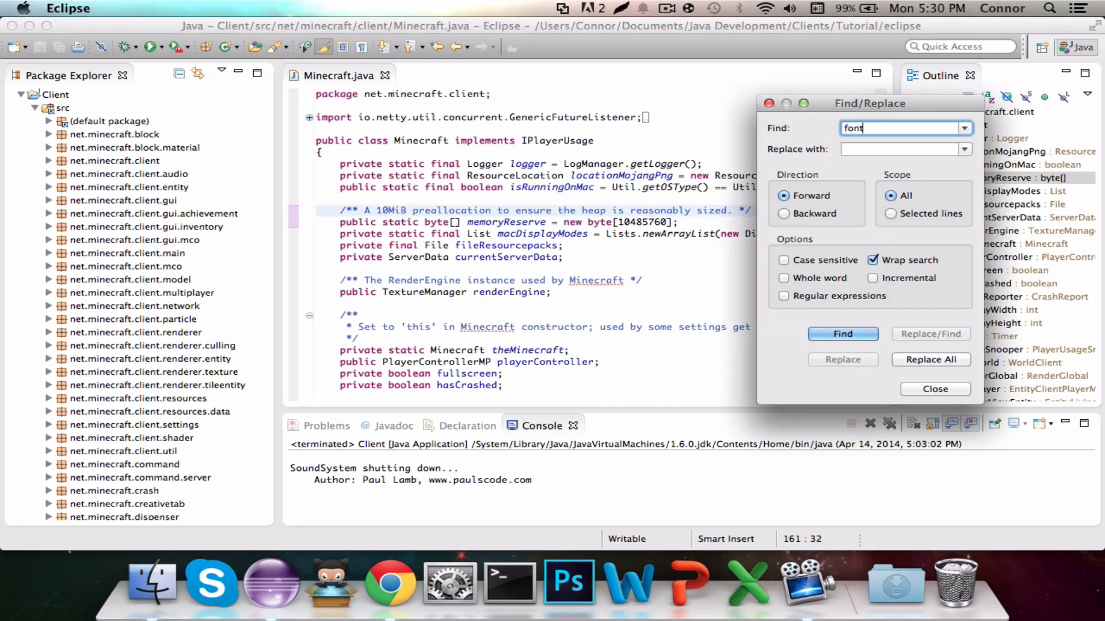
type("Renderer")
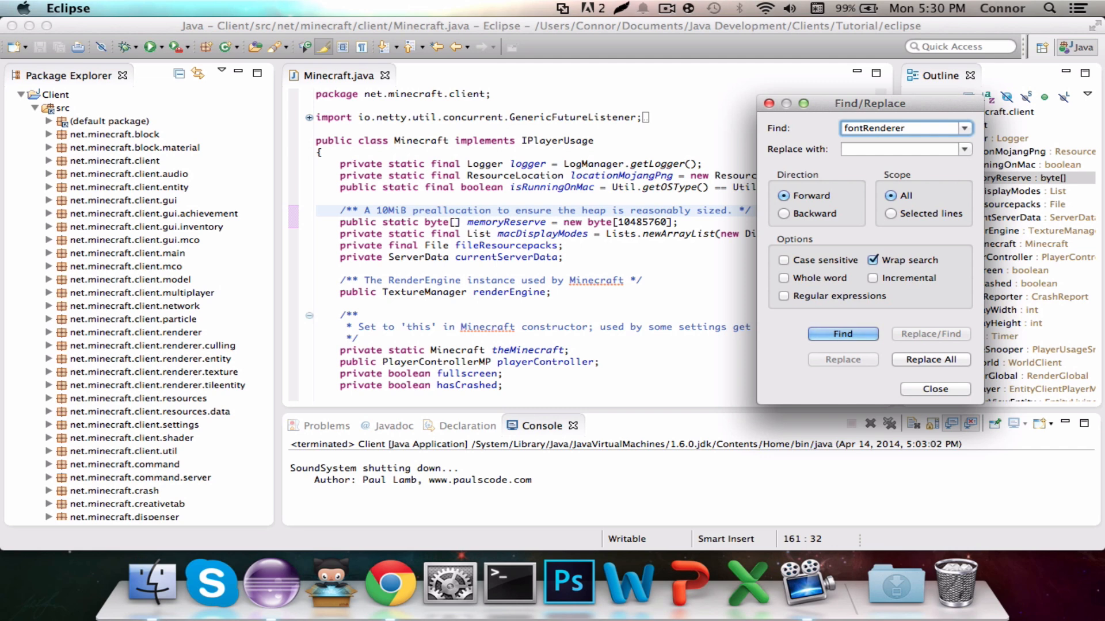
left_click(843, 334)
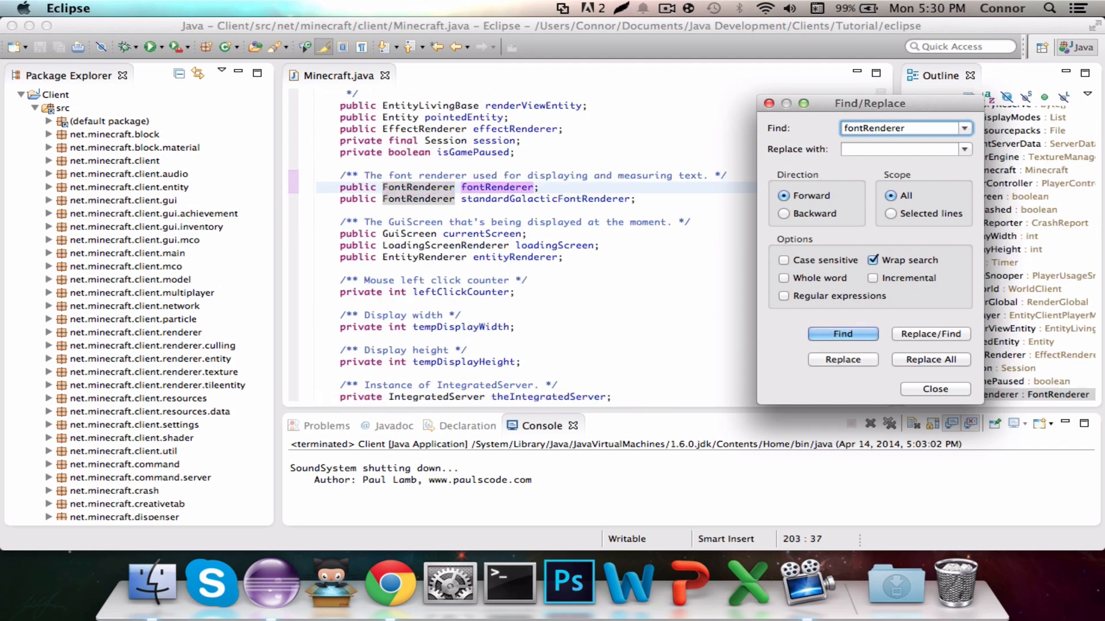
left_click(842, 334)
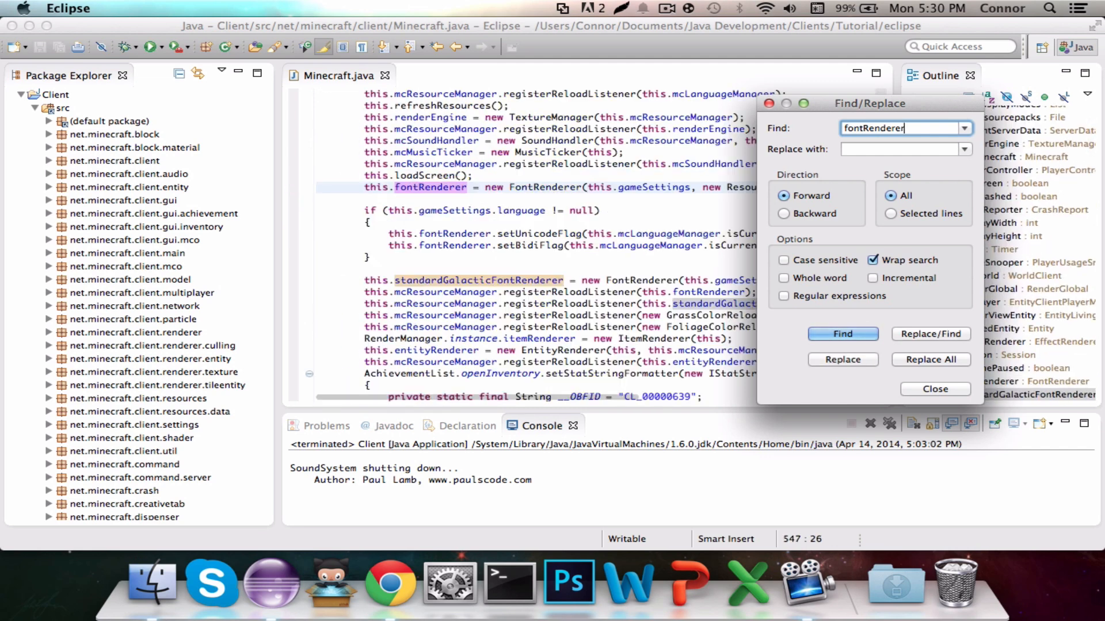
left_click(934, 389)
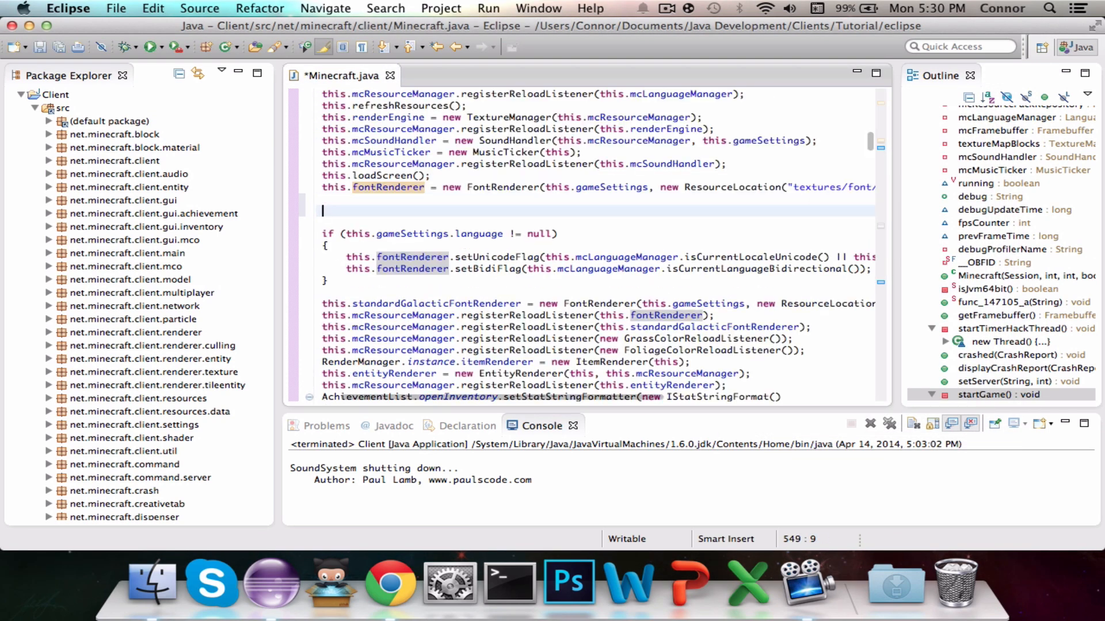
Add a //TODO: Client comment followed by Fonts.loadFonts(); after the fontRenderer setup.
type("//TOD")
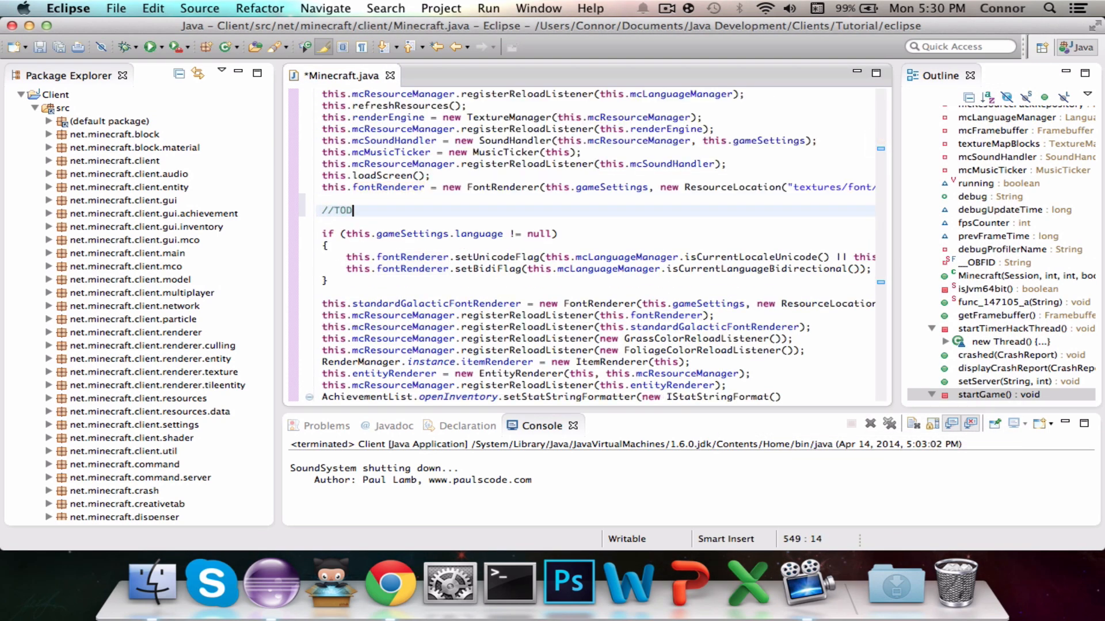
type(": Clien")
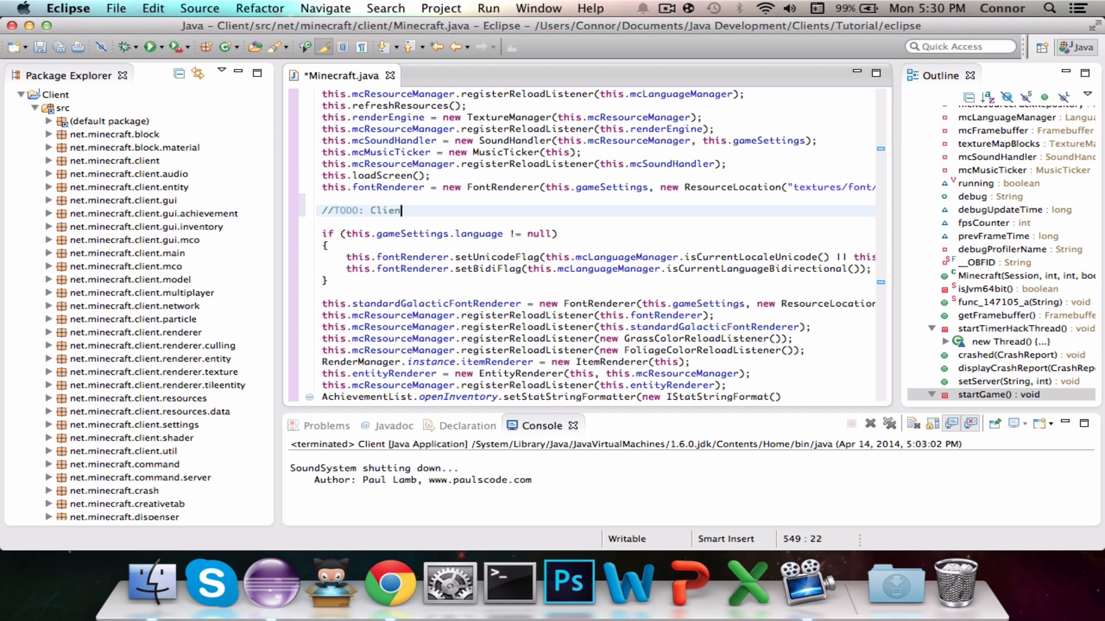
key("Return")
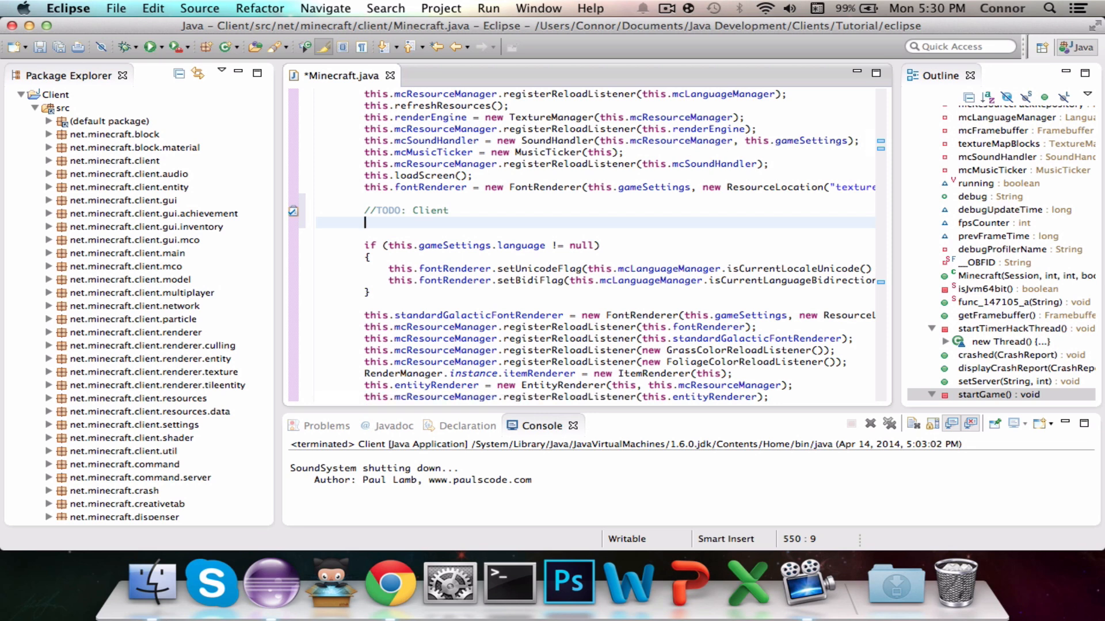
type("Fonts.loadFonts();")
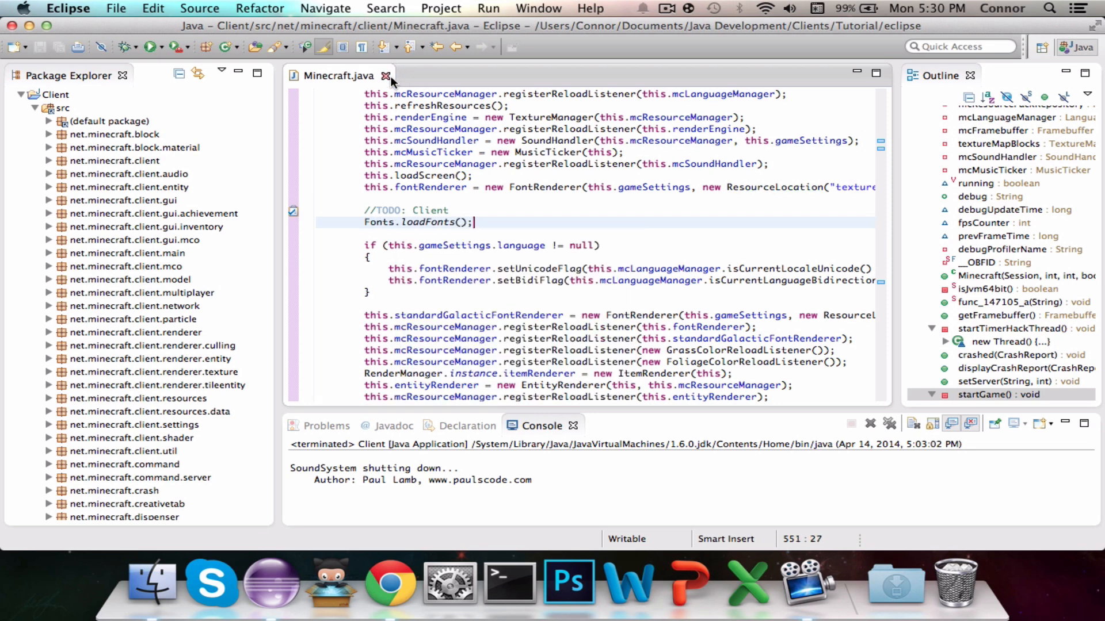
Close Minecraft.java, create UIRenderer in tutorial.ui and declare public static void renderUI().
left_click(385, 76)
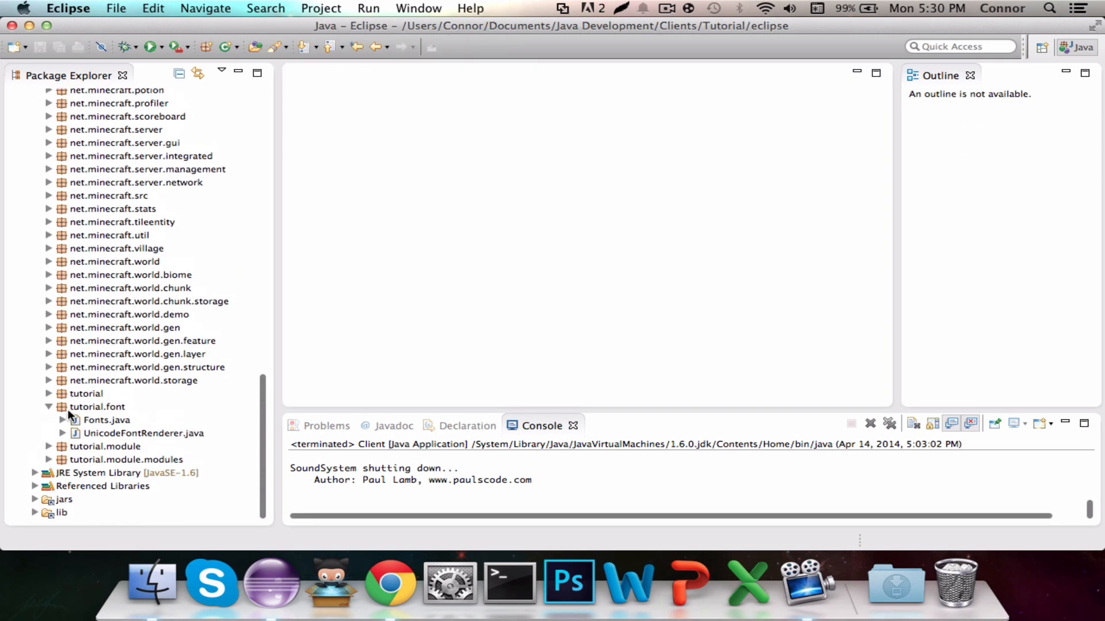
right_click(105, 420)
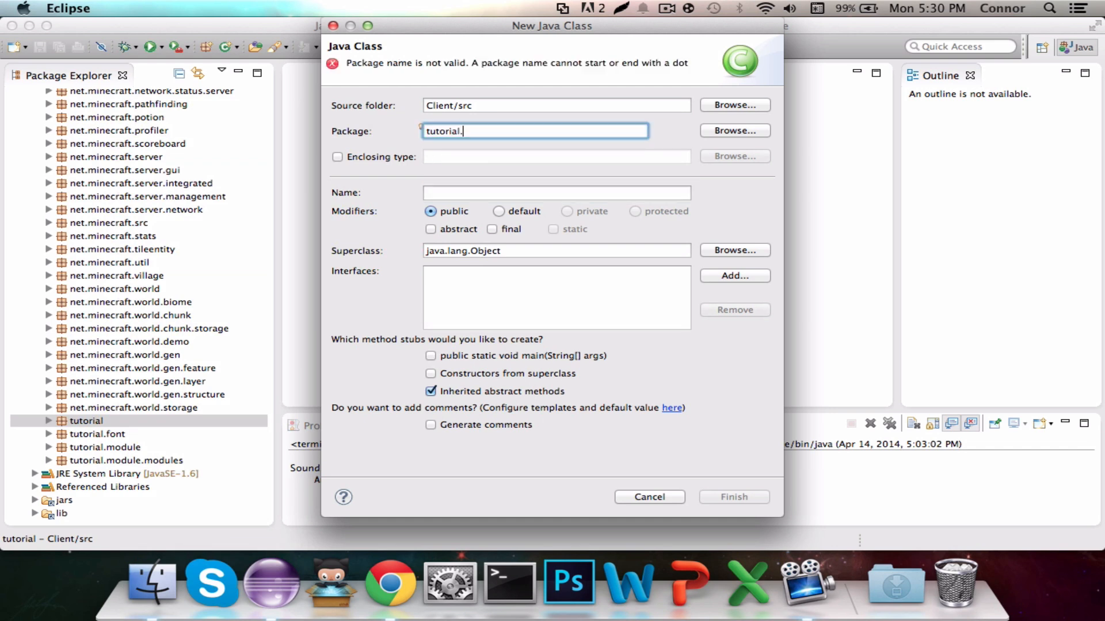
type("UIRenderer")
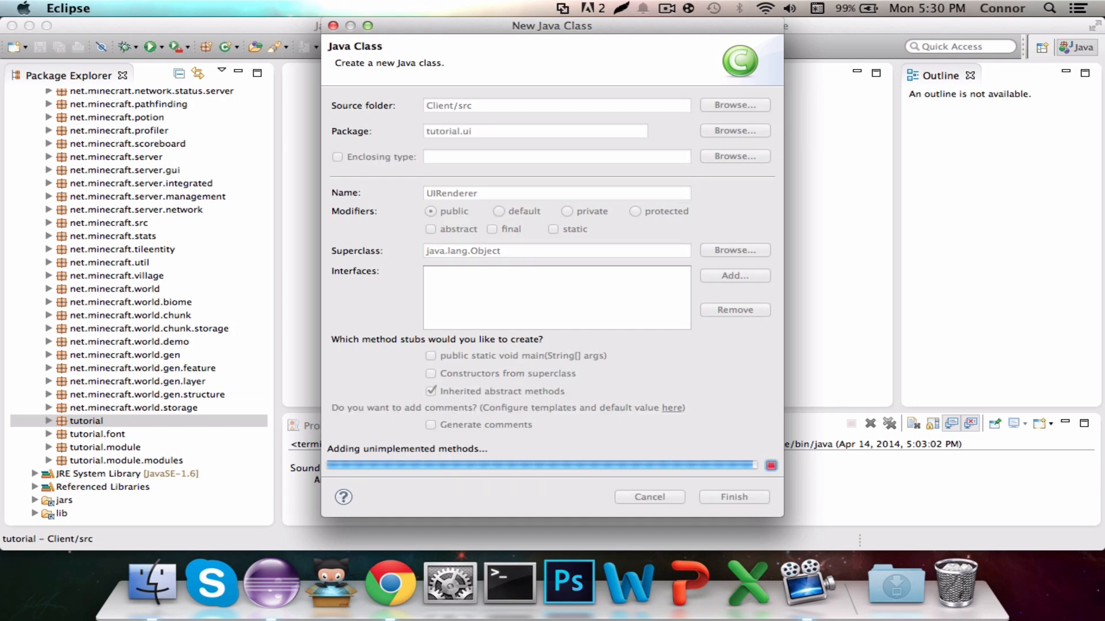
left_click(733, 498)
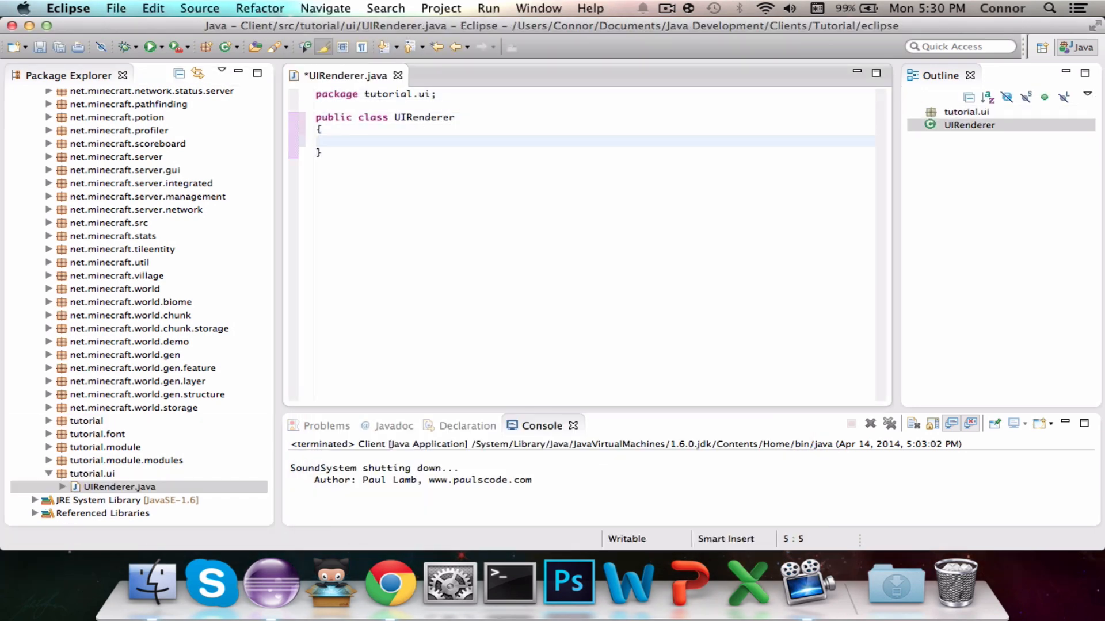
type("public static void")
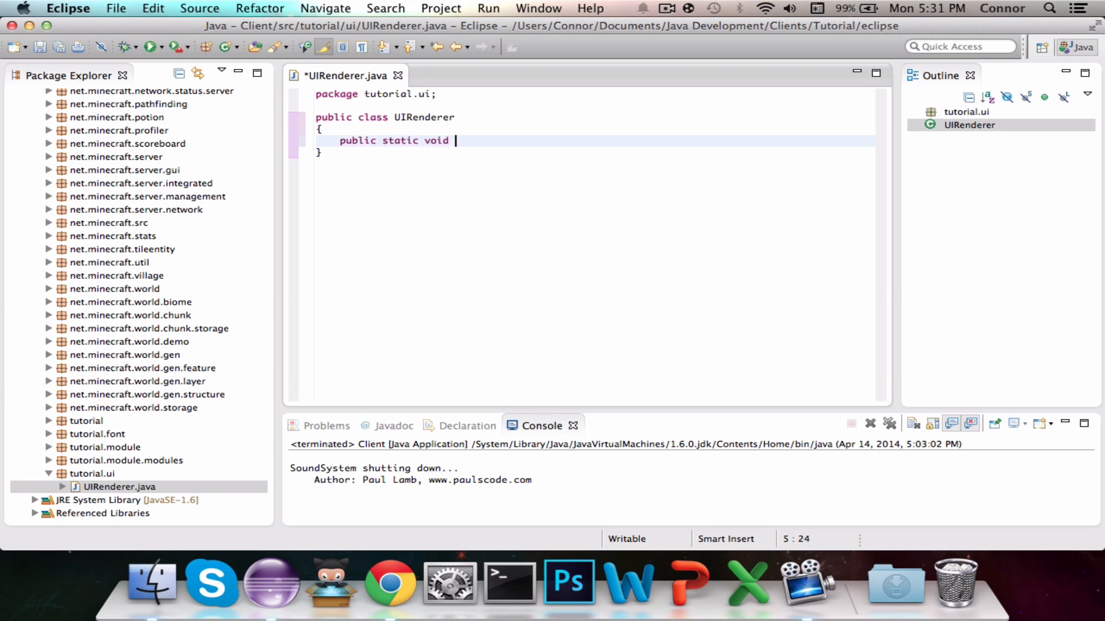
type("renderUI()")
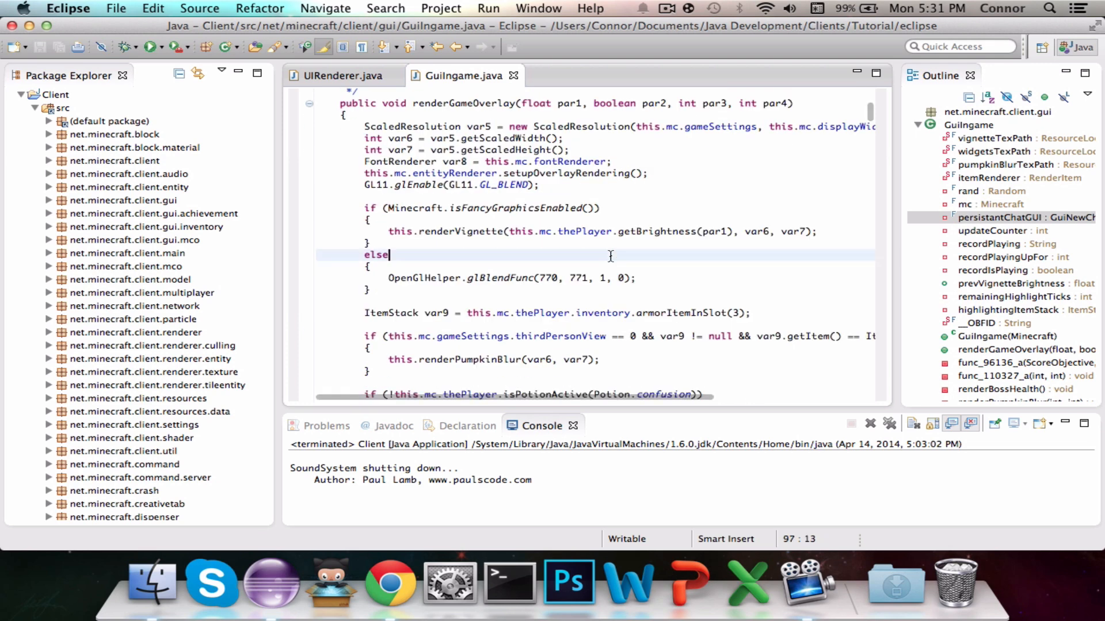
Find the showDebugInfo block in GuiIngame and insert GL11.glPushMatrix(); above it.
scroll("up", 3)
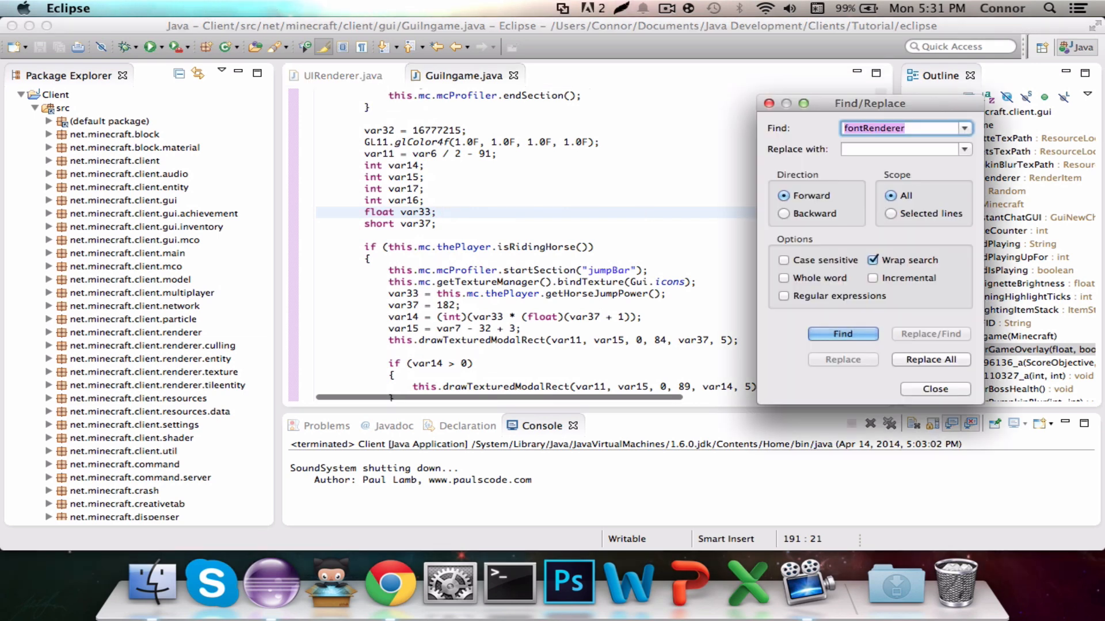
type("debug")
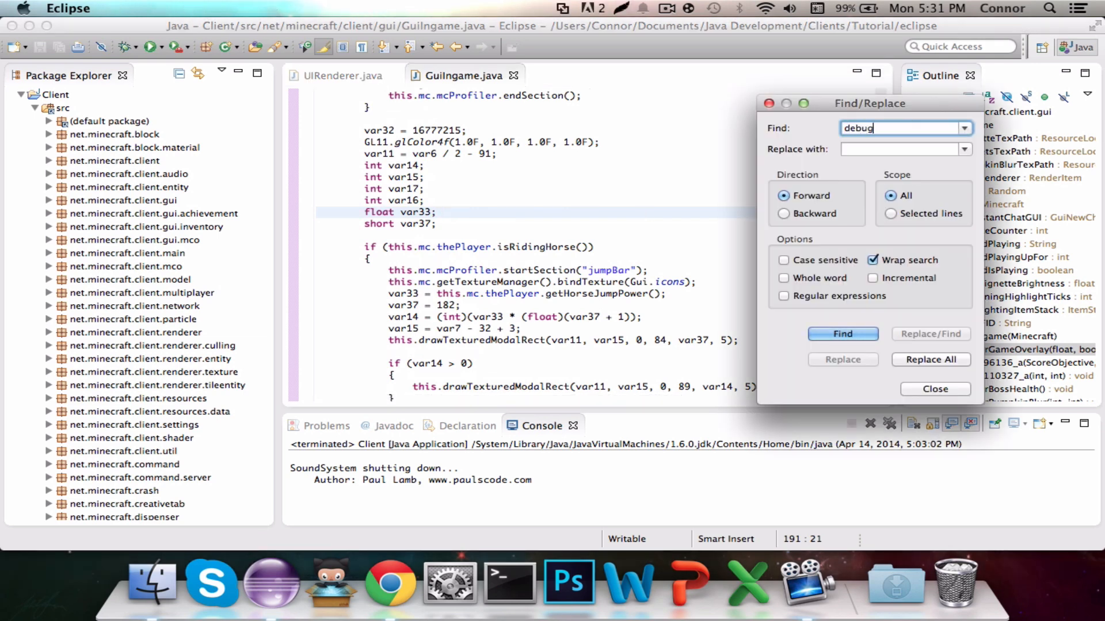
left_click(841, 333)
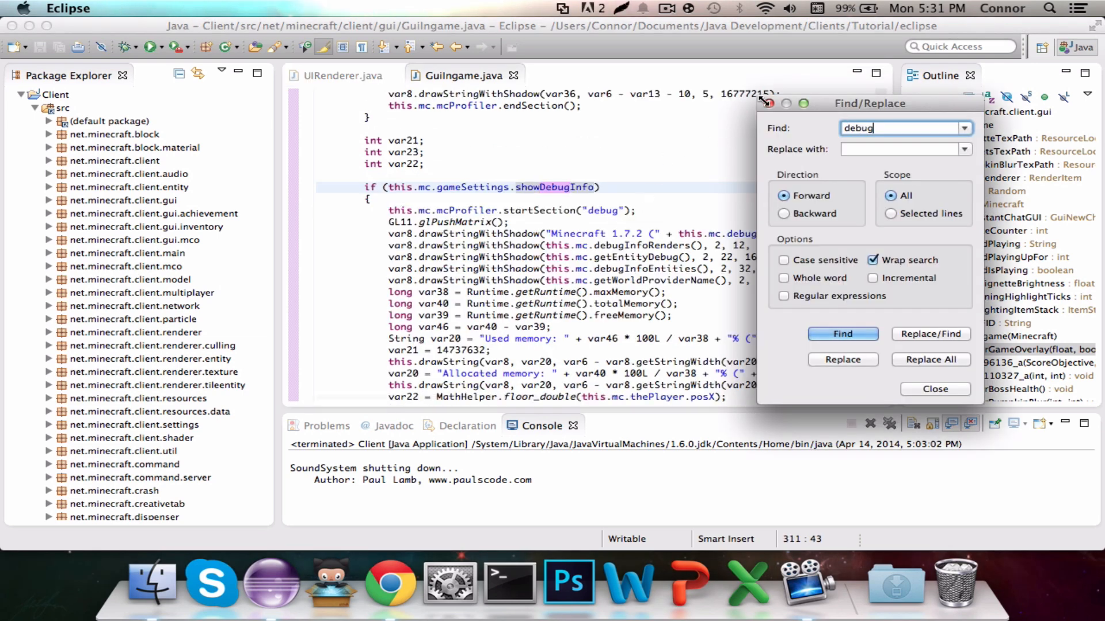
left_click(935, 389)
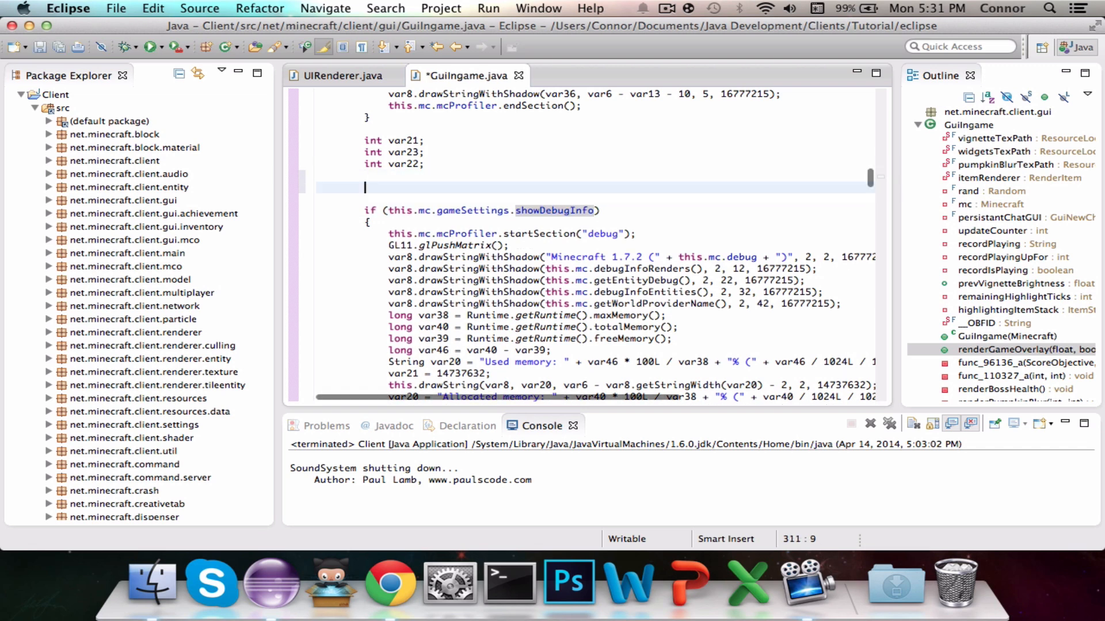
type("GL11.")
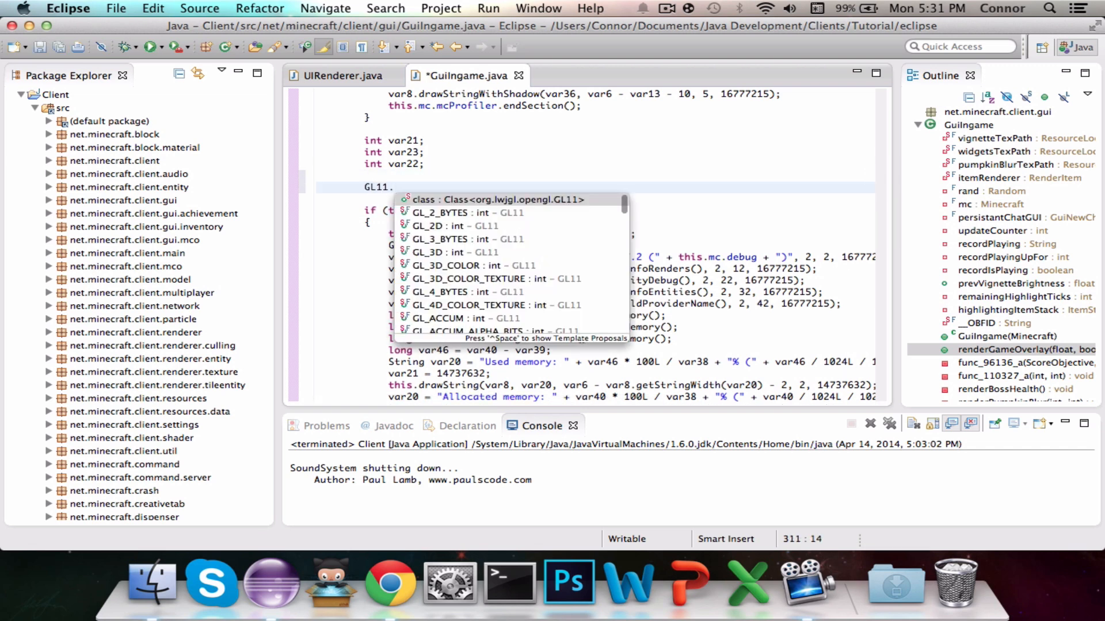
type("GLp")
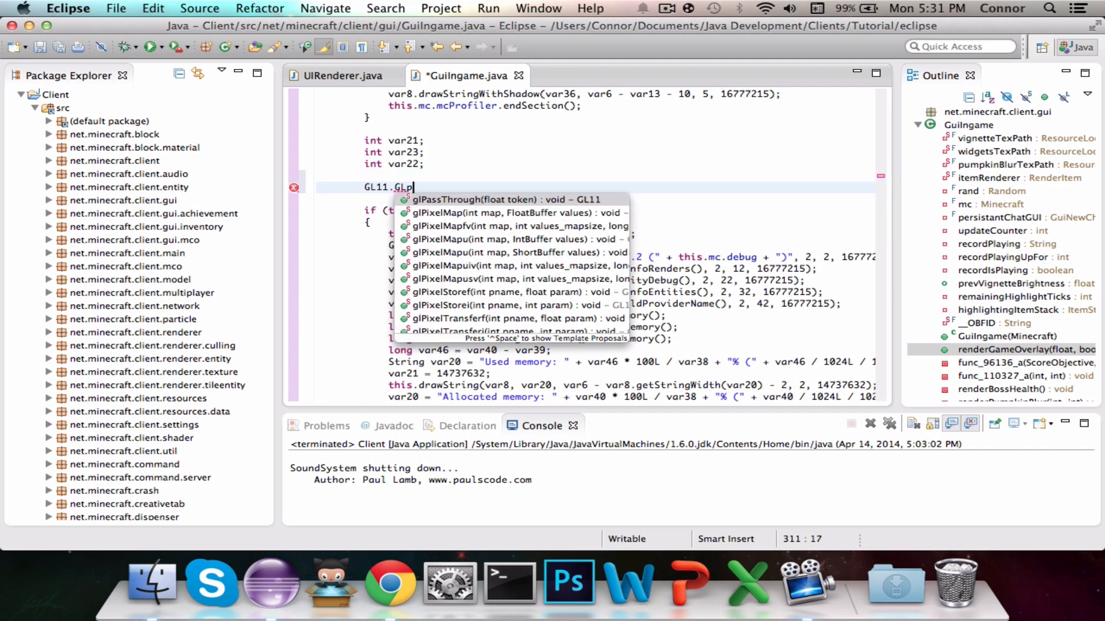
type("u")
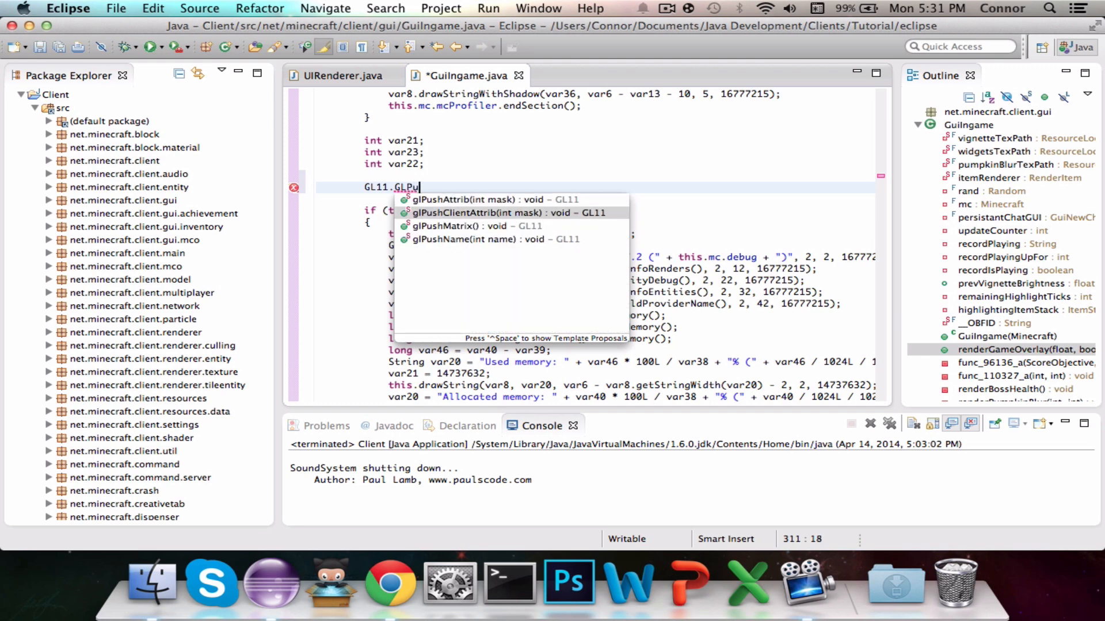
left_click(476, 226)
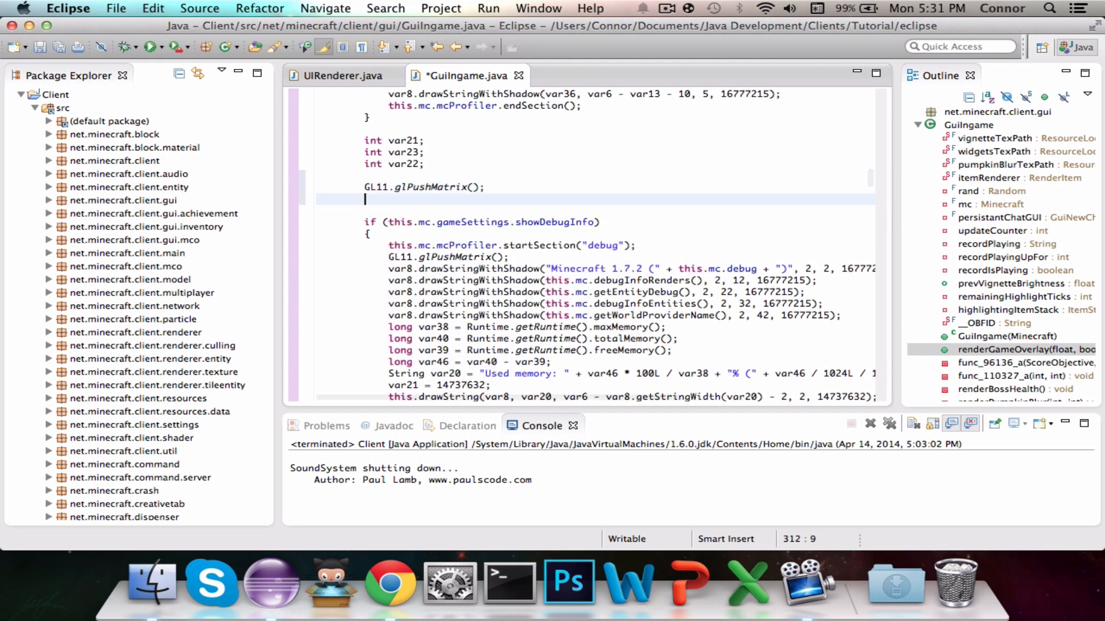
Add UIRenderer.renderUI(); and GL11.glPopMatrix(); with a //TODO: Client comment above the block.
type("UIRenderer.renderUI();")
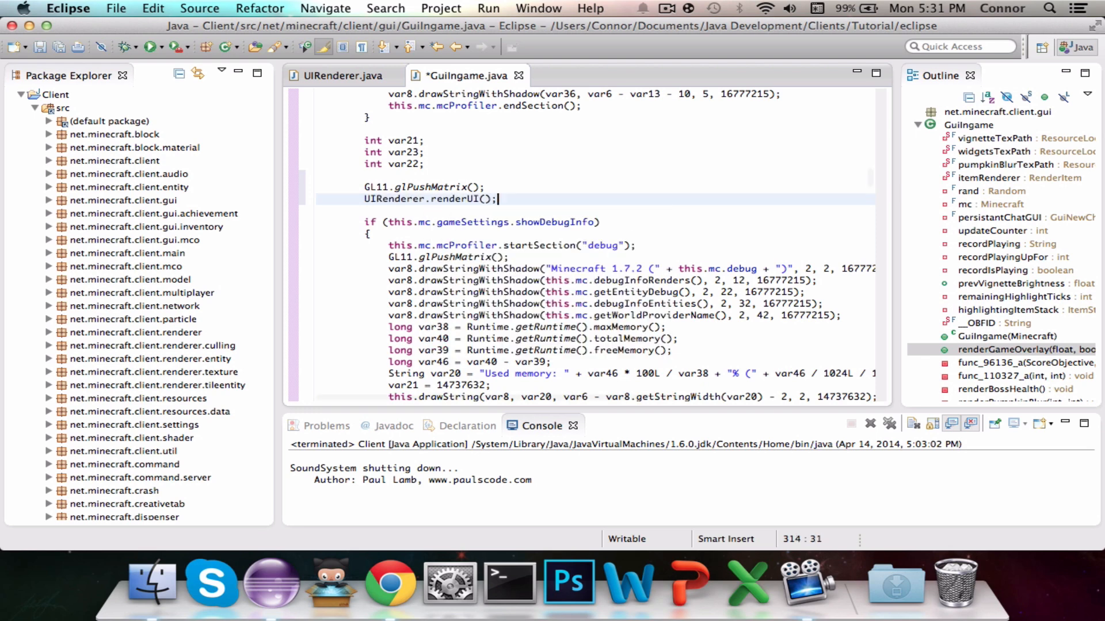
key("Return")
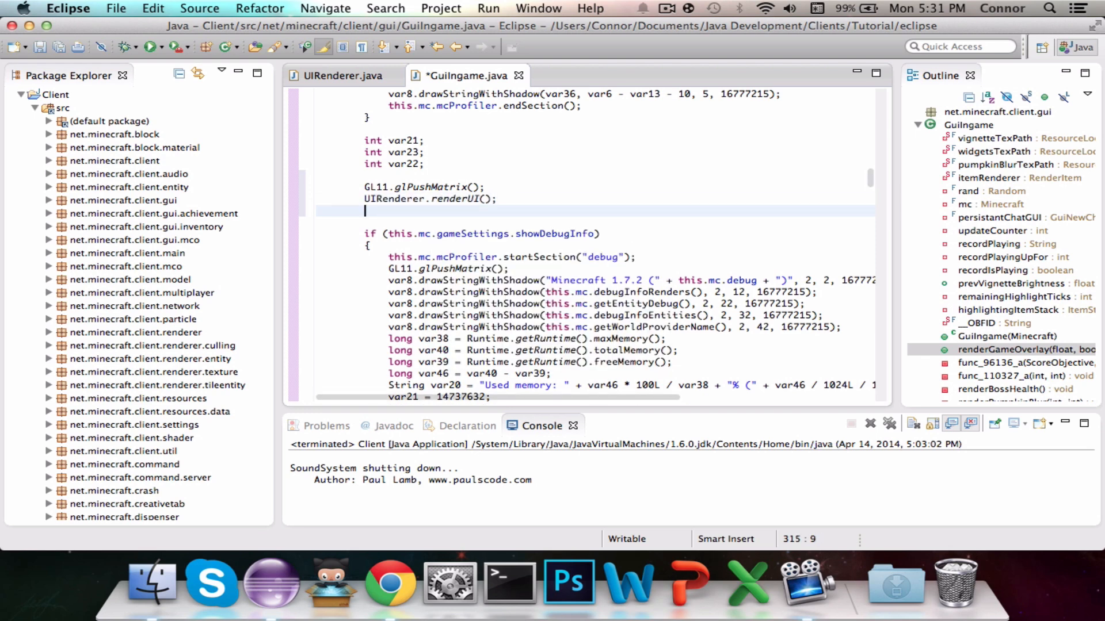
type("GL!")
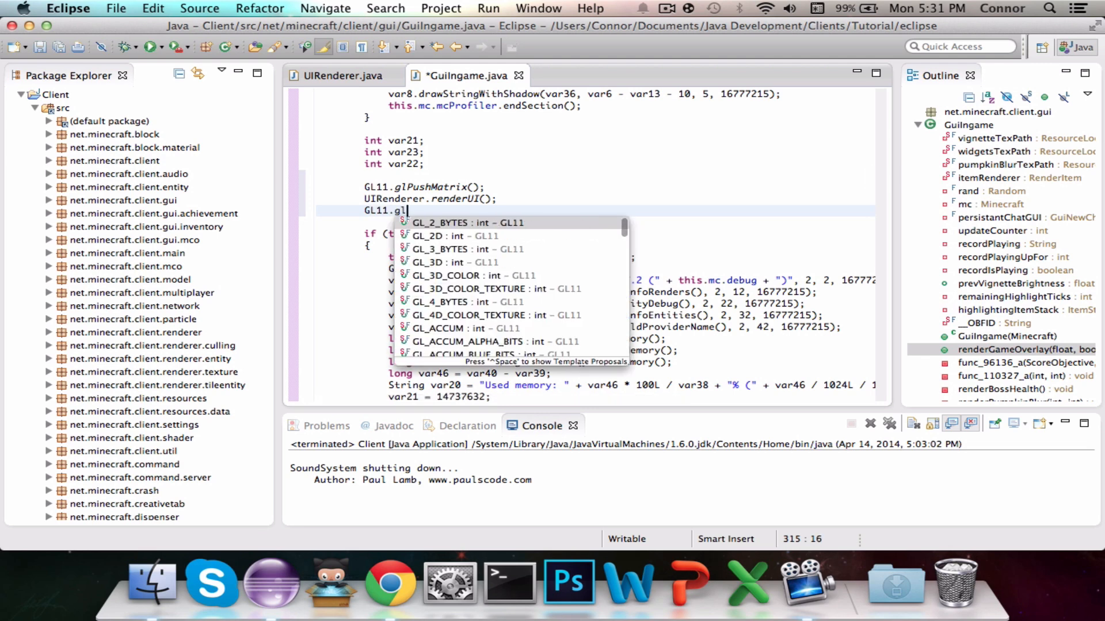
type("Po")
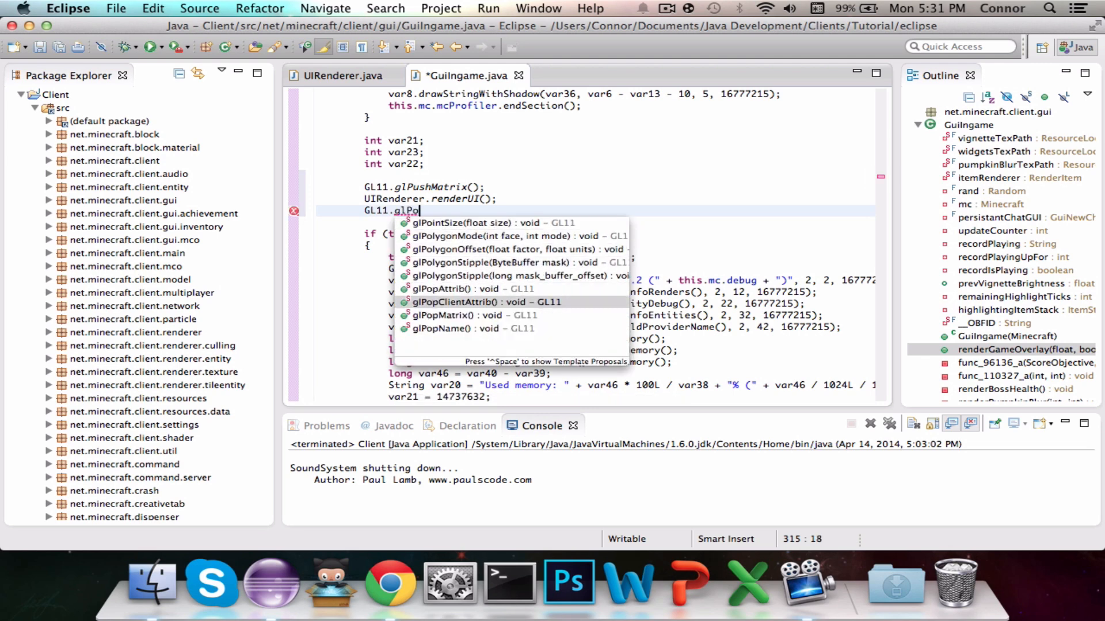
left_click(474, 316)
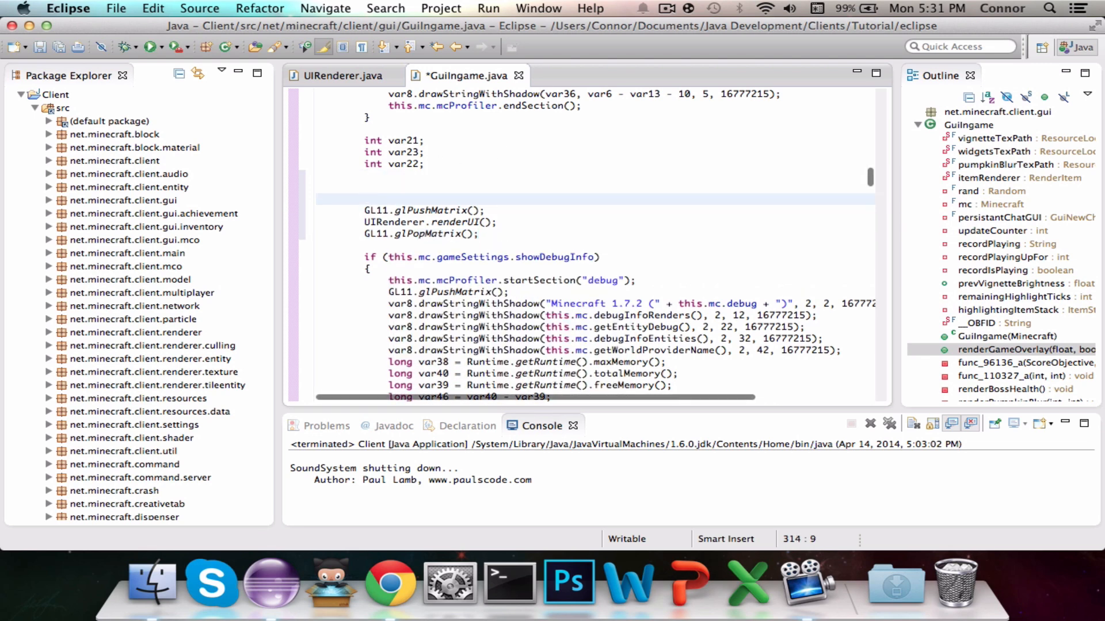
scroll("up", 3)
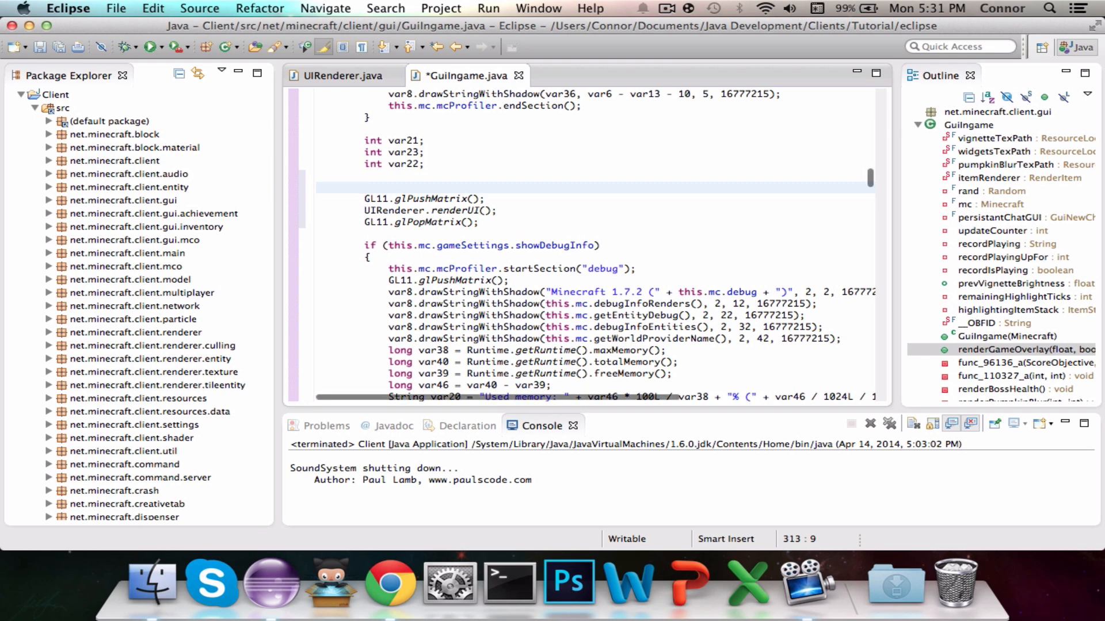
type("//TODO")
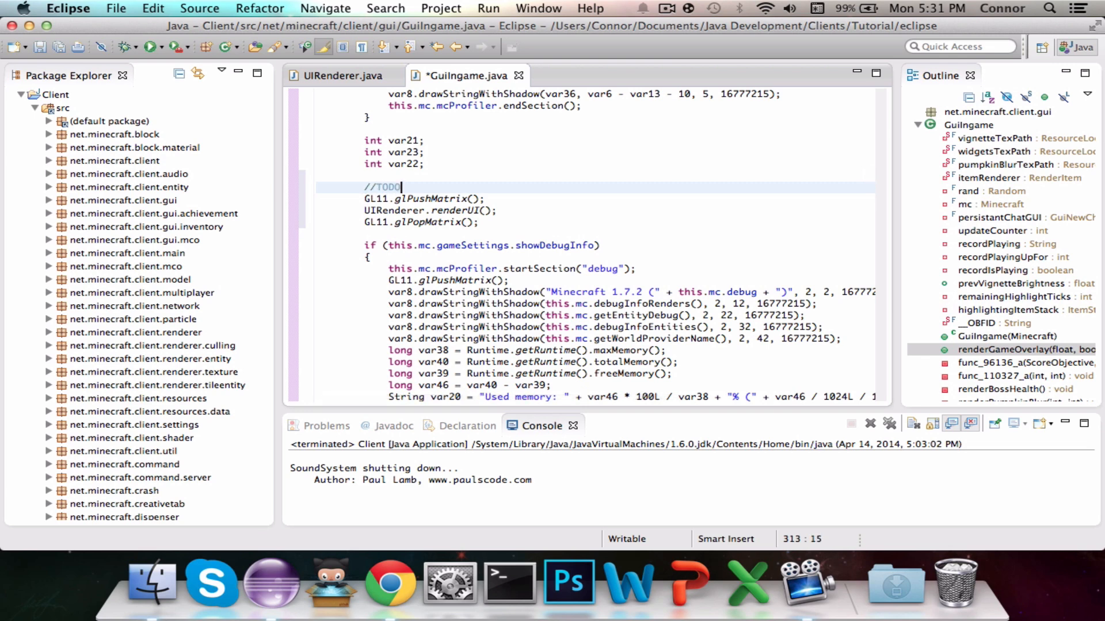
type(": Client")
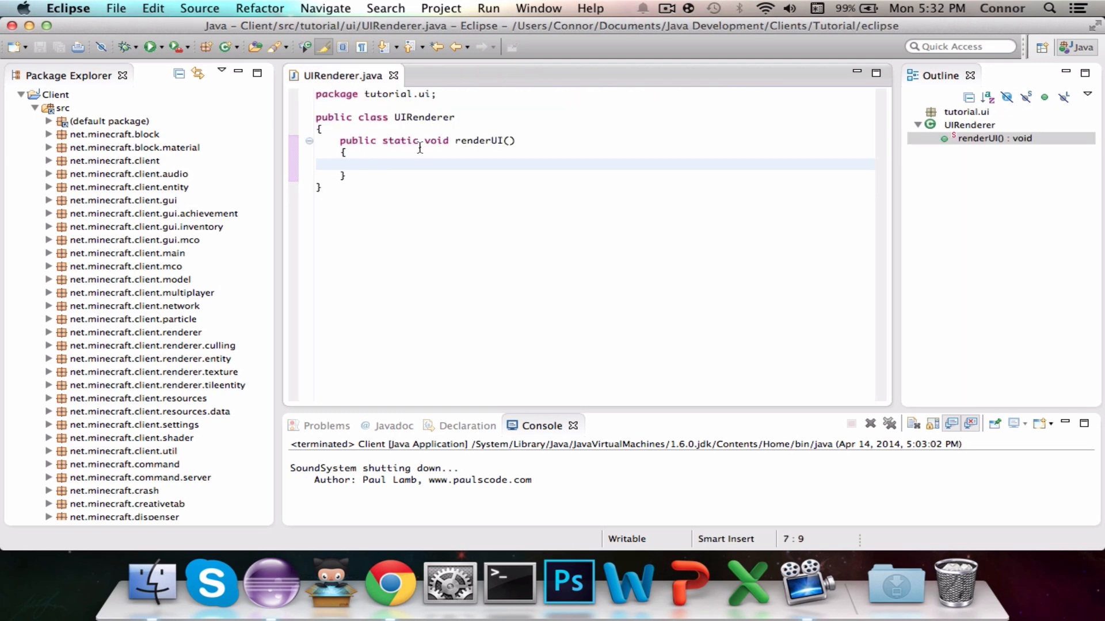
Start a Gui.drawString call using Fonts.avenir22 and Client.theClient.CLIENT_NAME + "".
type("Gui.")
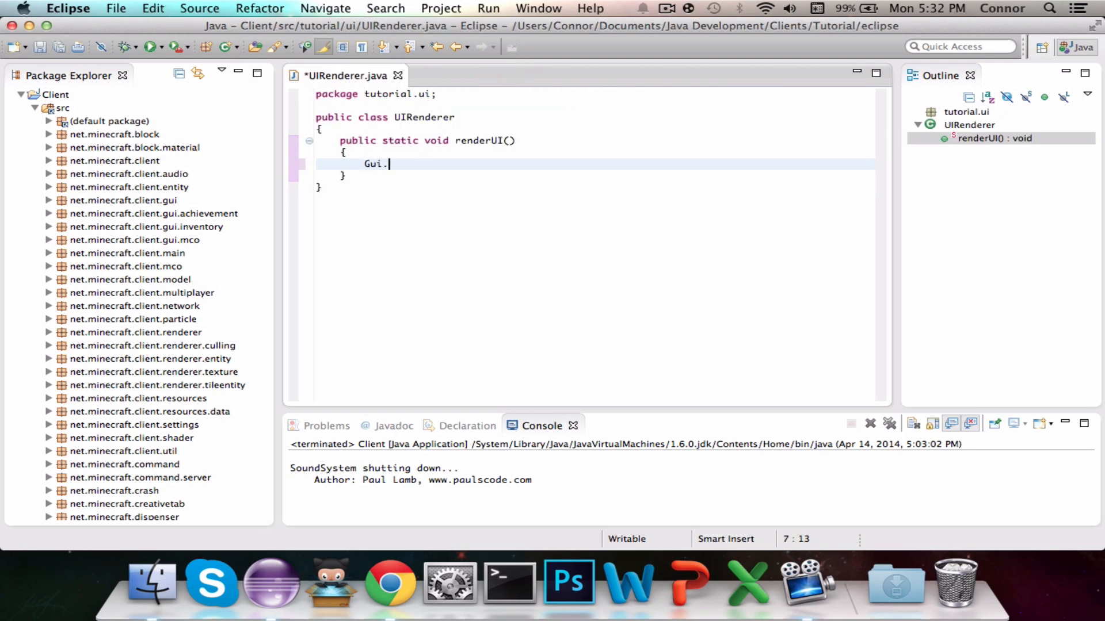
type("drawString(")
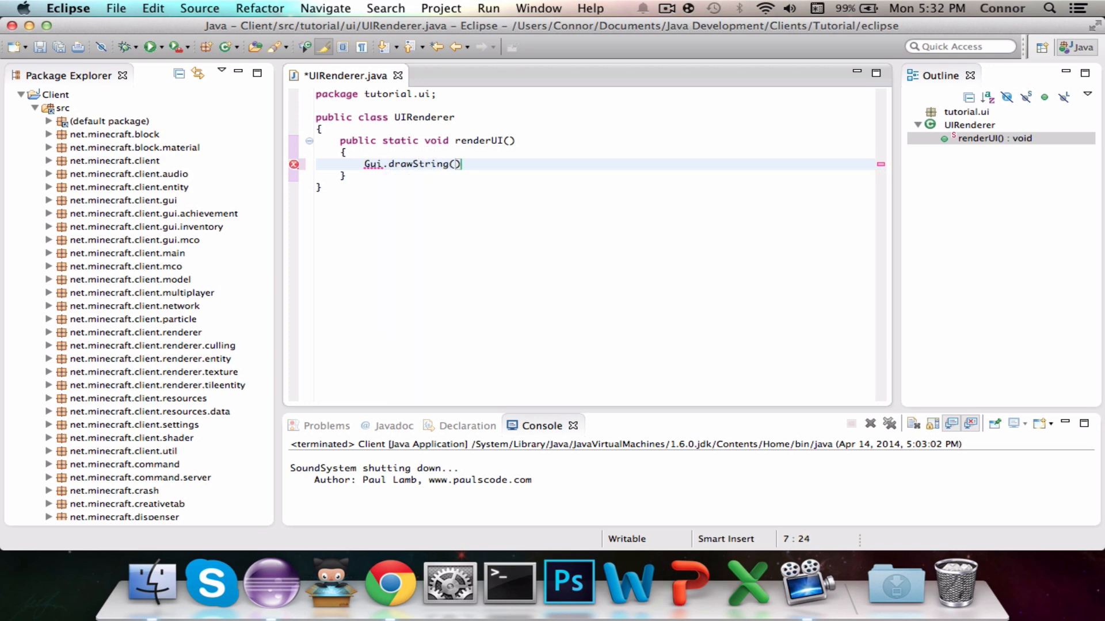
type(";")
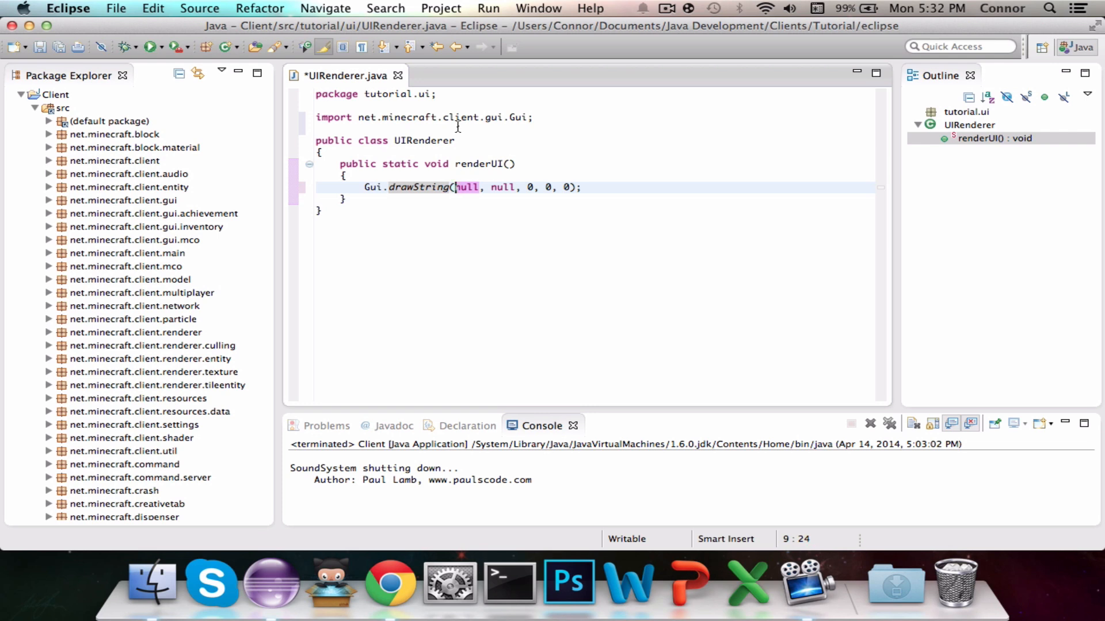
type("Fonts.avenir22")
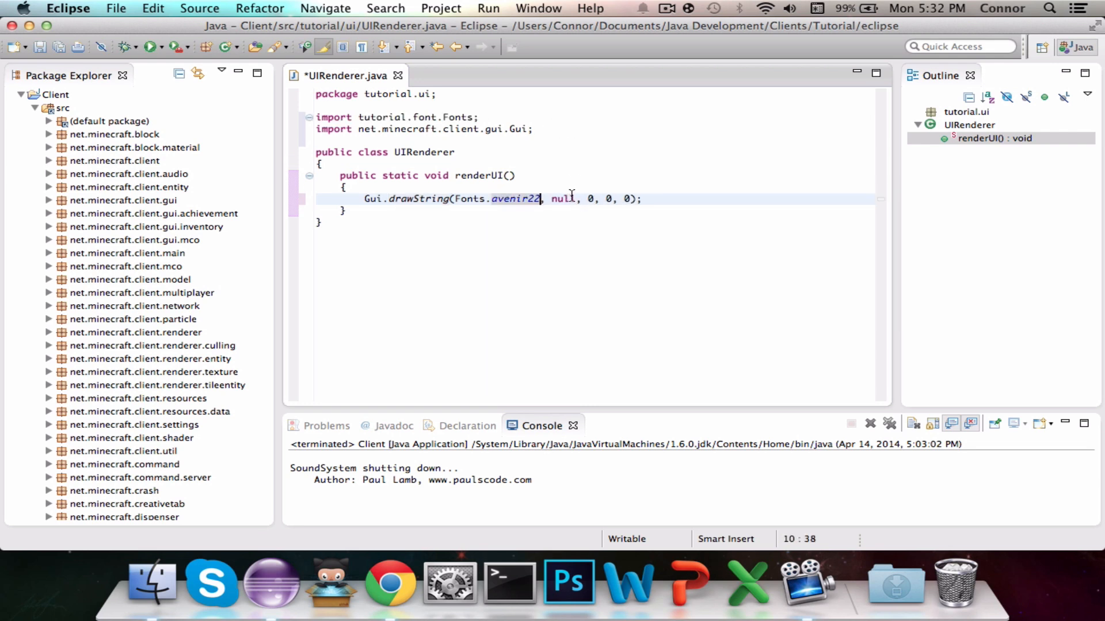
type("\"\"")
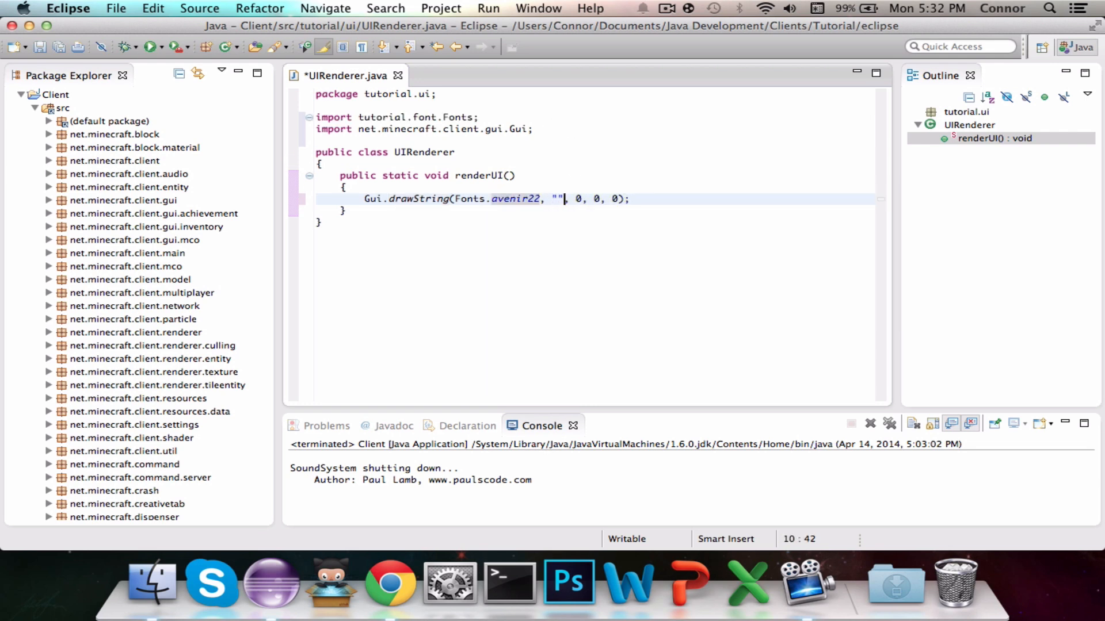
key("Left")
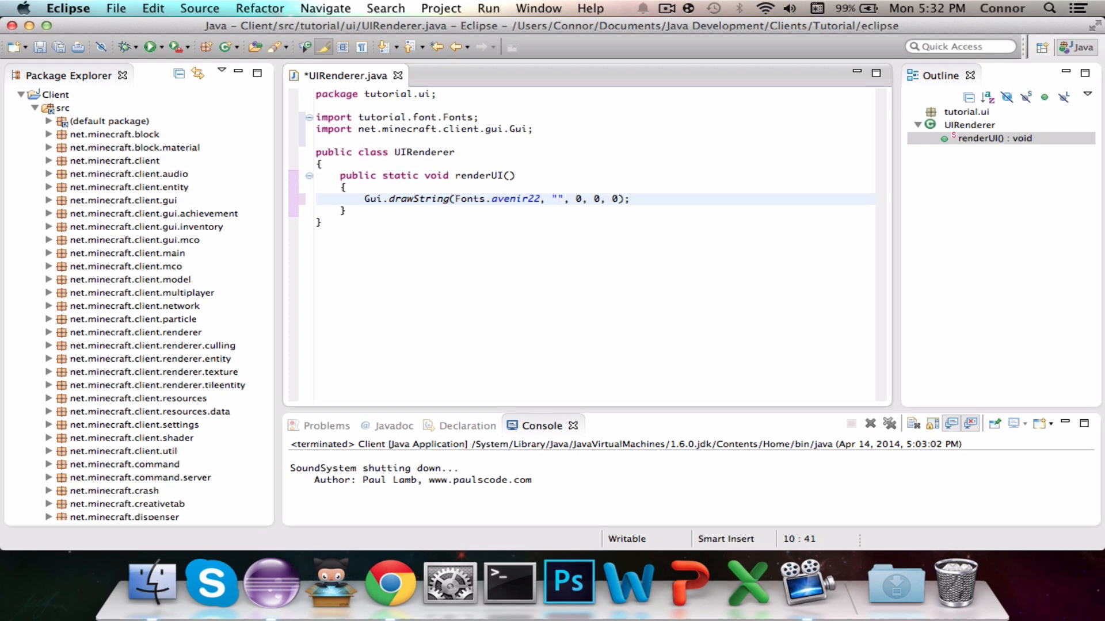
key("Backspace")
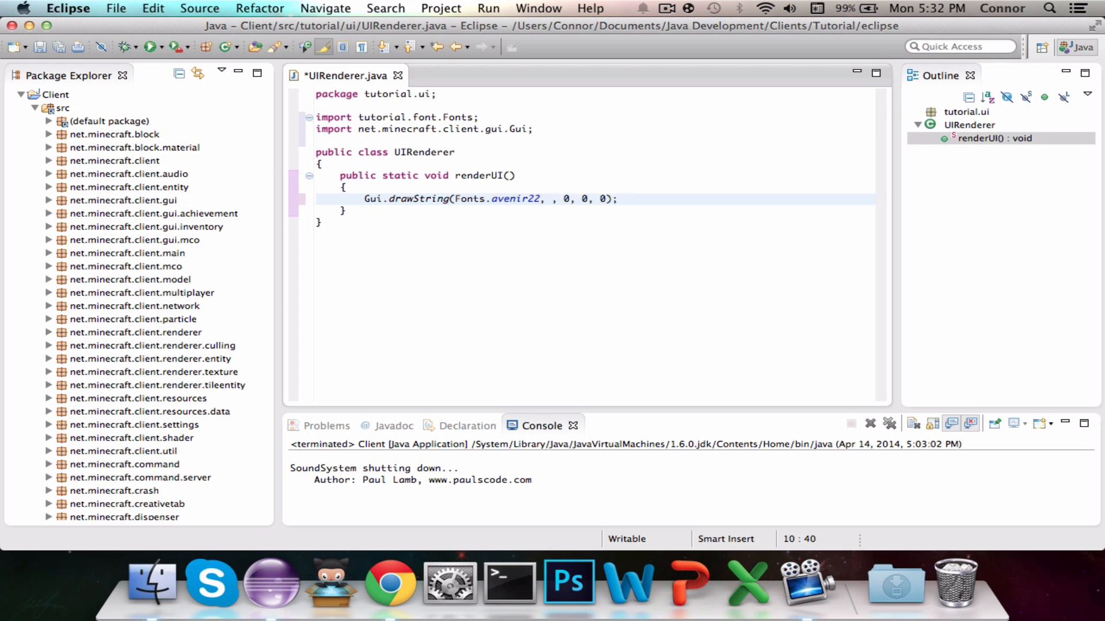
type("Client.")
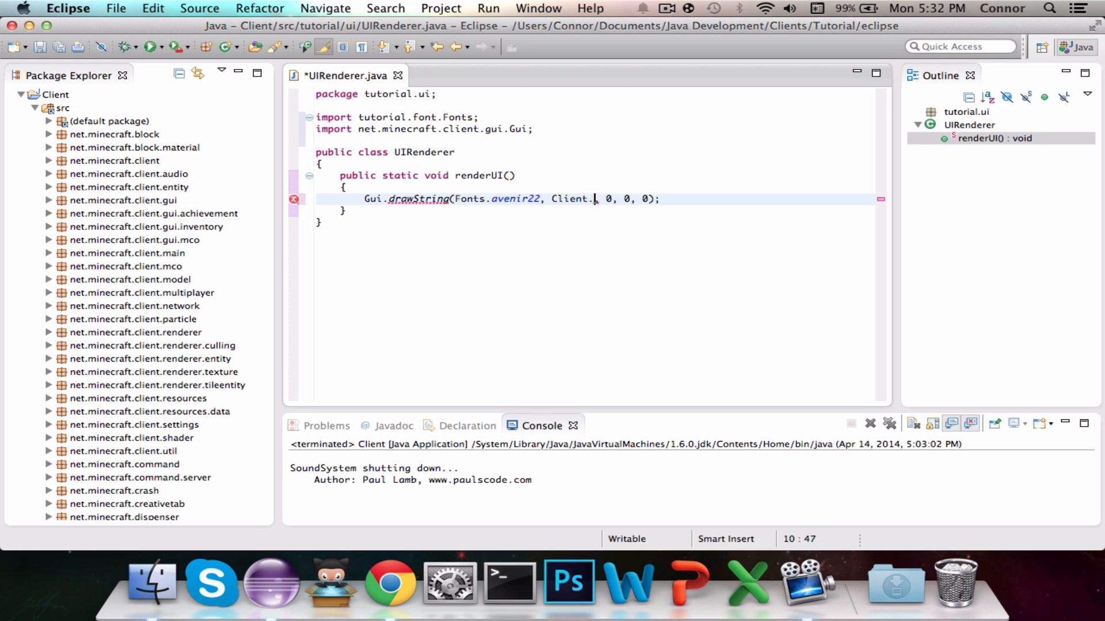
type("theClient.CLIENT_NAME")
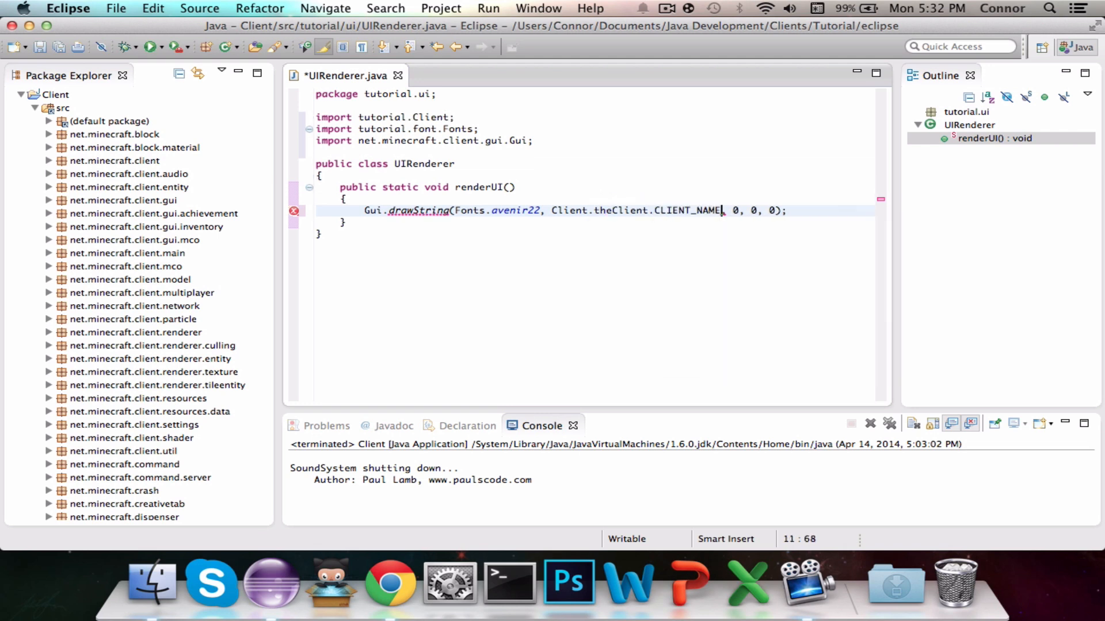
type("+ \"\"")
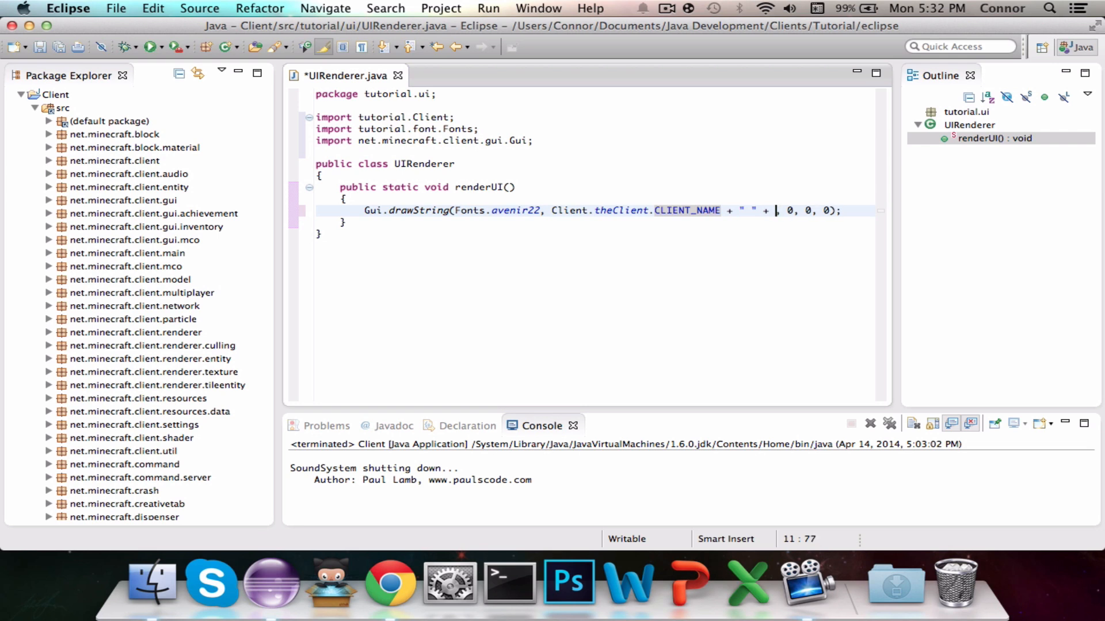
Append " v" + Client.theClient.CLIENT_VERSION, position 2, 2 and begin hex colour 90FFFFFF.
type("Client.theClient.")
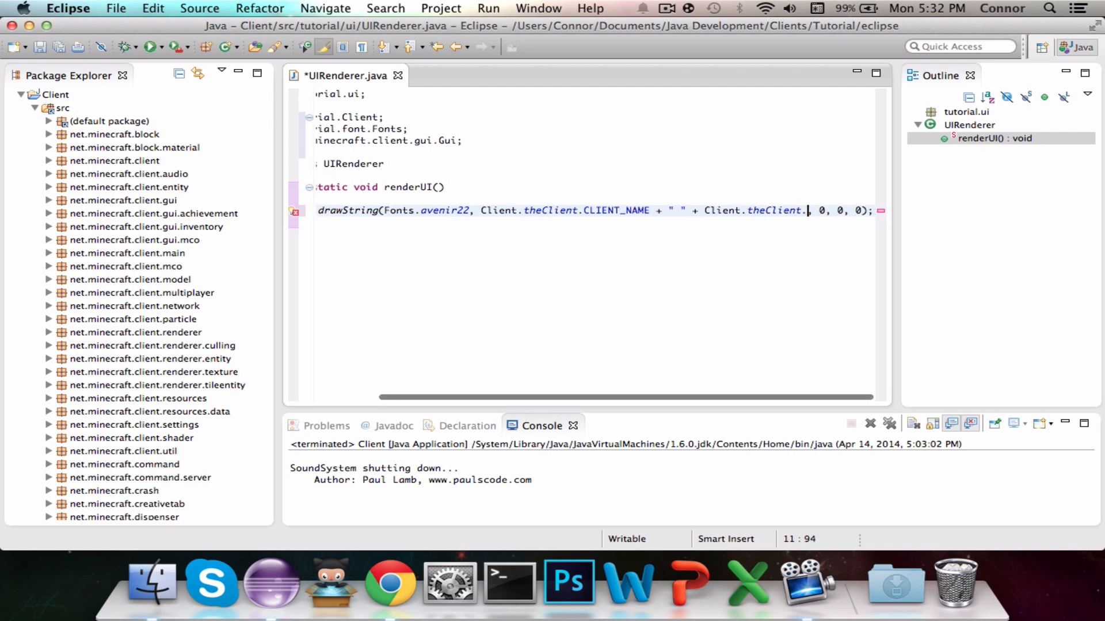
type("CLIENT_VERSION")
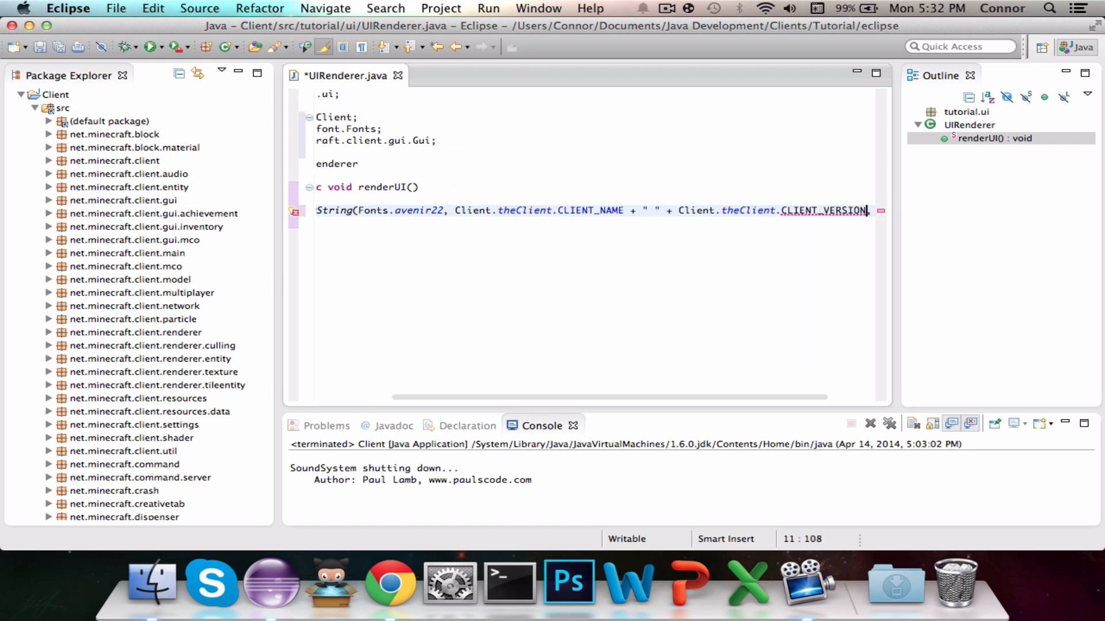
left_click(658, 209)
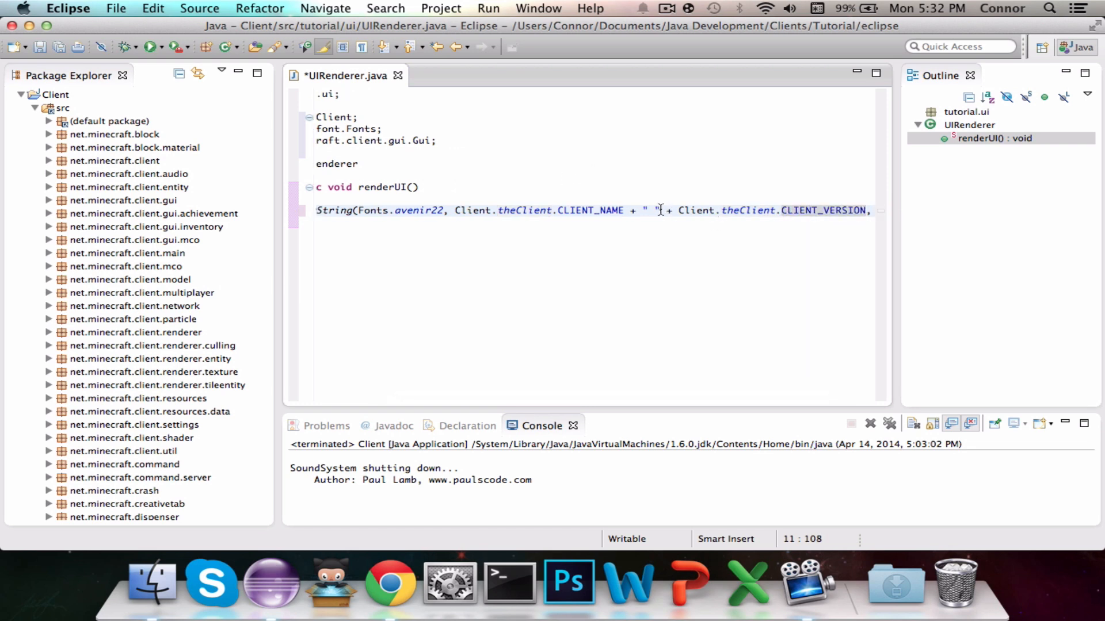
type("v")
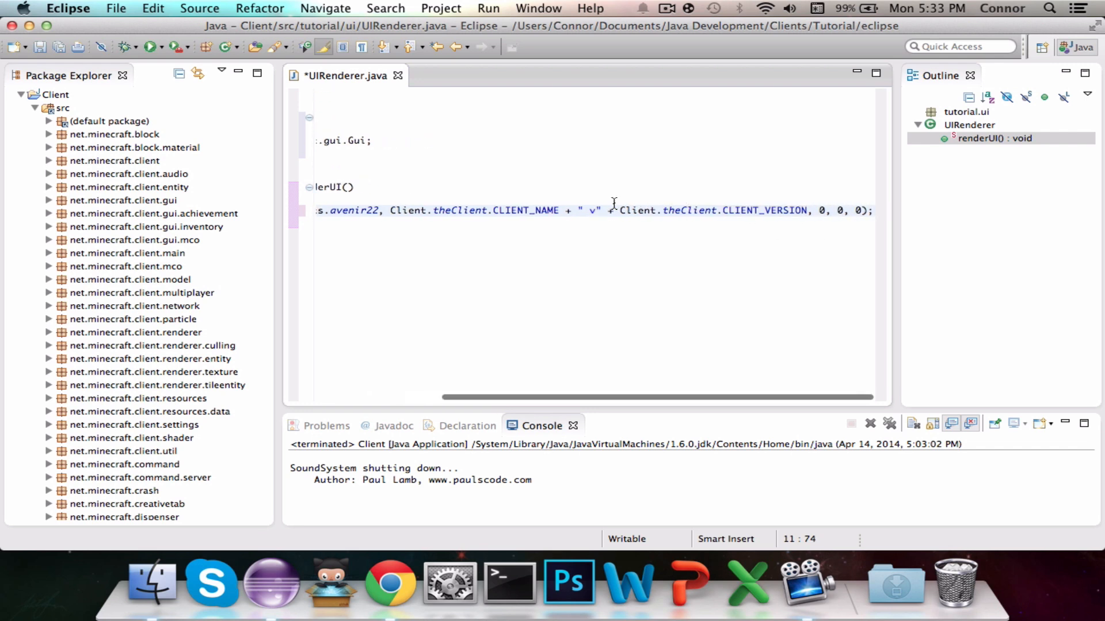
scroll("left", 3)
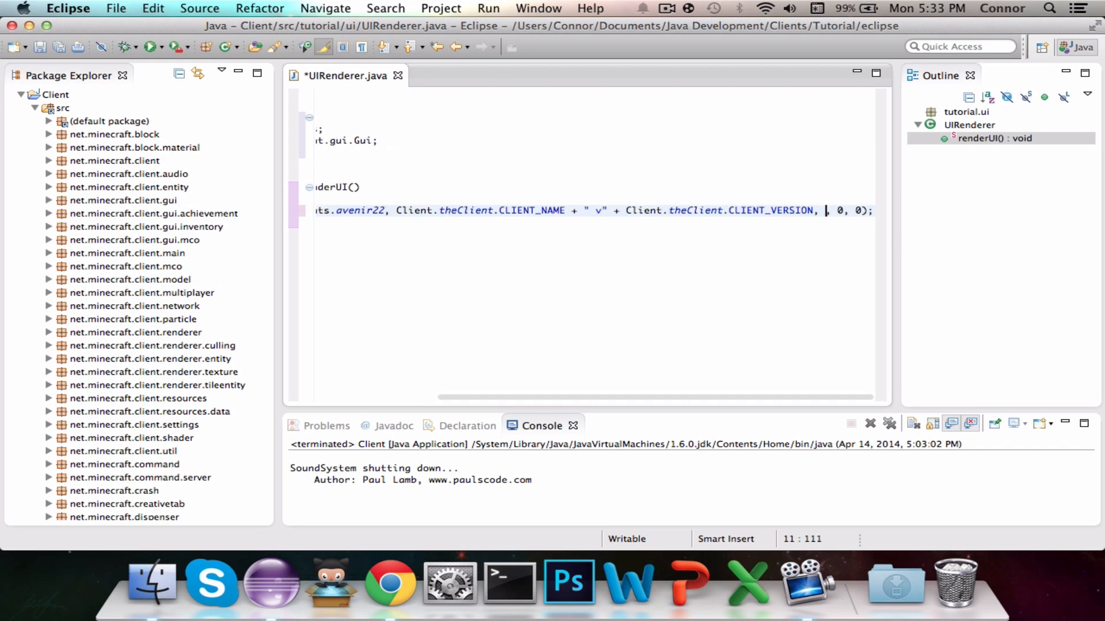
type("2, 2")
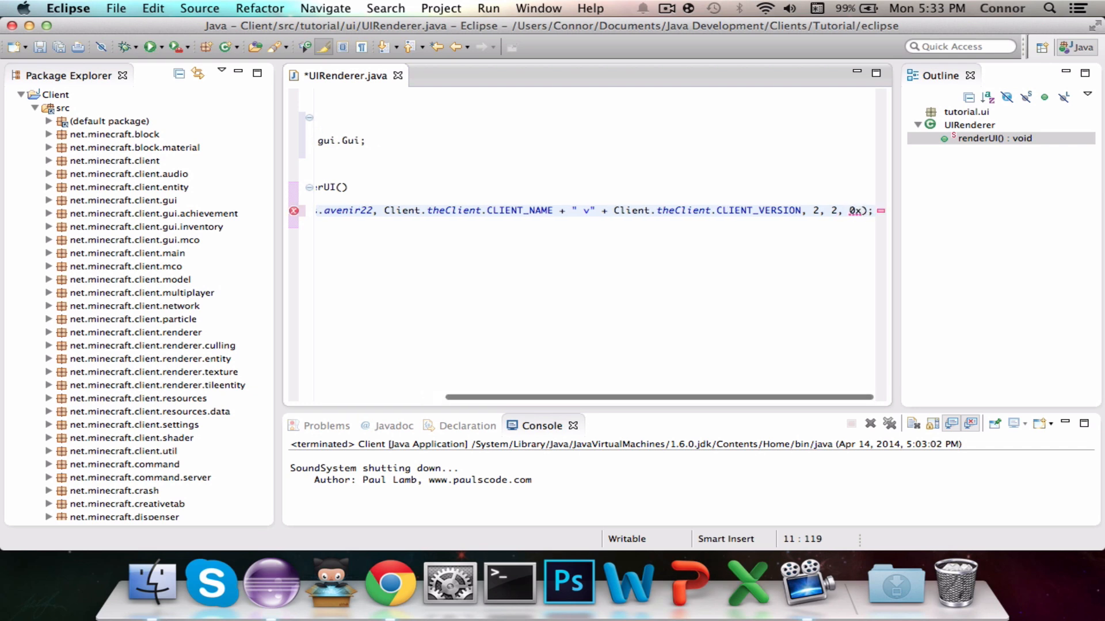
type("90FF")
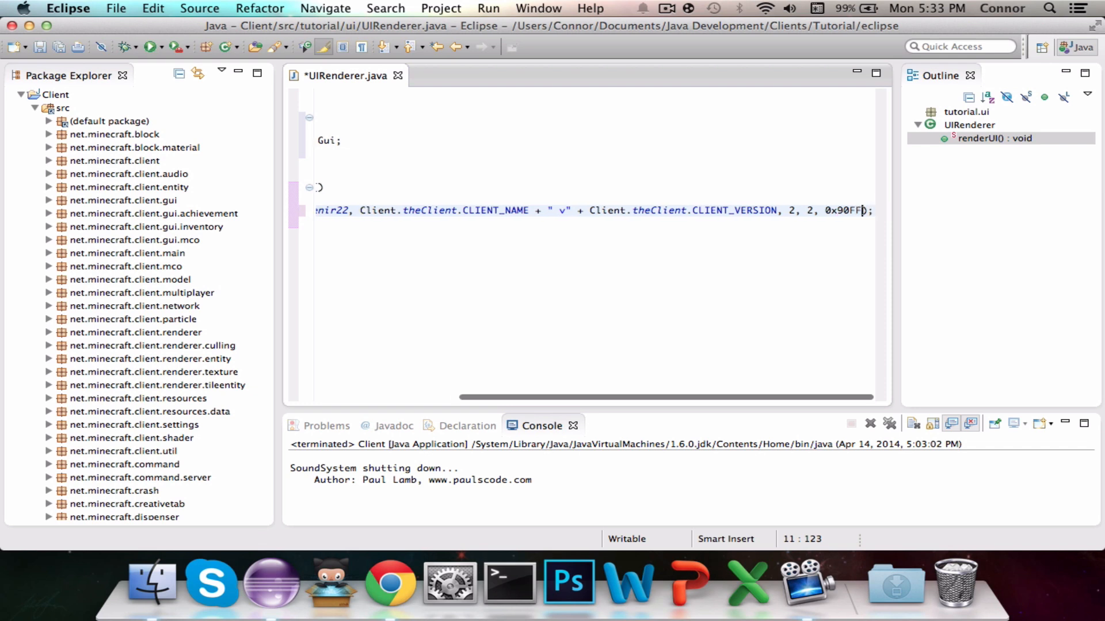
type("FFFF")
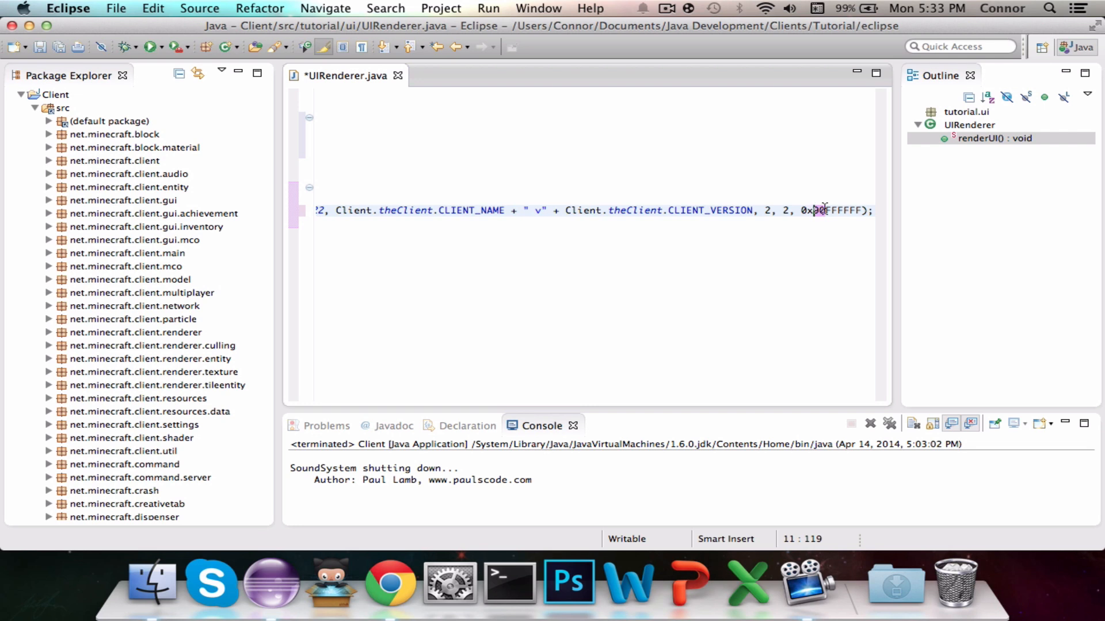
Change the drawString colour argument in renderUI to 0x90FFFFFF and run the Client.
type("90F")
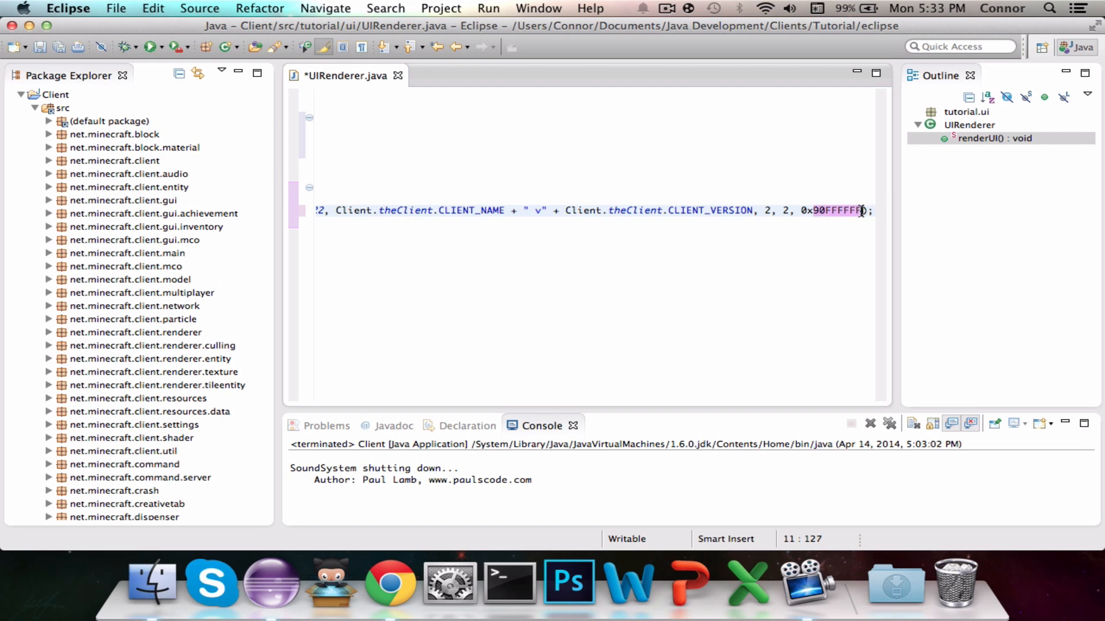
scroll("up", 3)
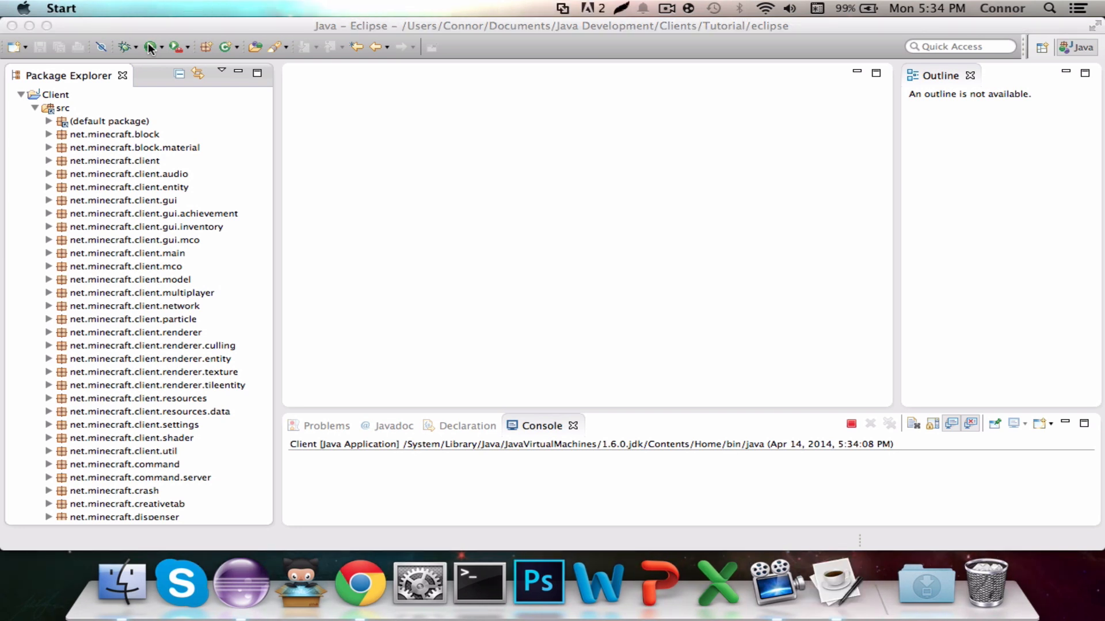
mouse_move(456, 380)
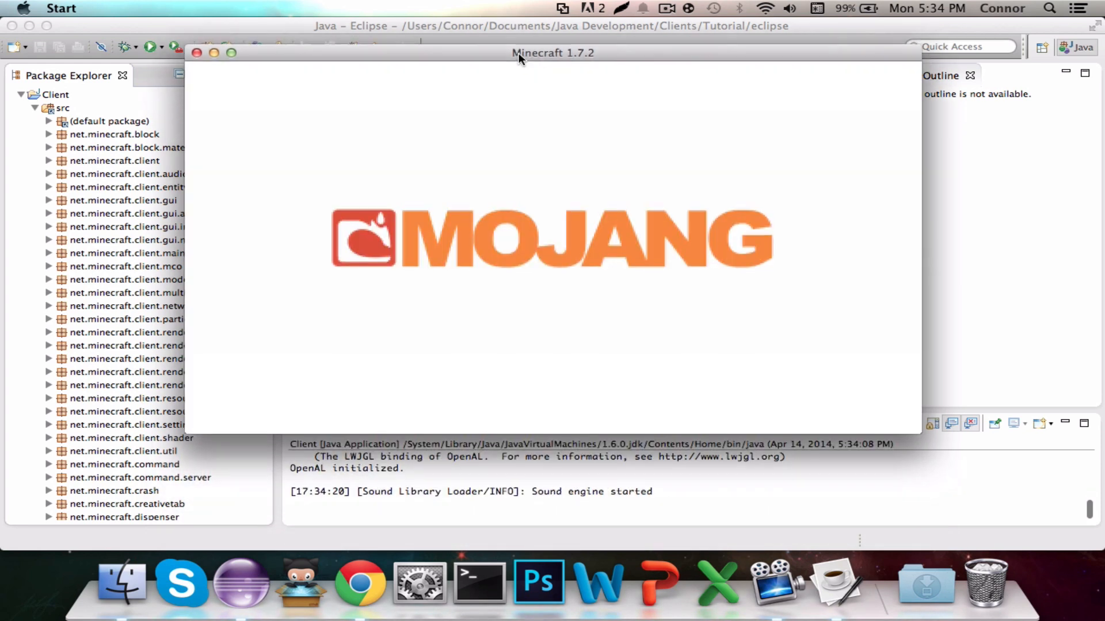
mouse_move(581, 495)
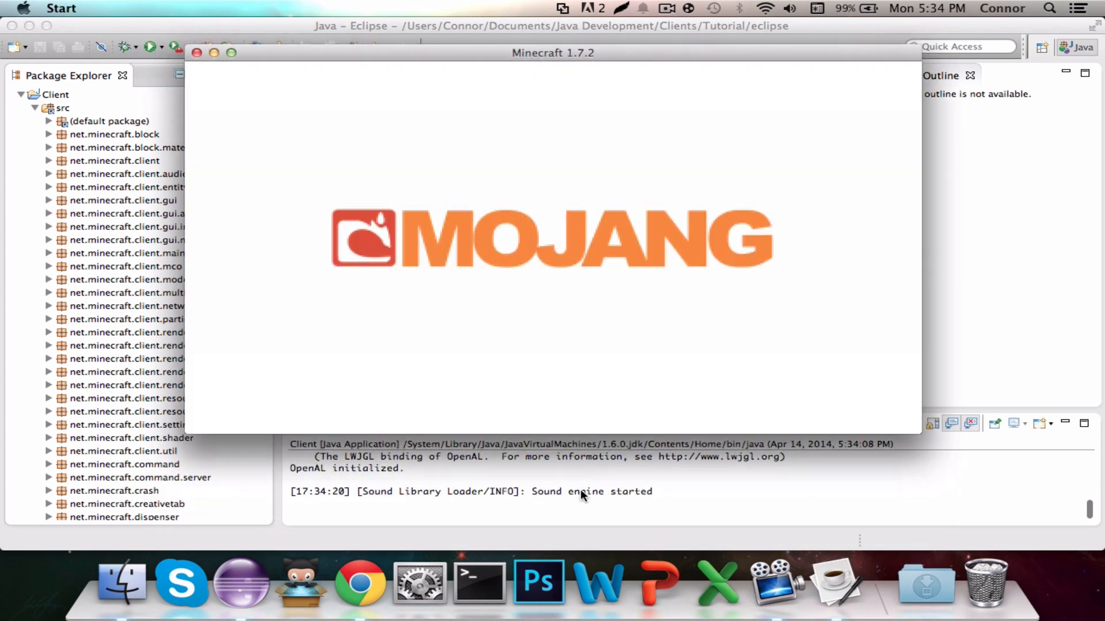
mouse_move(564, 511)
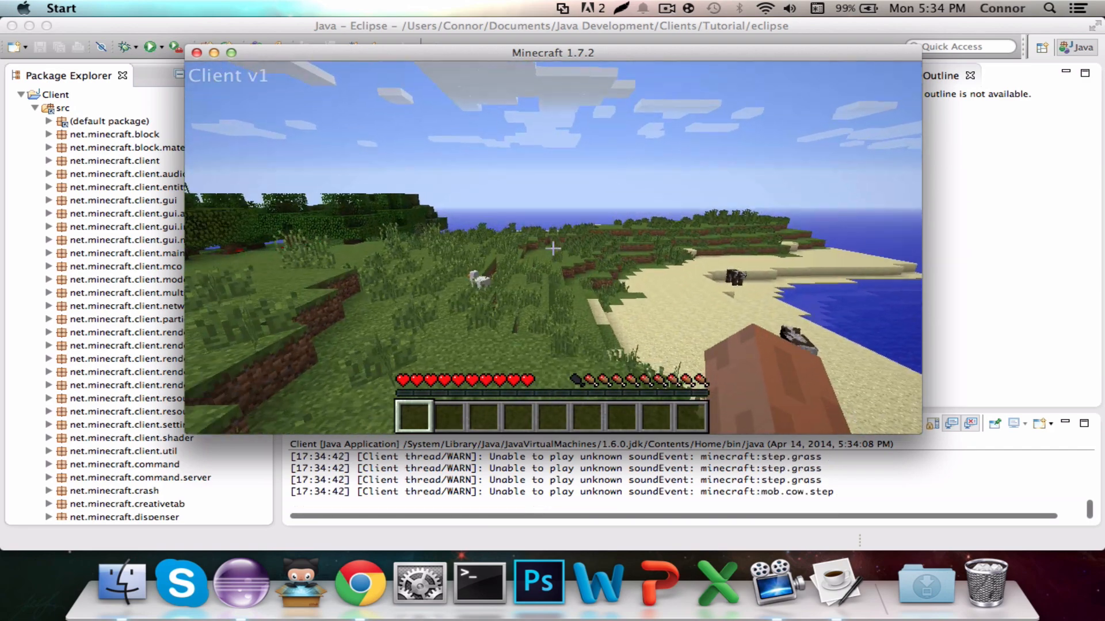
Pause the game with Escape and quit Minecraft after checking the Client v1 overlay.
key("Escape")
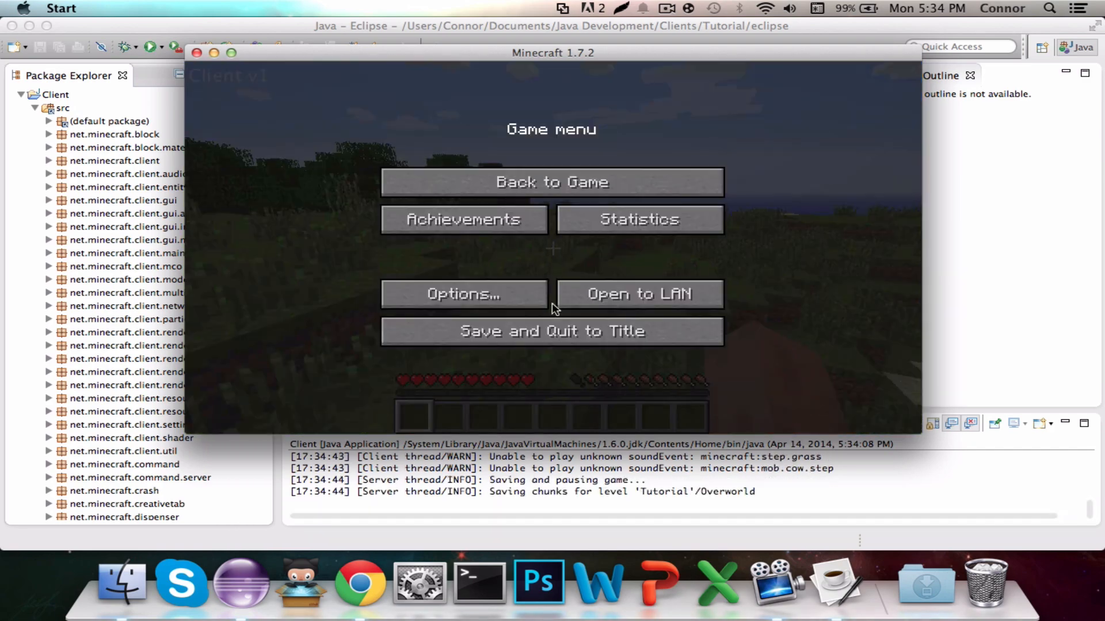
left_click(551, 332)
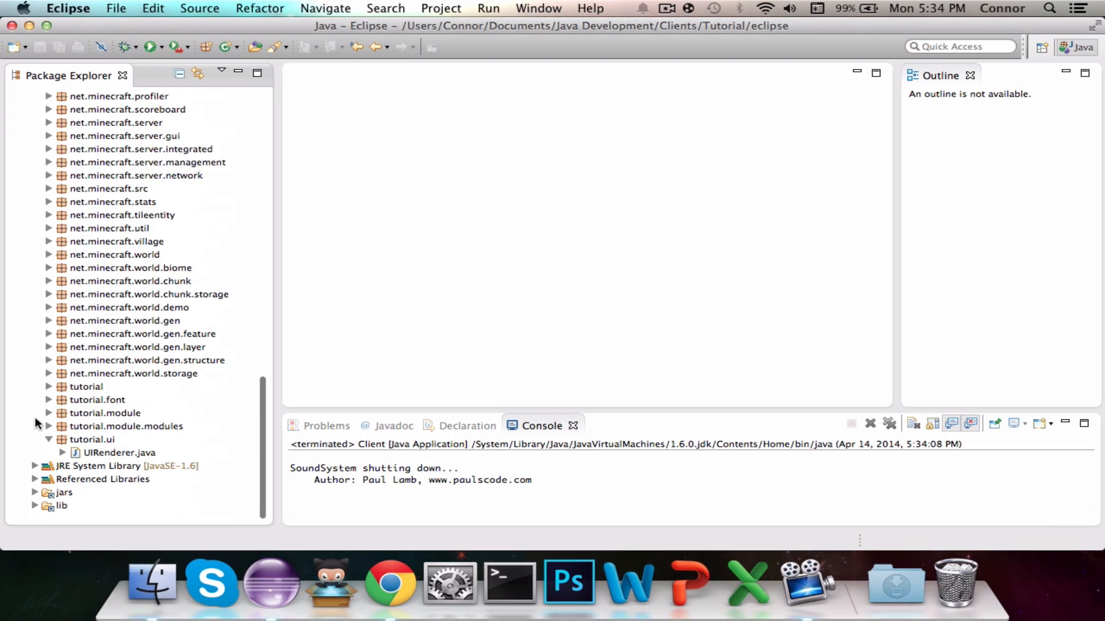
In UIRenderer.java add an empty public void renderArrayList() method below renderUI.
double_click(122, 453)
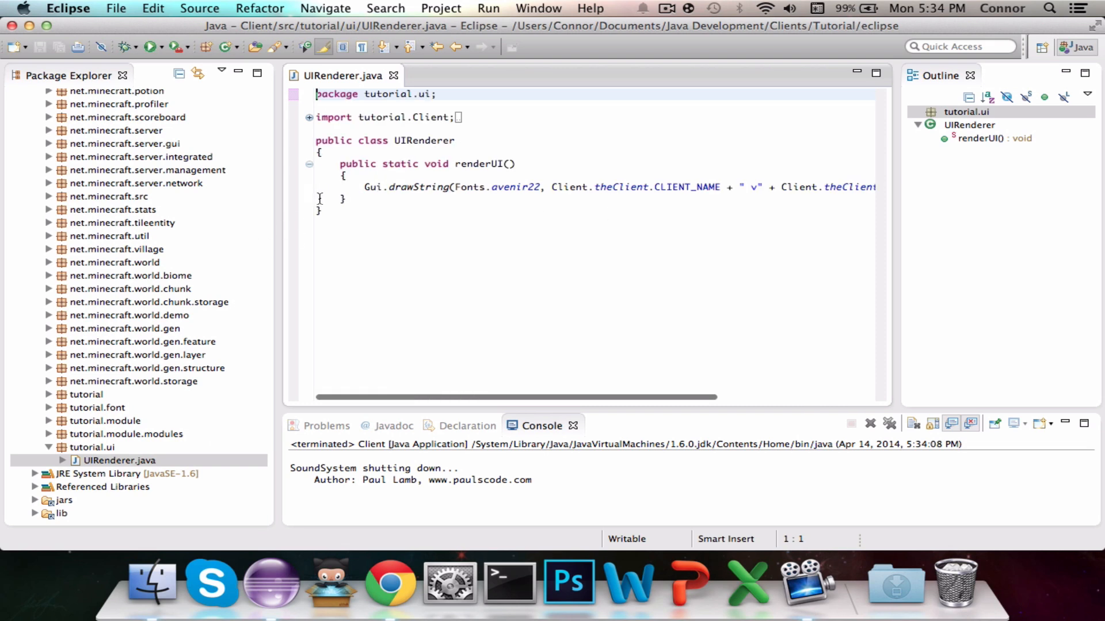
left_click(344, 199)
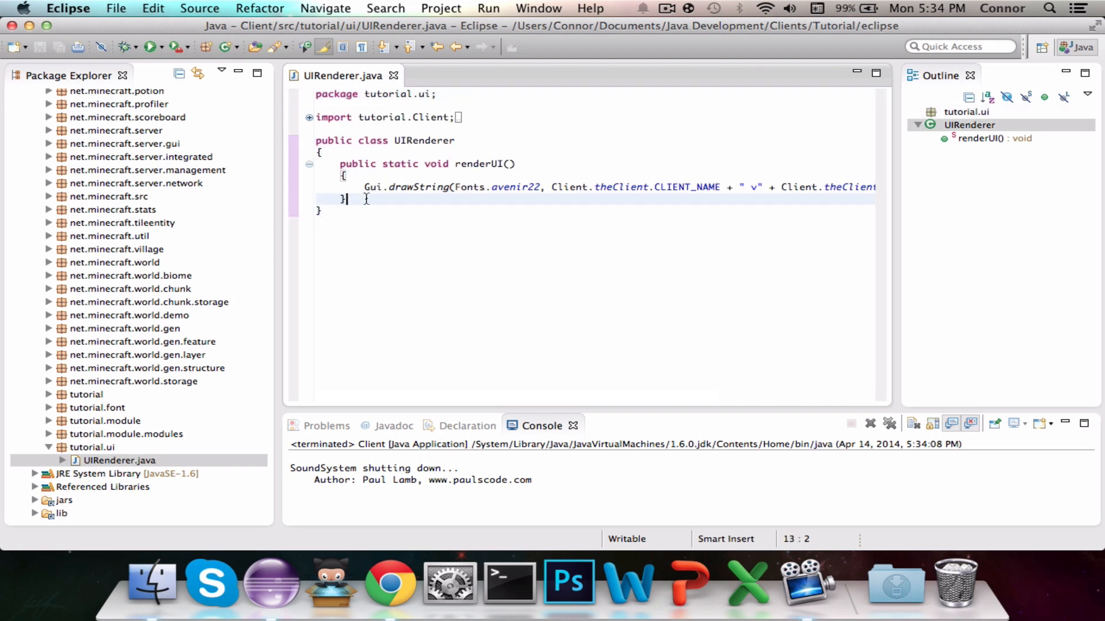
key("Return")
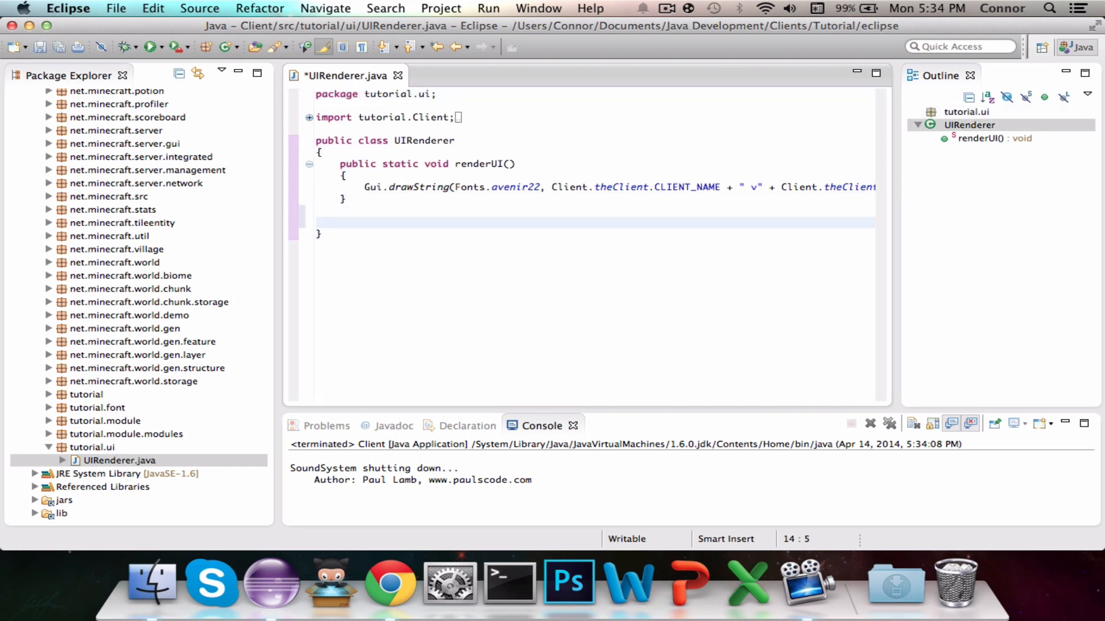
type("public")
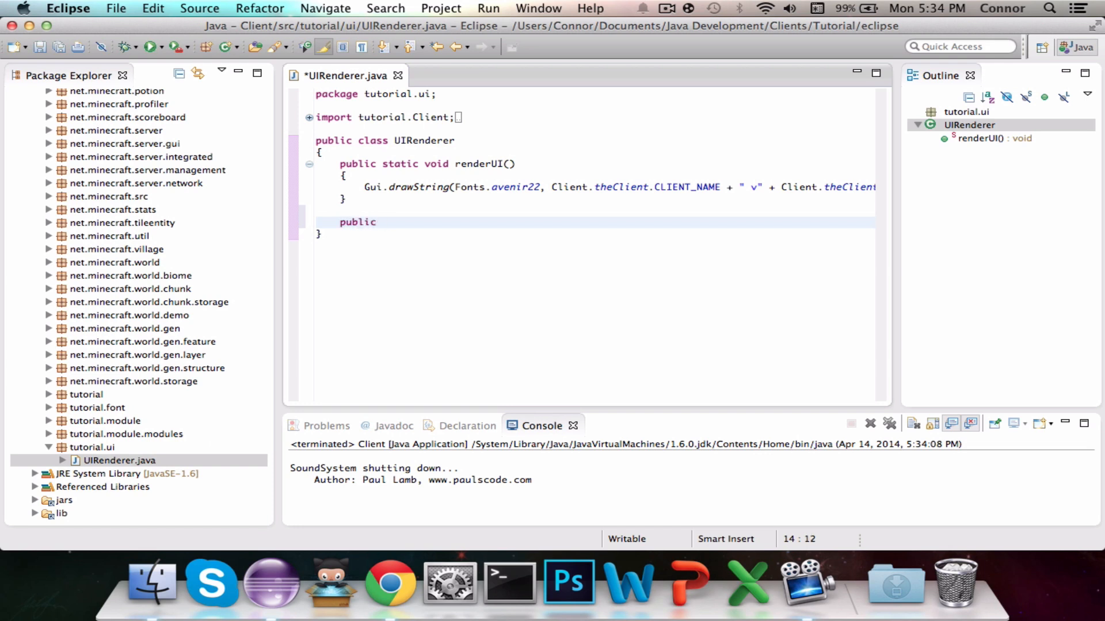
type("void render")
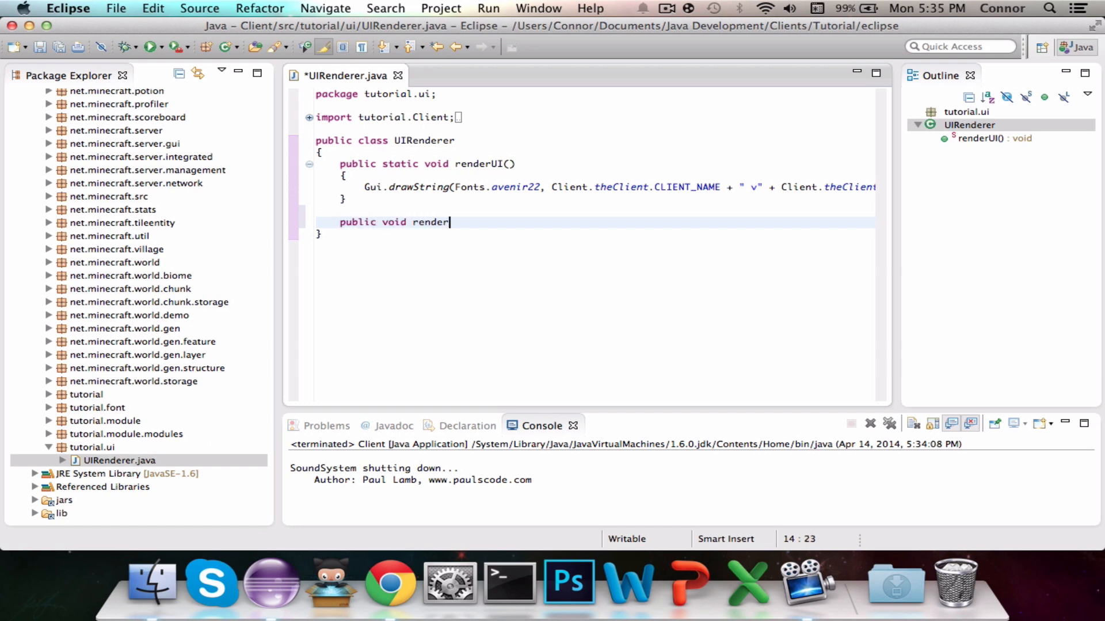
type("ArrayList")
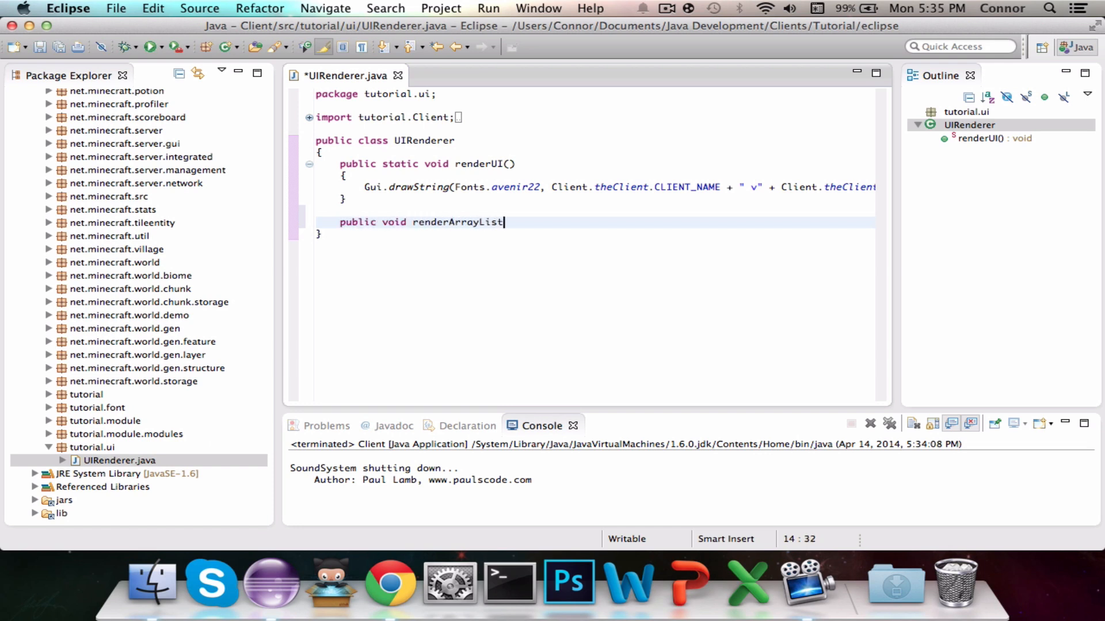
type("()")
type("{")
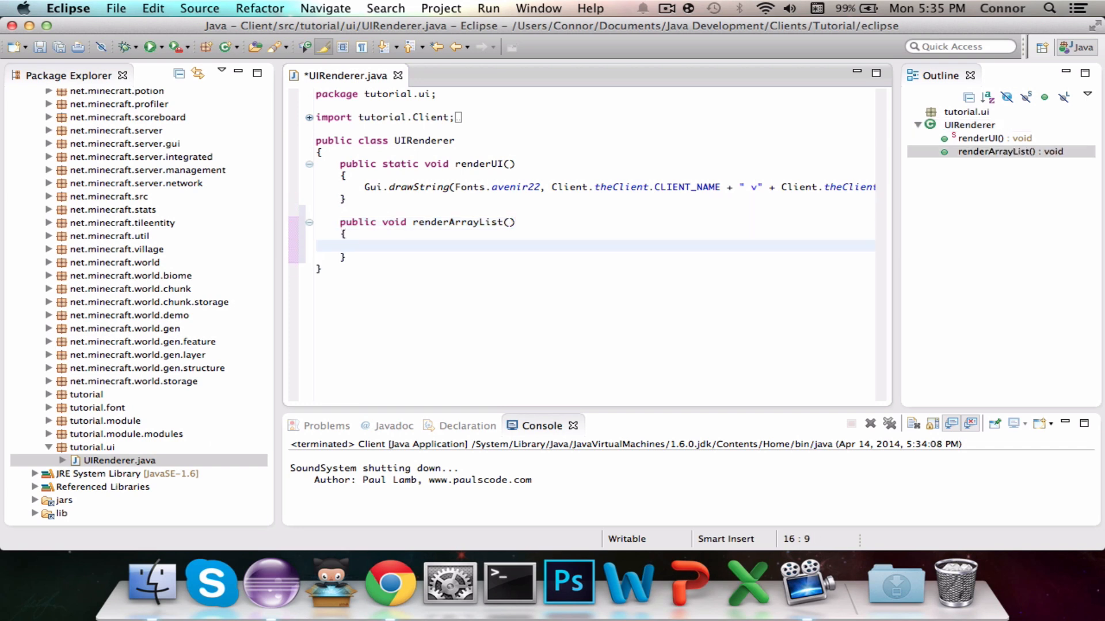
Declare int xCount = 12 and loop over theClient's activeModules with an if(arrayModule.getToggled()) check.
type("int")
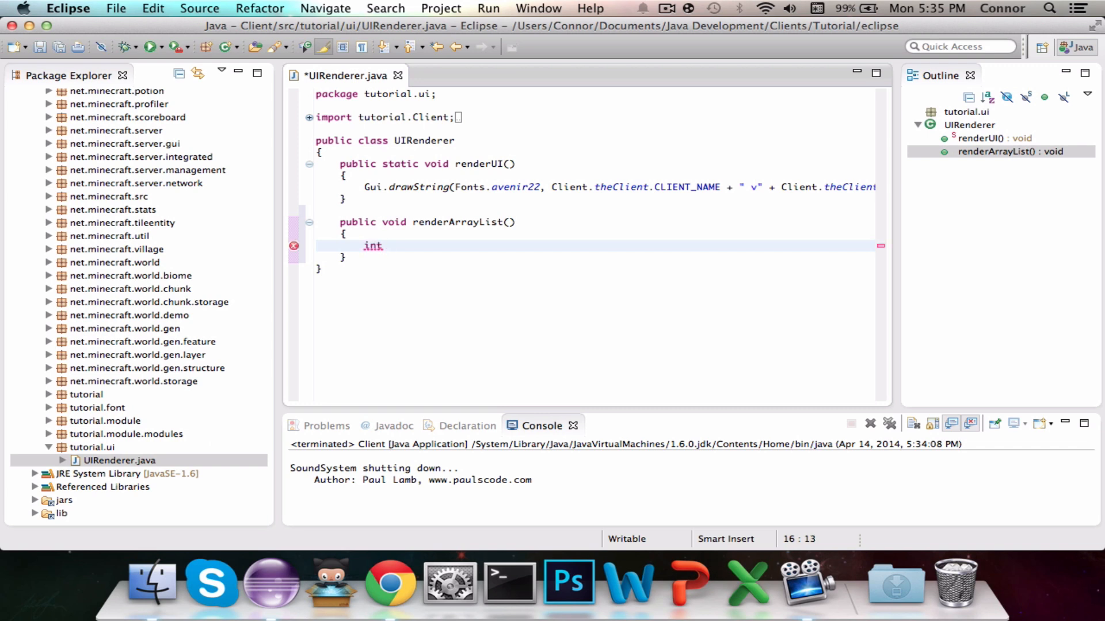
type("xCount;")
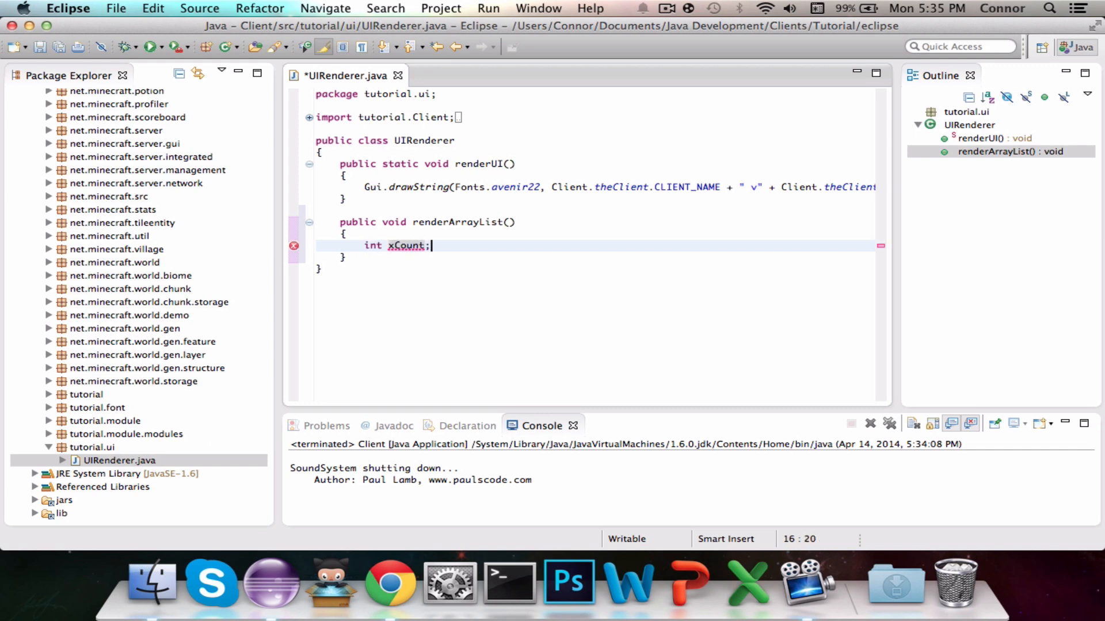
key("Backspace")
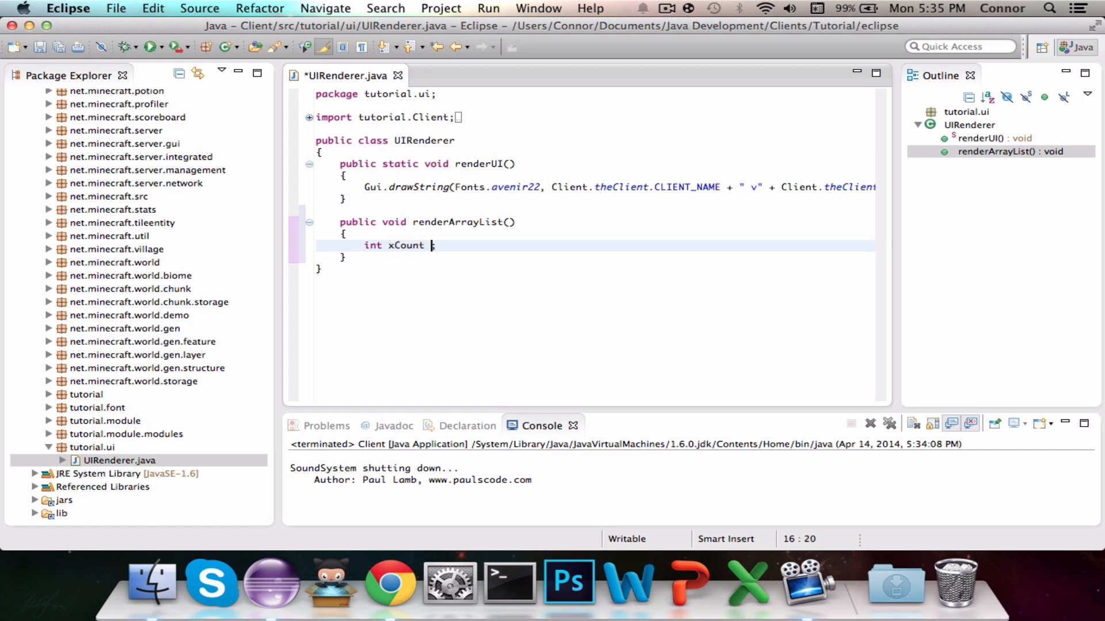
type("= 12;")
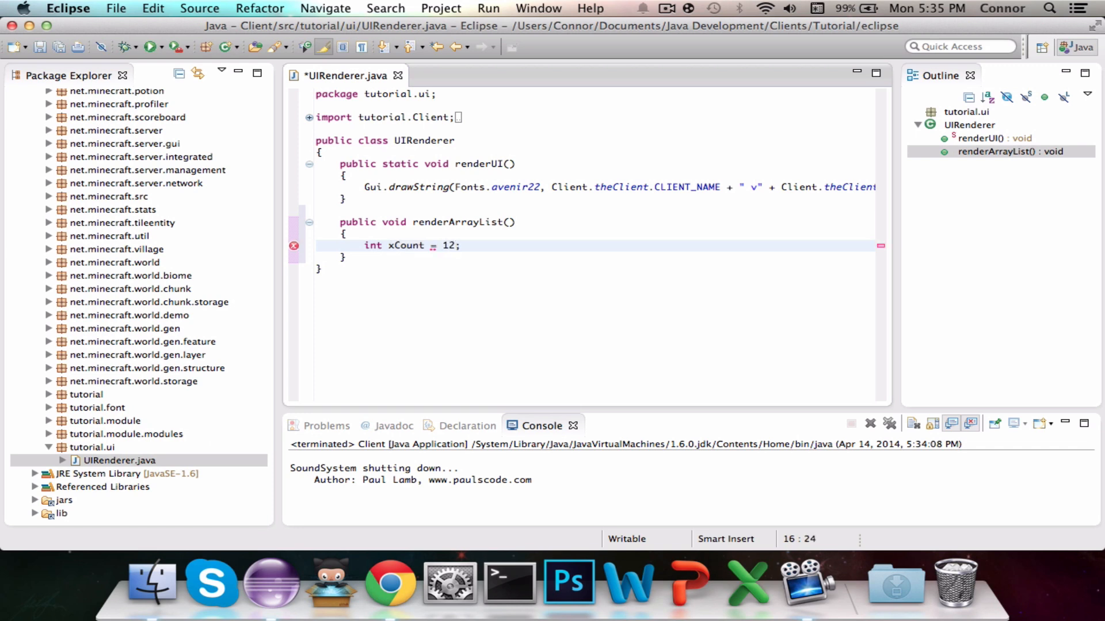
type("for(Module")
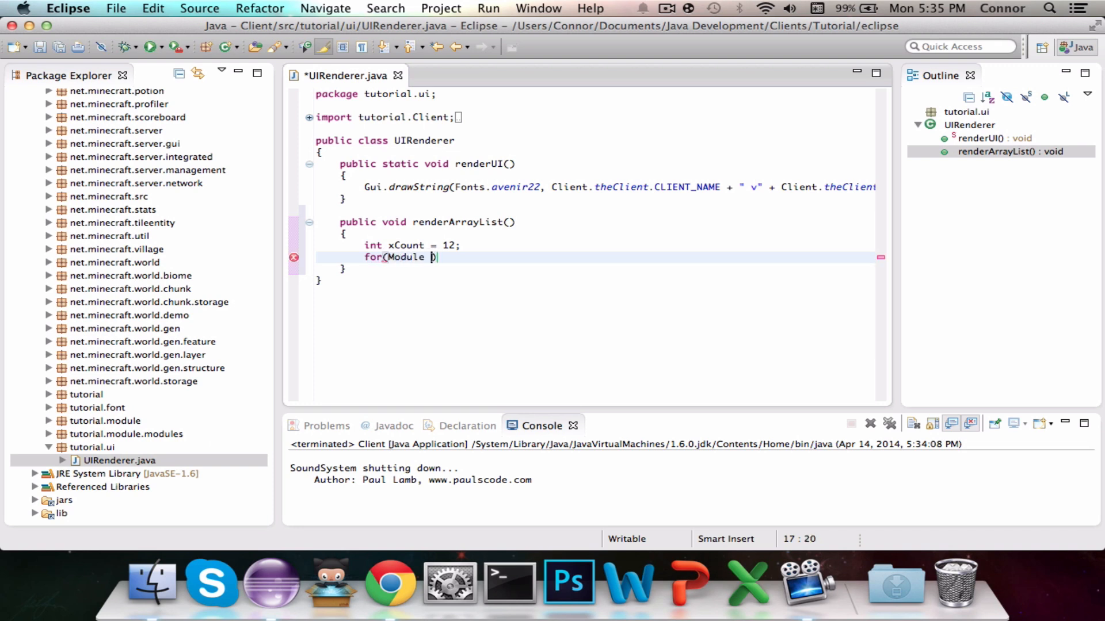
type("arrayModule")
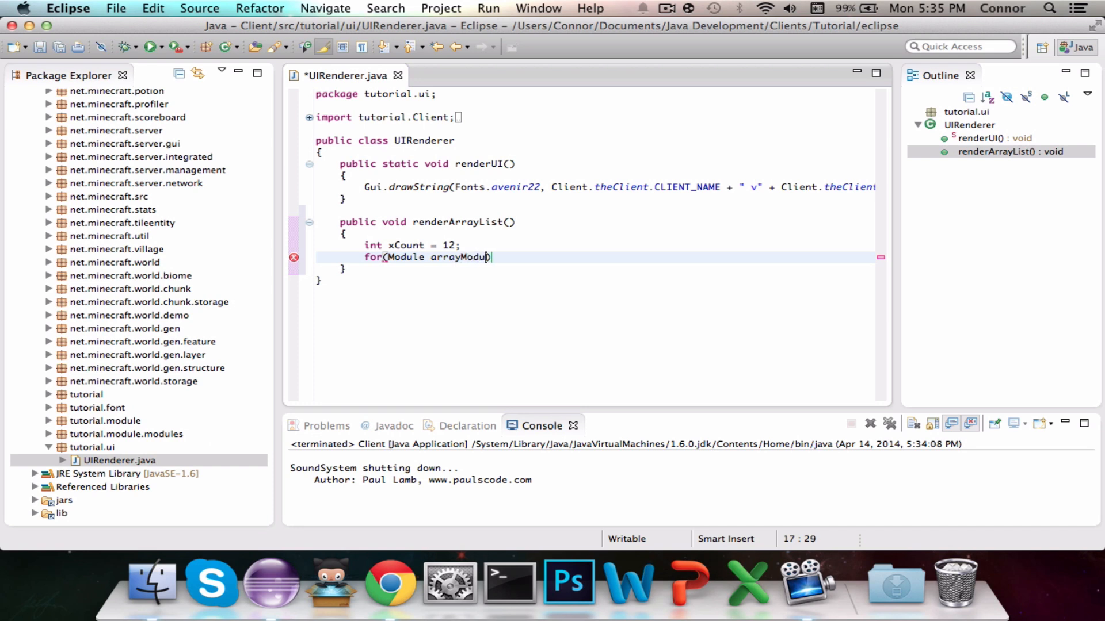
type("\" \"")
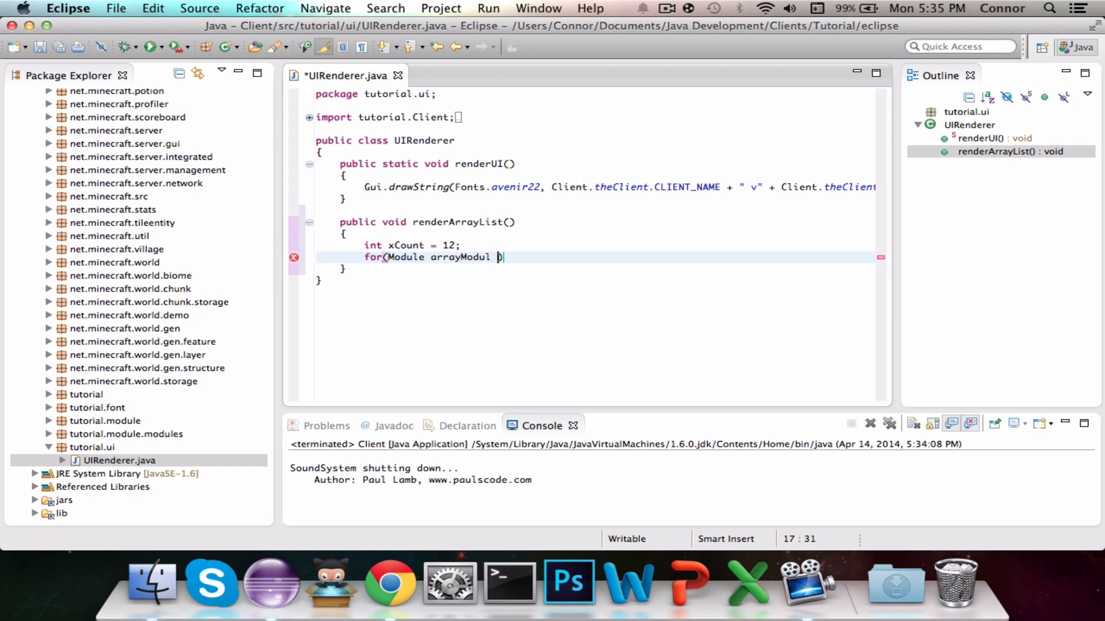
type(": CLient.")
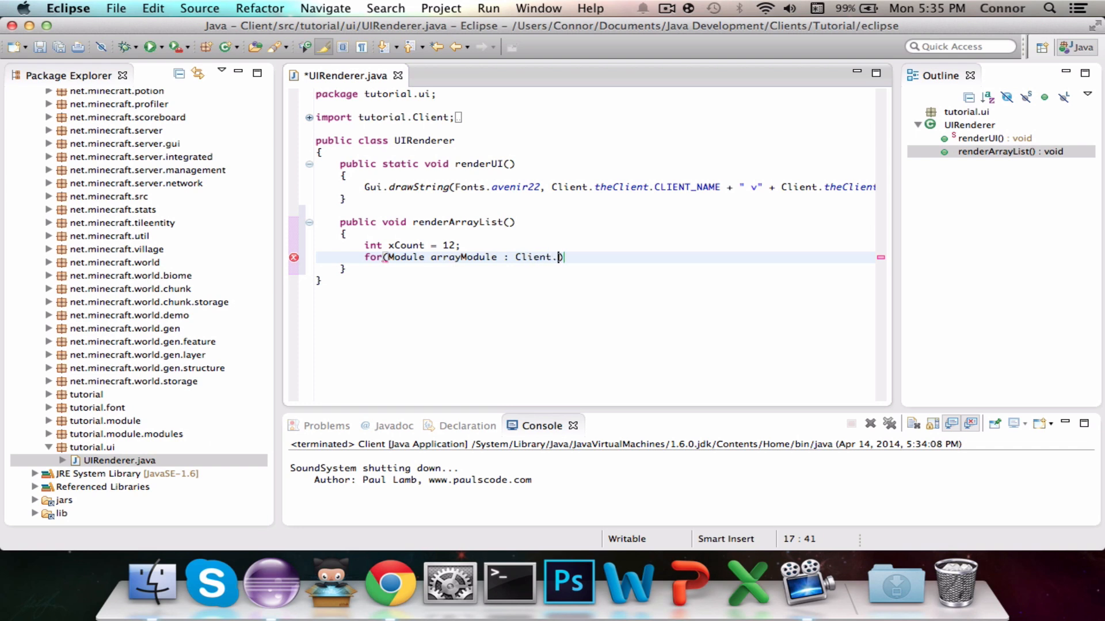
type("theClient.moduleManager.activeModules")
type("{")
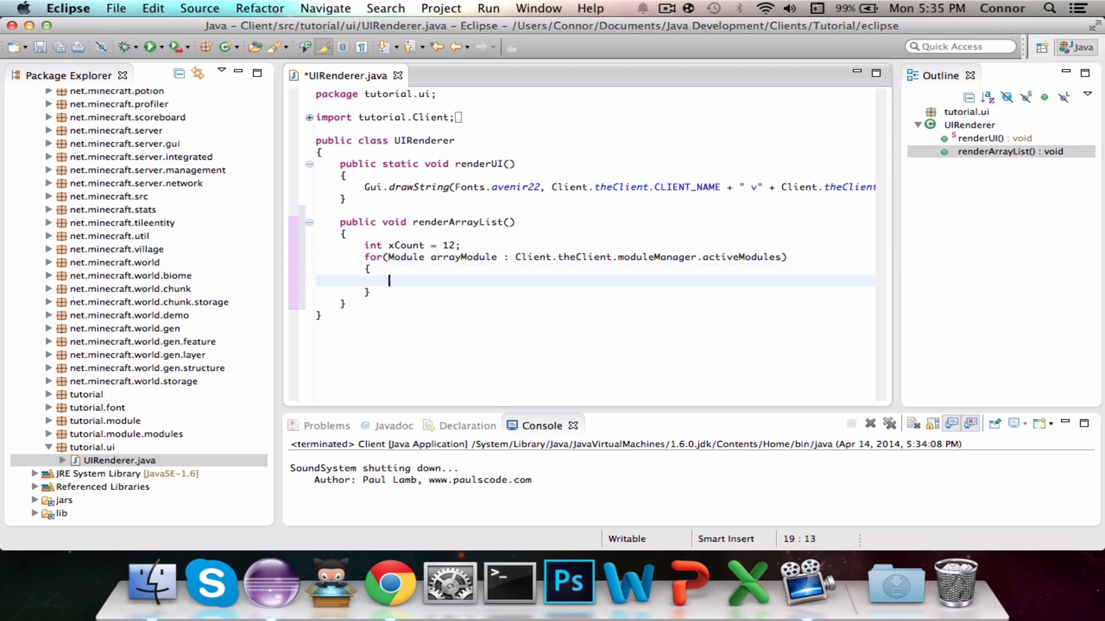
type("if(a")
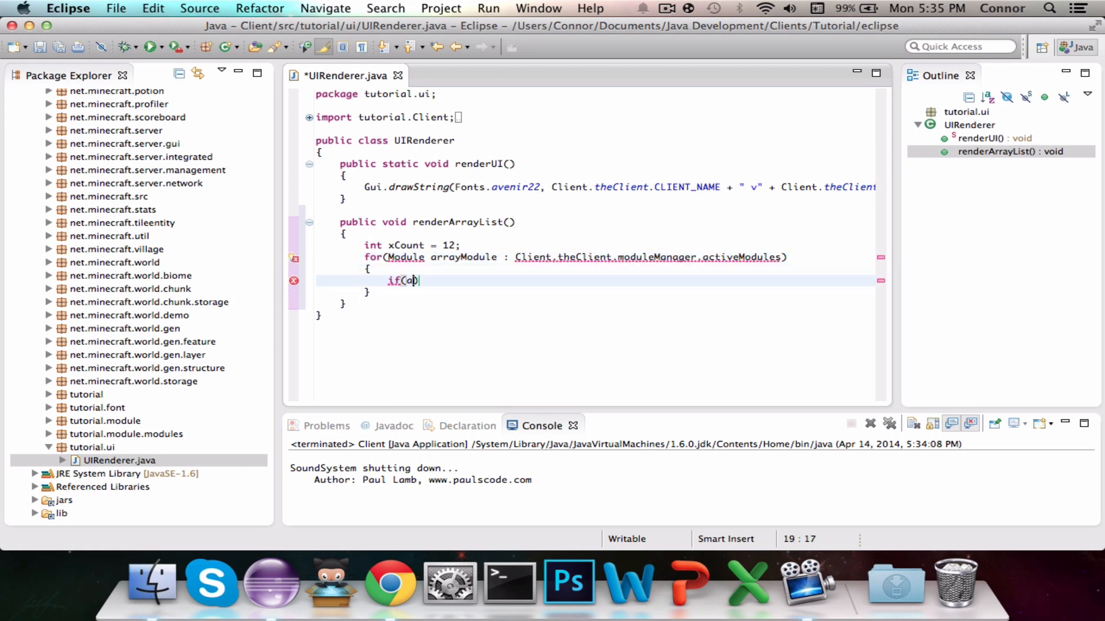
type("rrayModule.getToggled(")
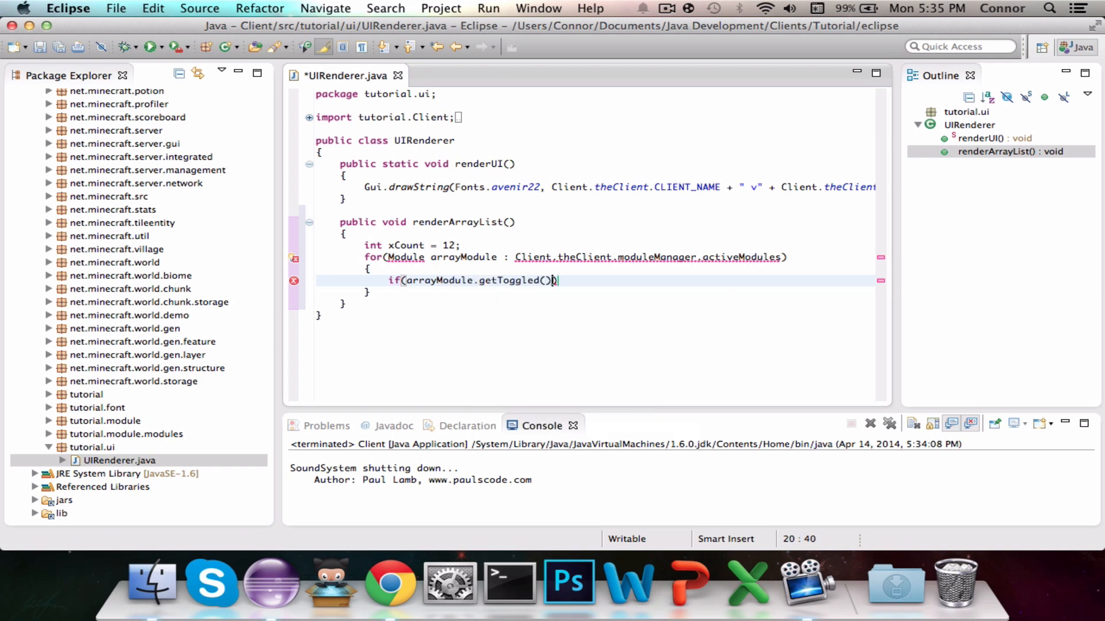
Paste the drawString line using arrayModule.getName() and xCount, add xCount += 6; and save.
key("enter")
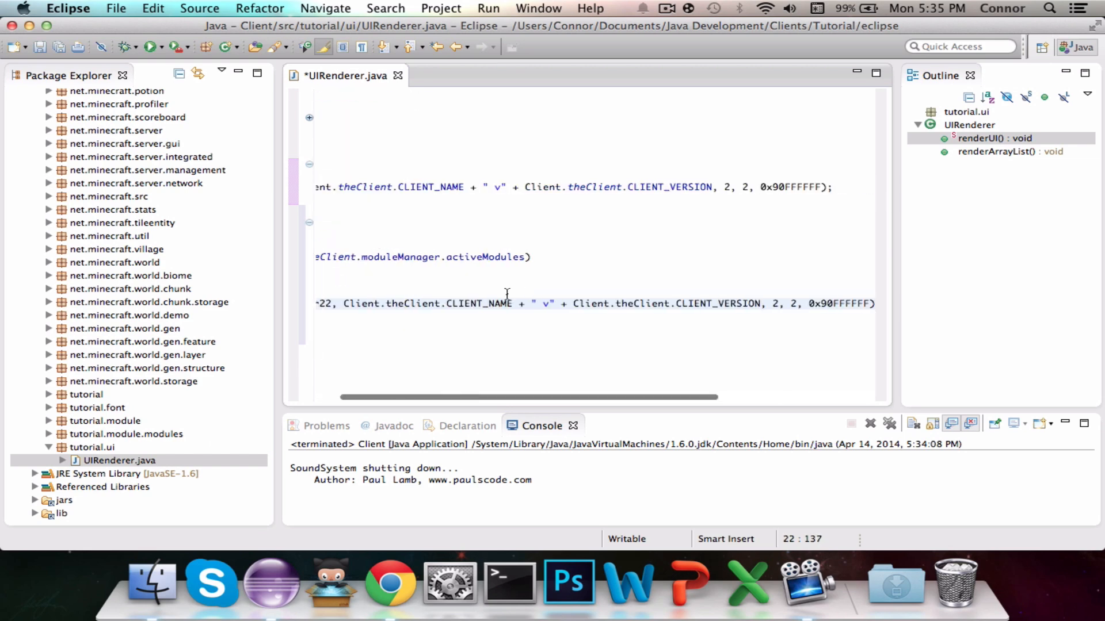
scroll("right", 3)
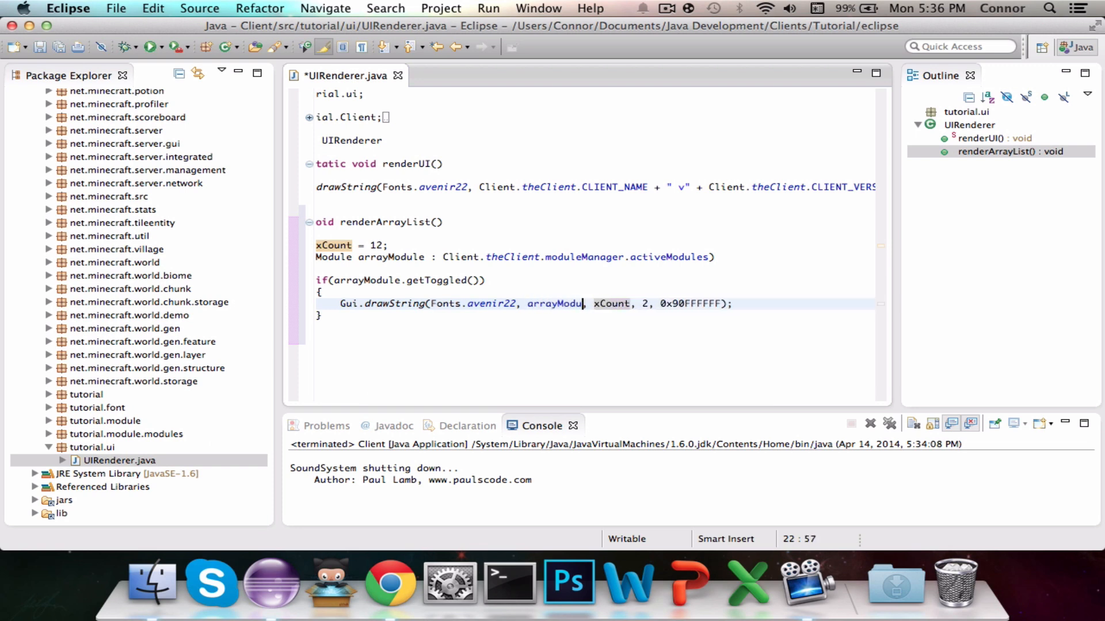
type(".getName()")
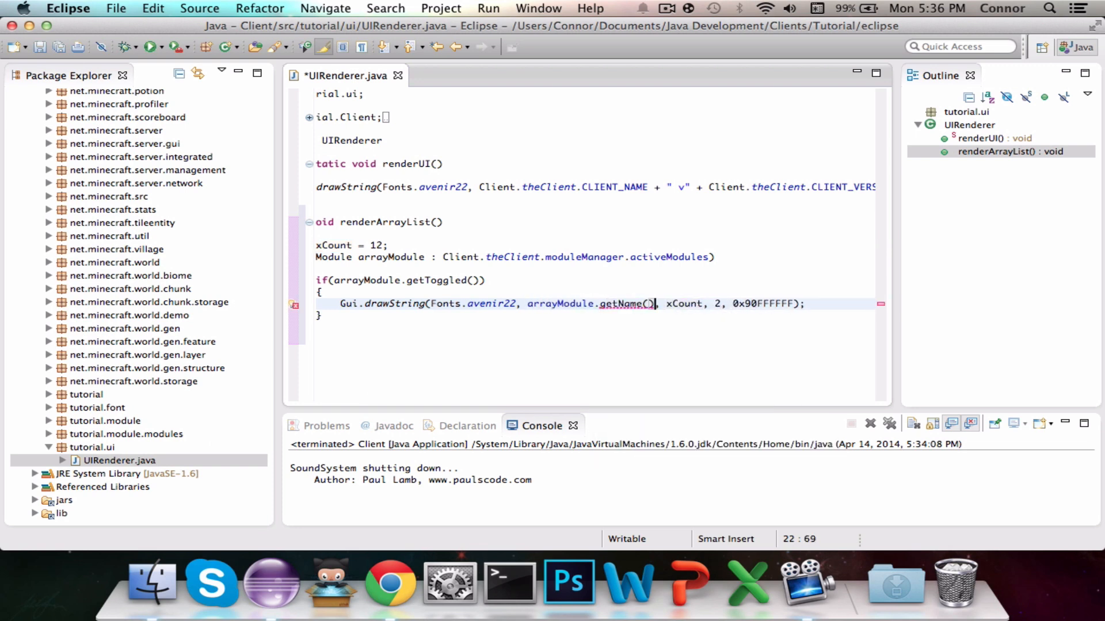
scroll("right", 3)
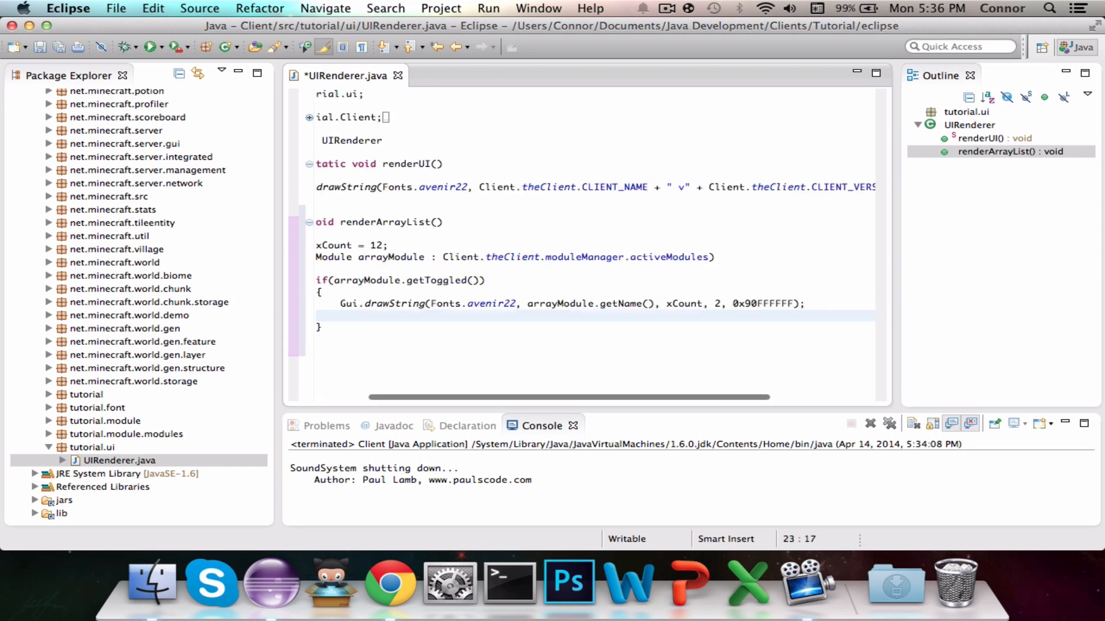
type("xCo")
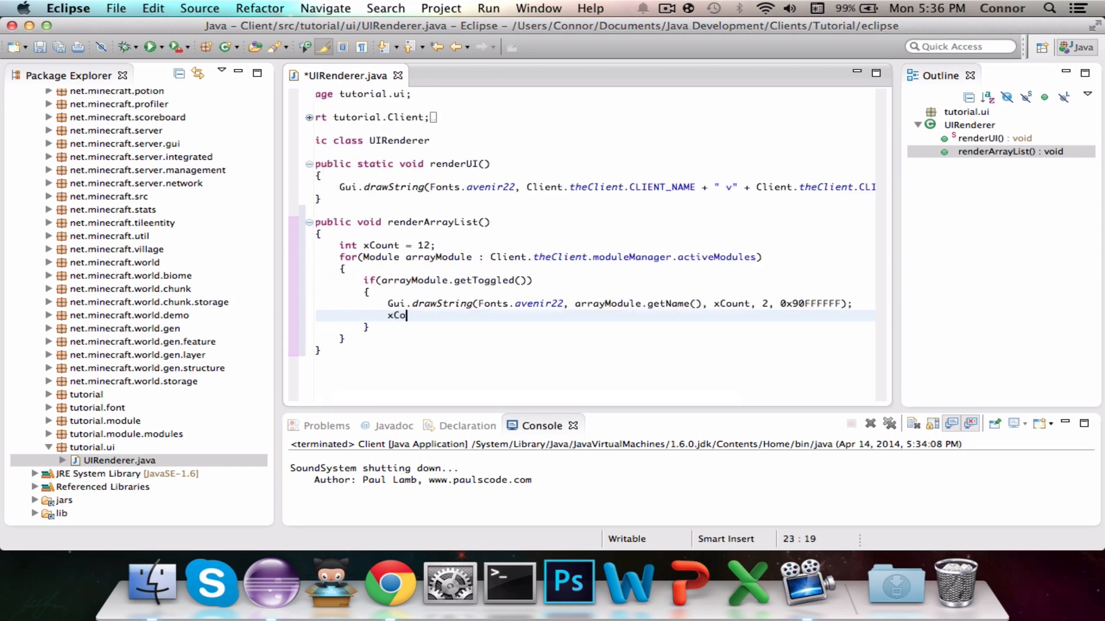
type("unt+=")
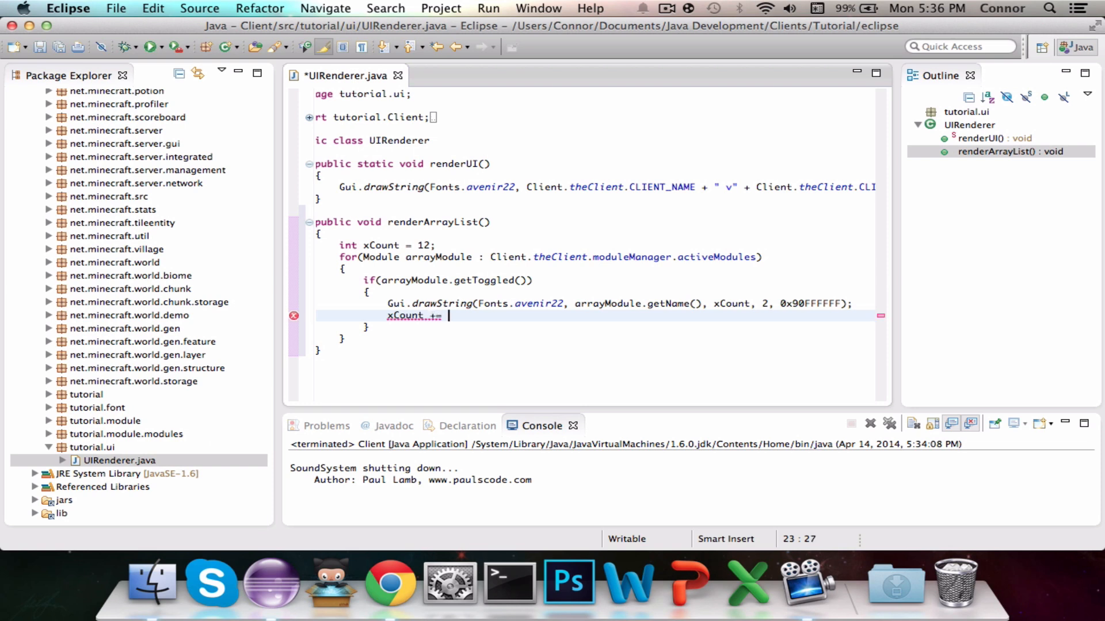
type("6;")
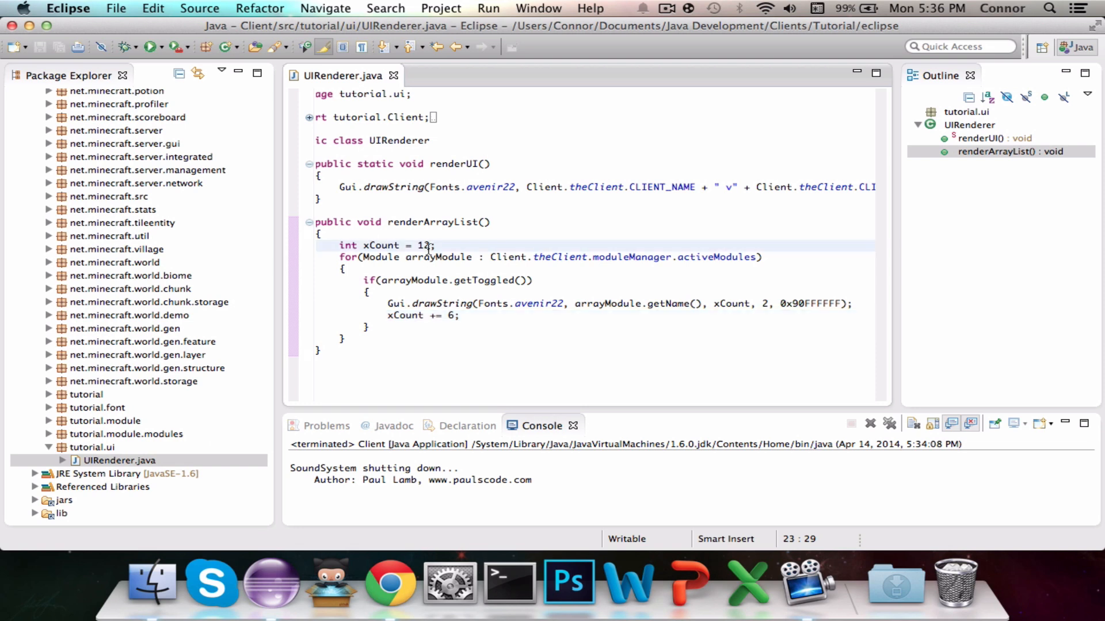
left_click(427, 244)
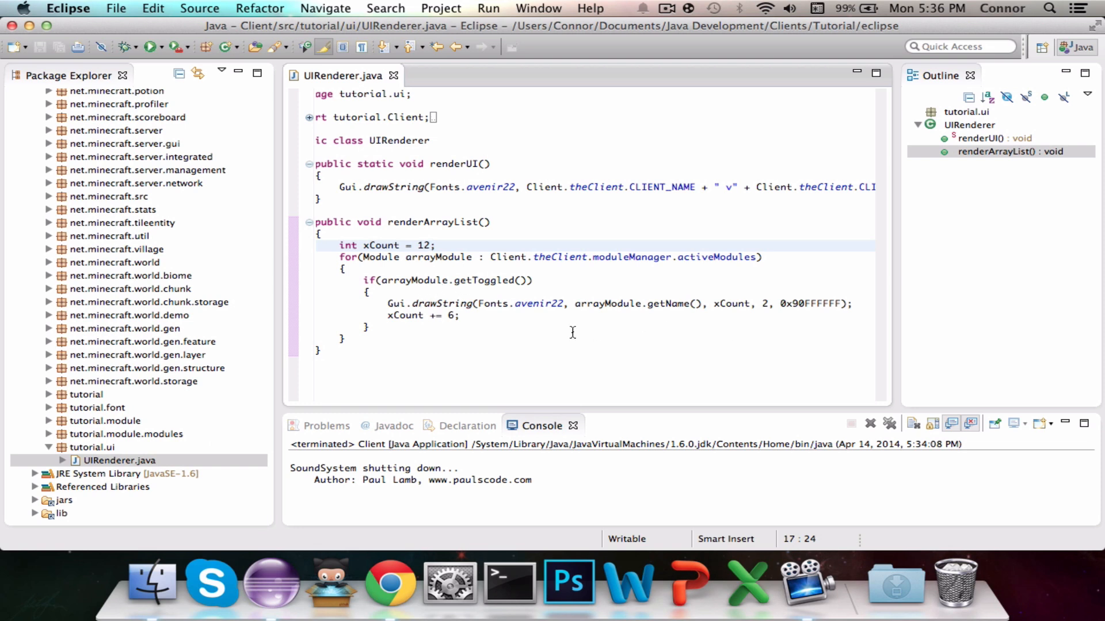
mouse_move(437, 284)
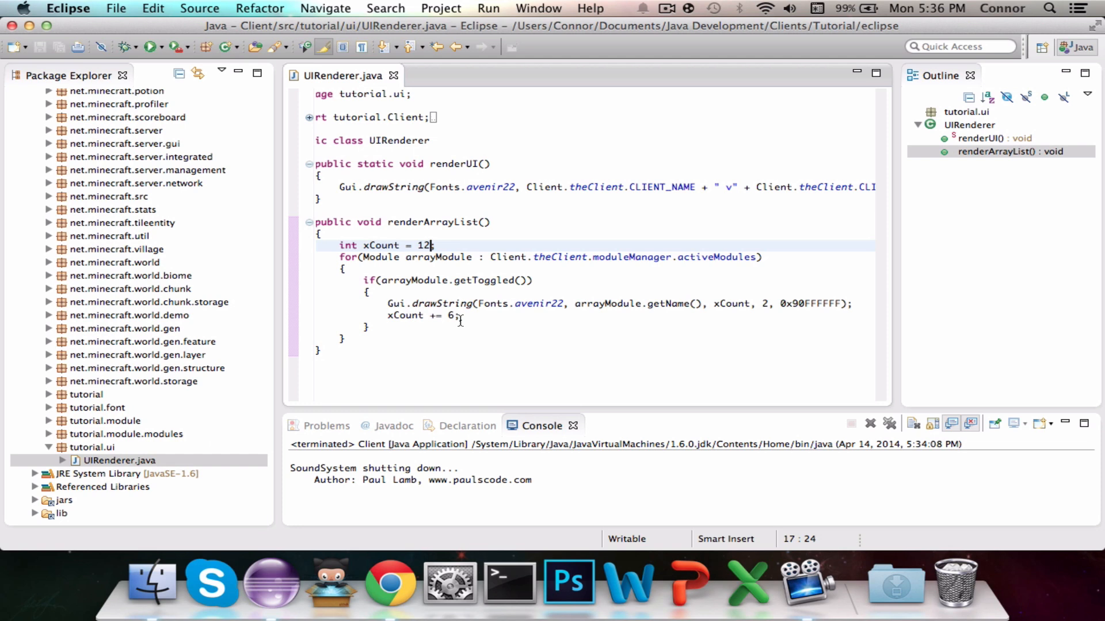
type(";")
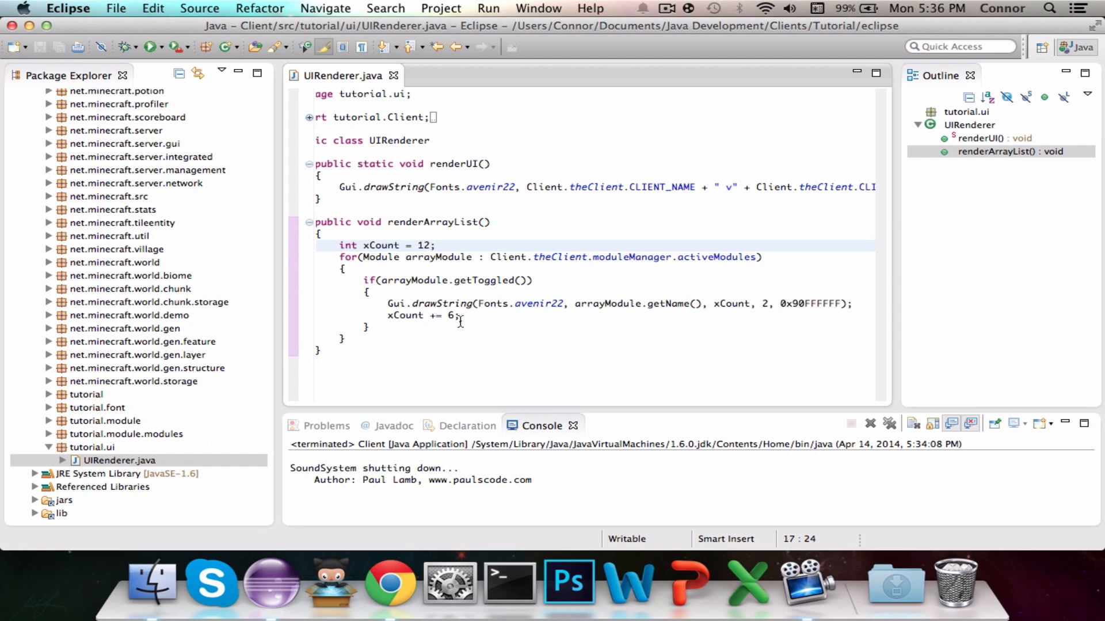
mouse_move(512, 327)
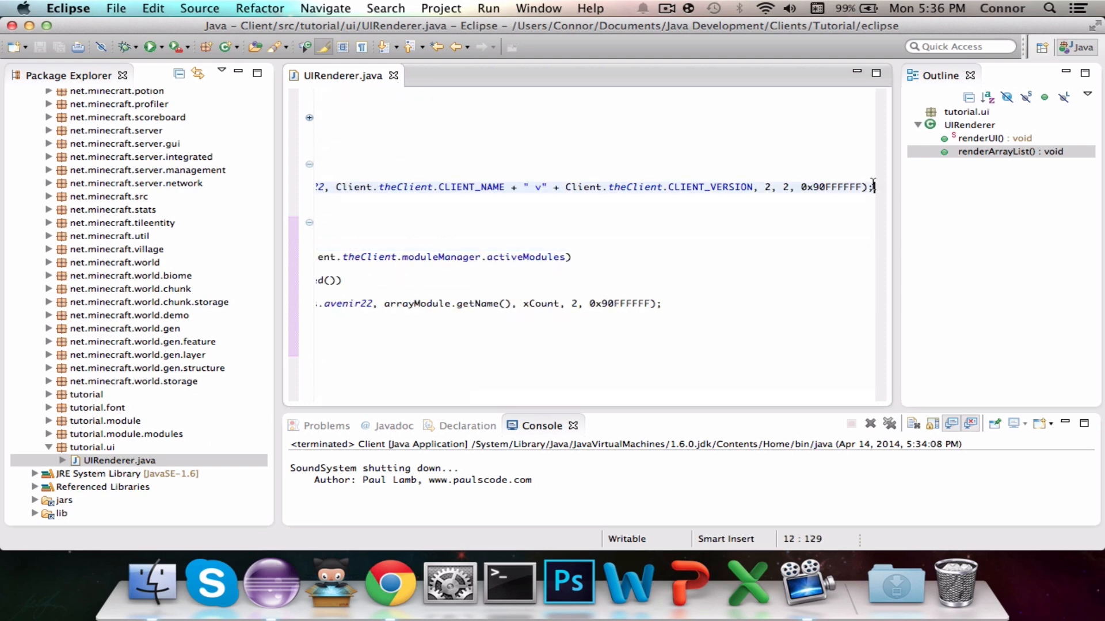
Call renderArrayList() at the end of renderUI and select the renderArrayList method to move it above.
type("this.r")
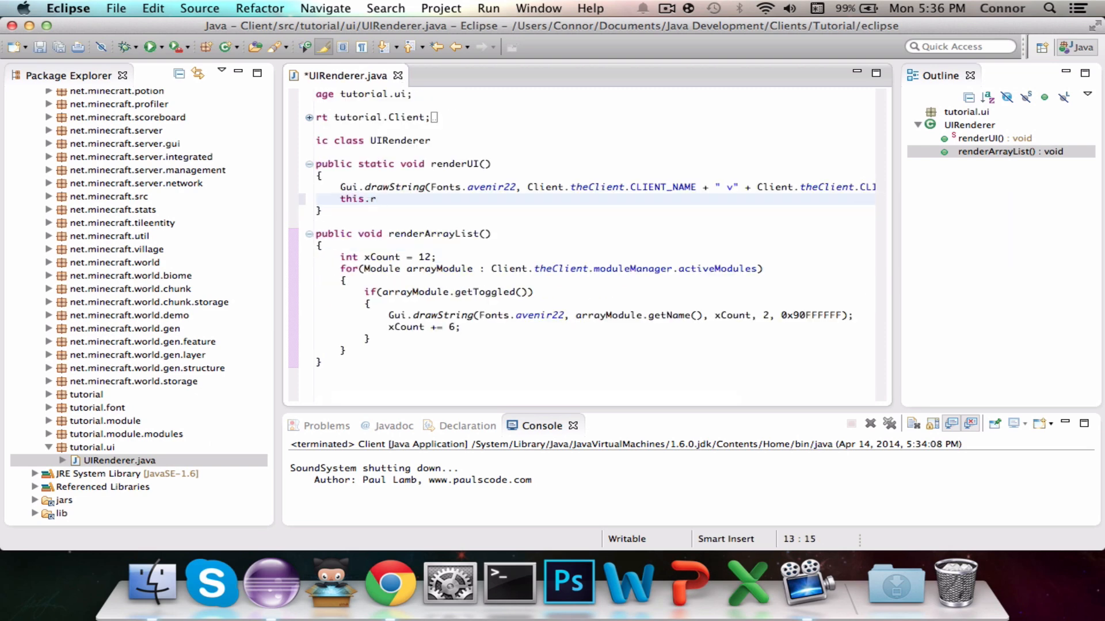
key("backspace")
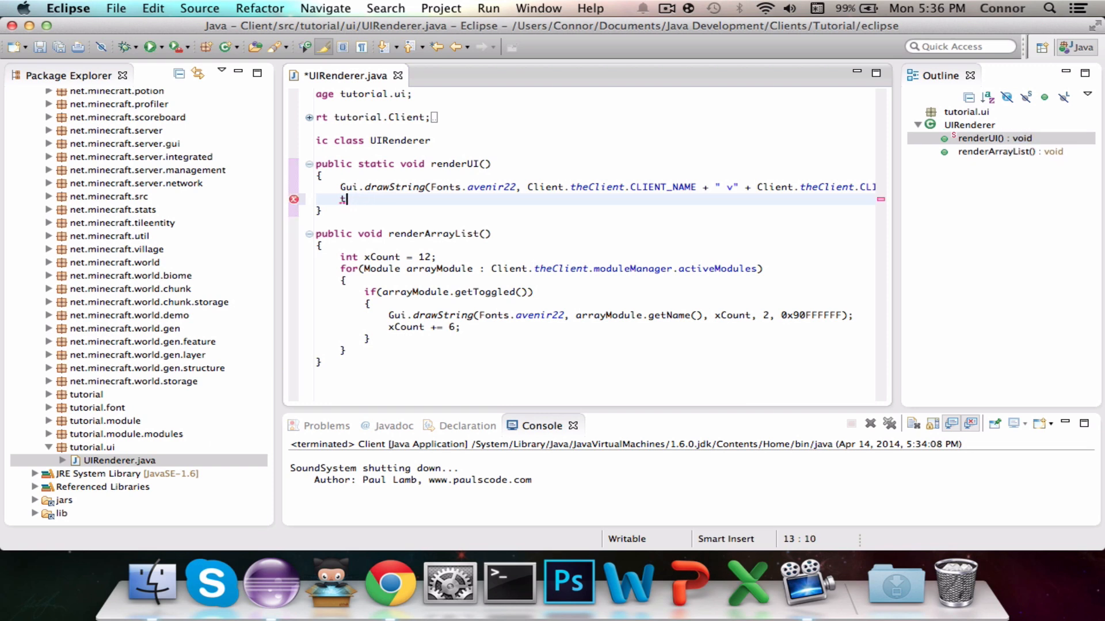
type("renderArrayLis")
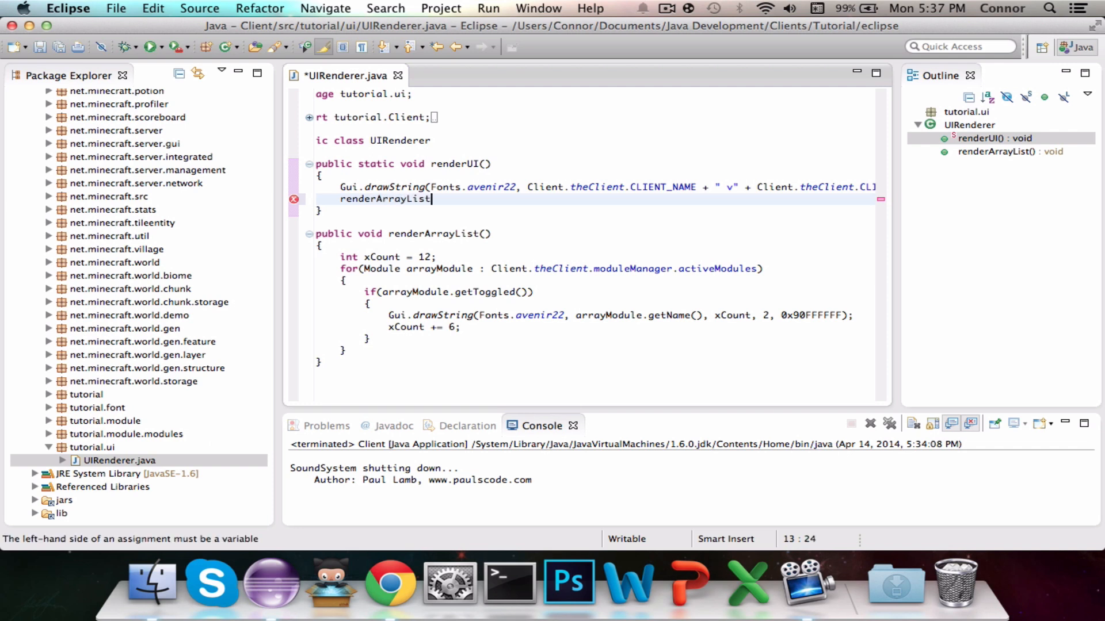
type("()")
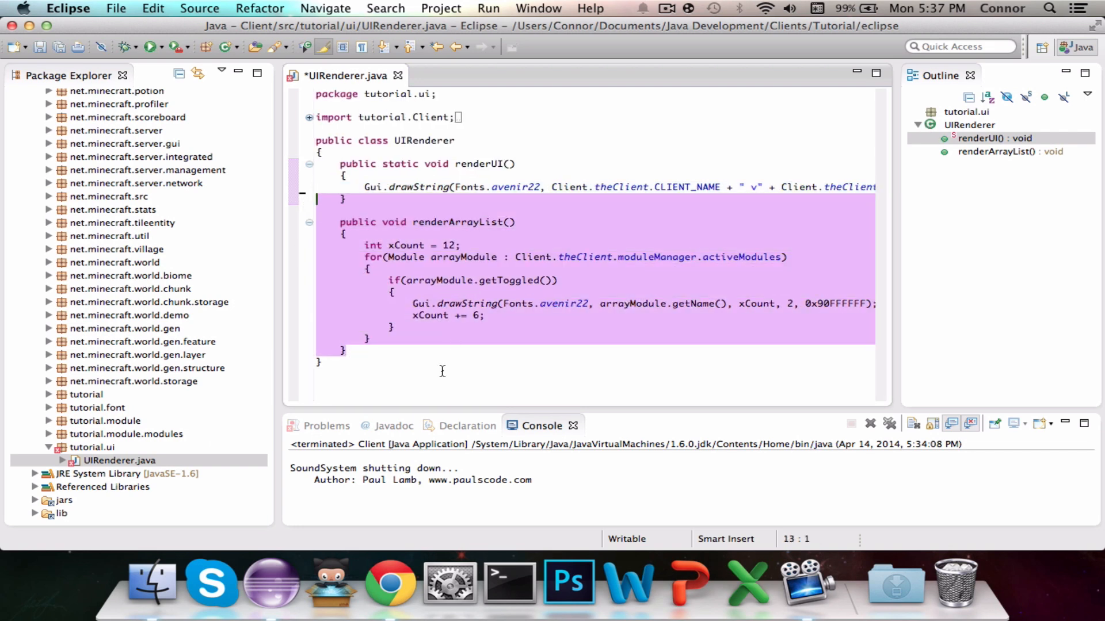
left_click(340, 222)
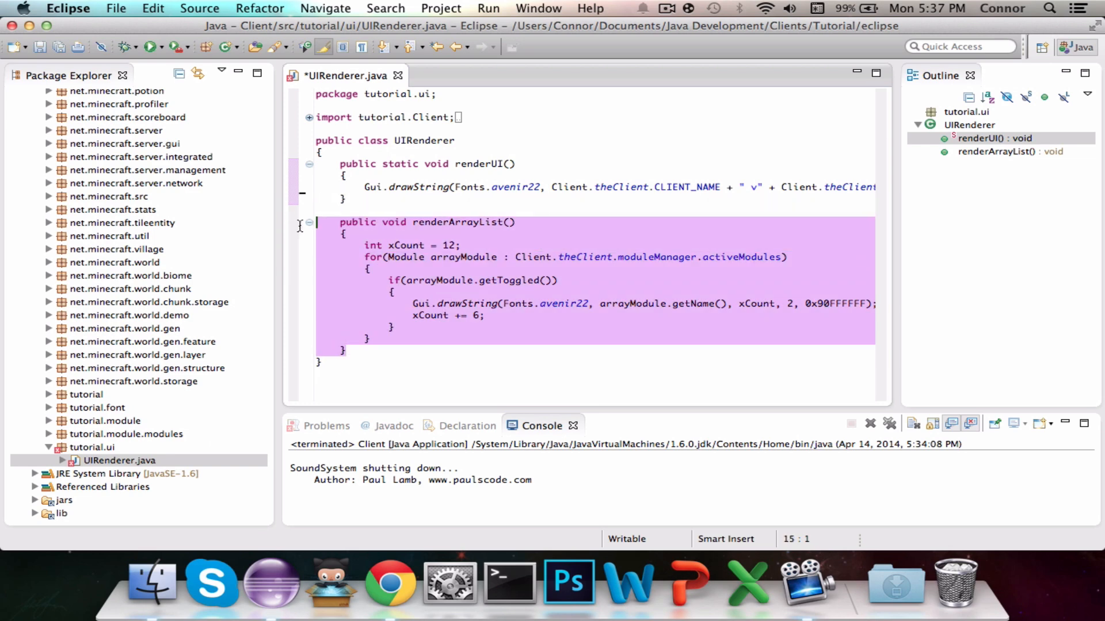
left_click(322, 152)
type("rivate")
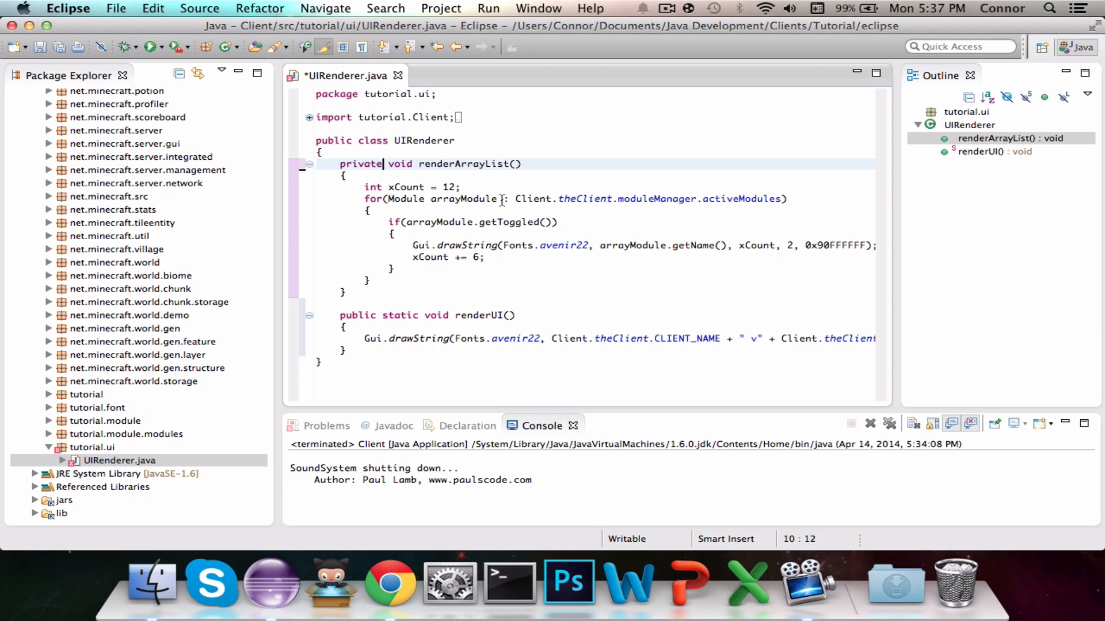
Make renderArrayList static, restore the renderArrayList() call in renderUI, and save UIRenderer.java.
type("t")
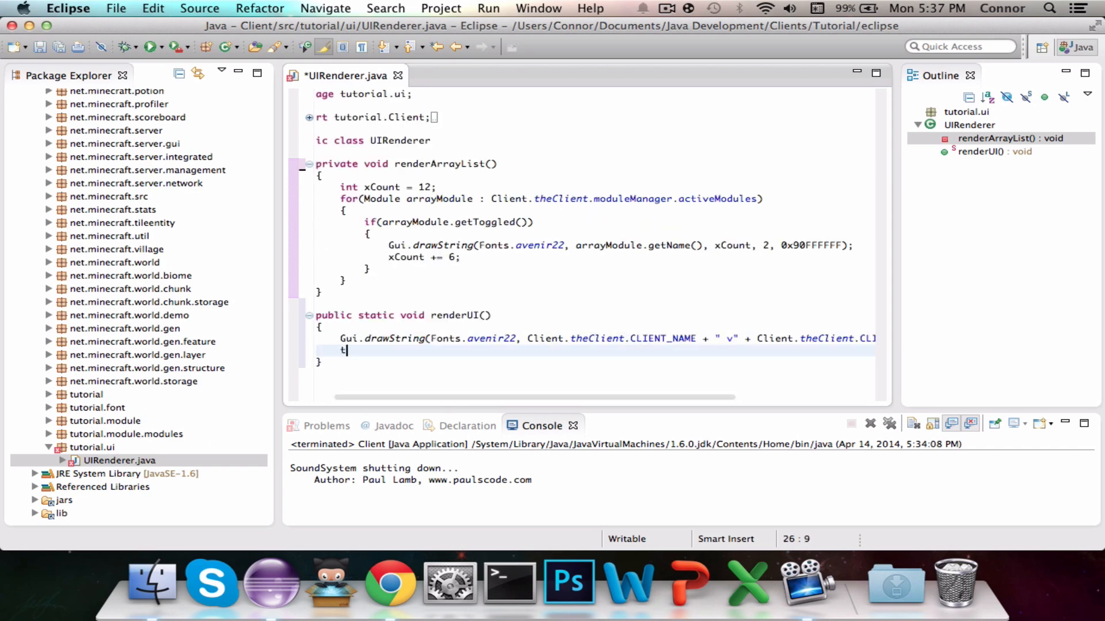
type("his.")
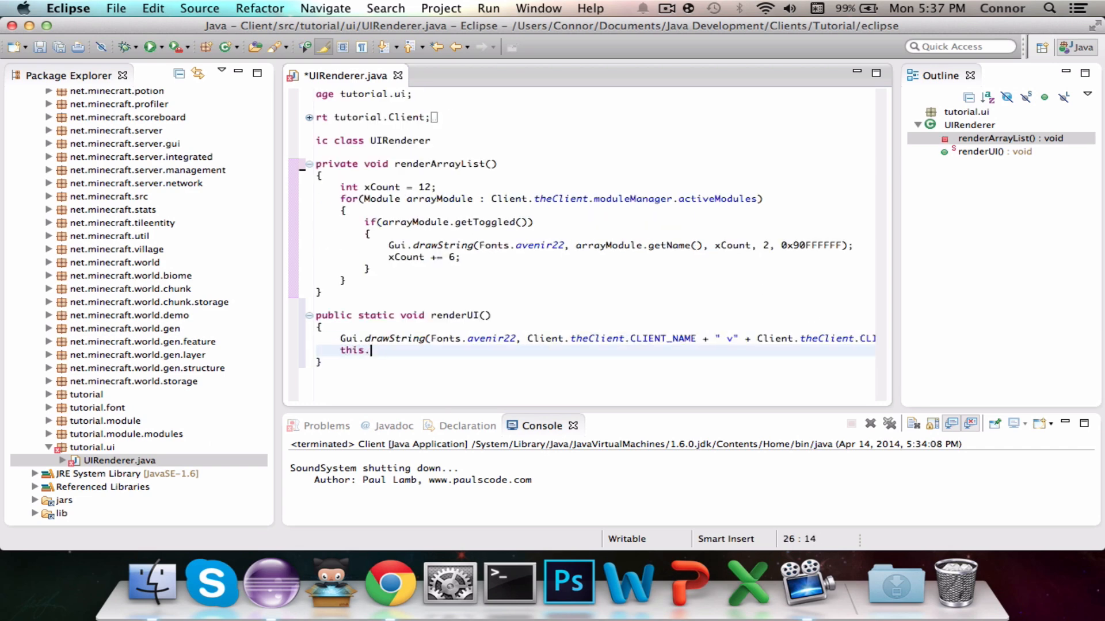
key("Backspace")
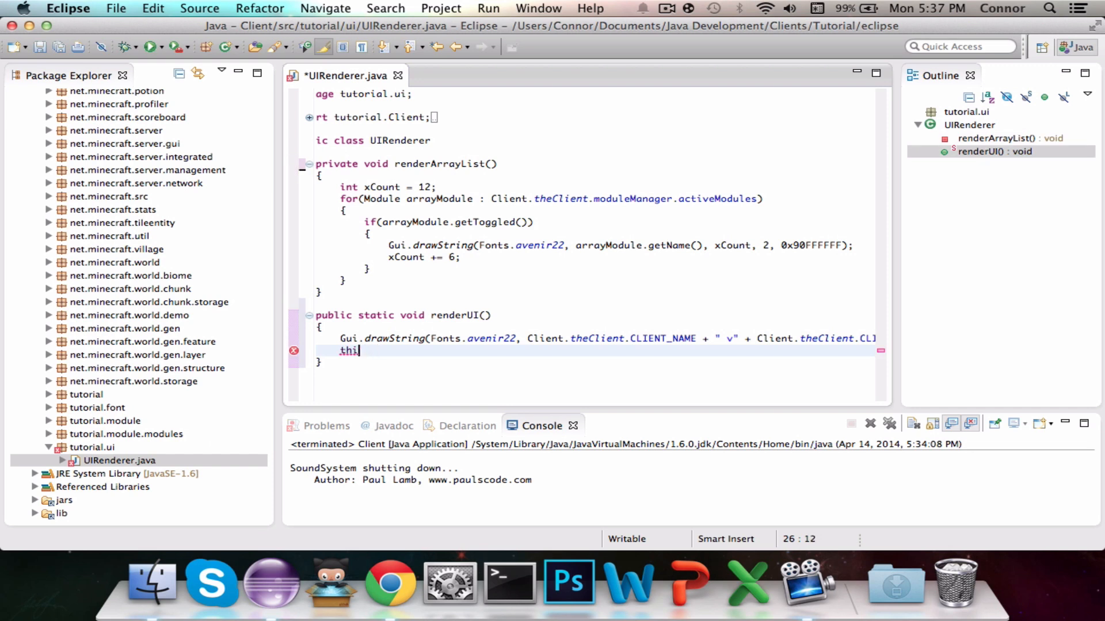
key("backspace")
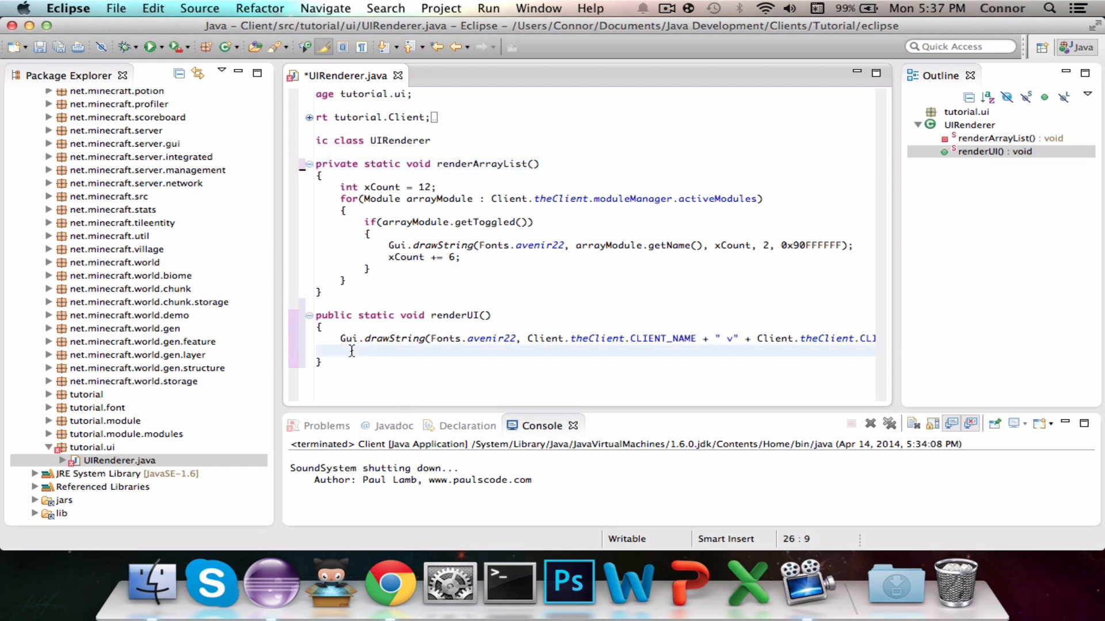
type("red")
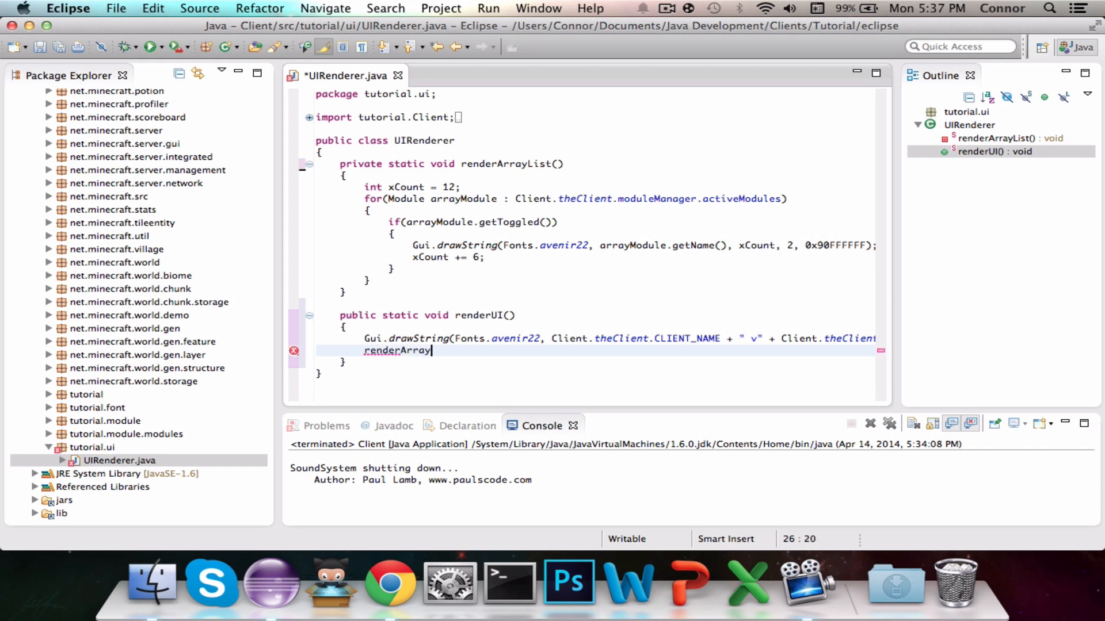
type("List();")
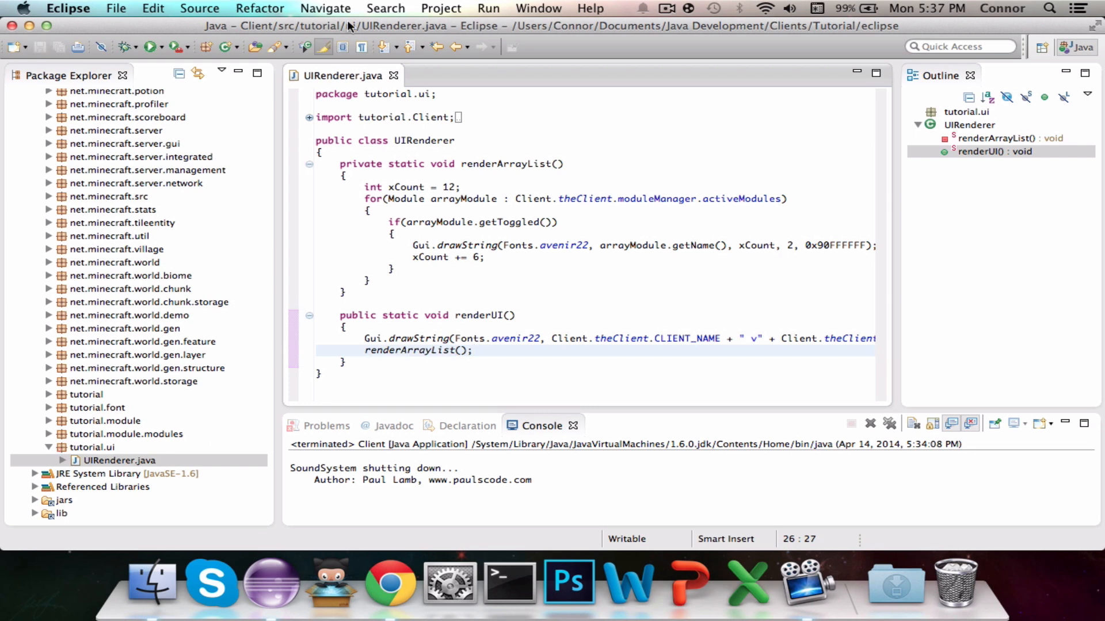
Run the client, enter the singleplayer world to view the HUD, then Save and Quit to Title.
left_click(149, 46)
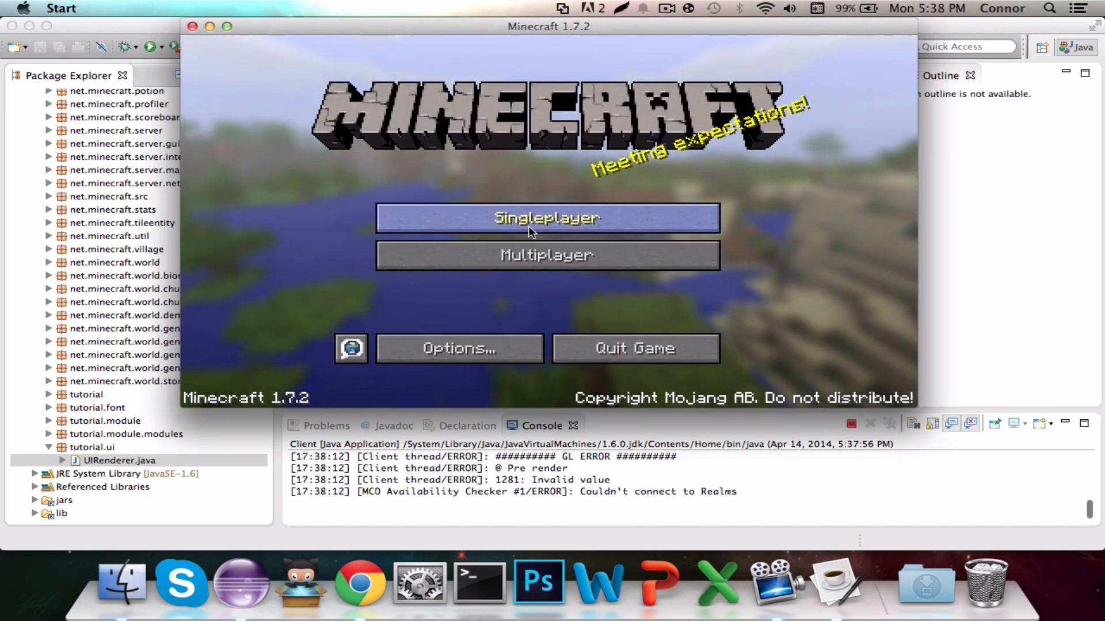
left_click(545, 218)
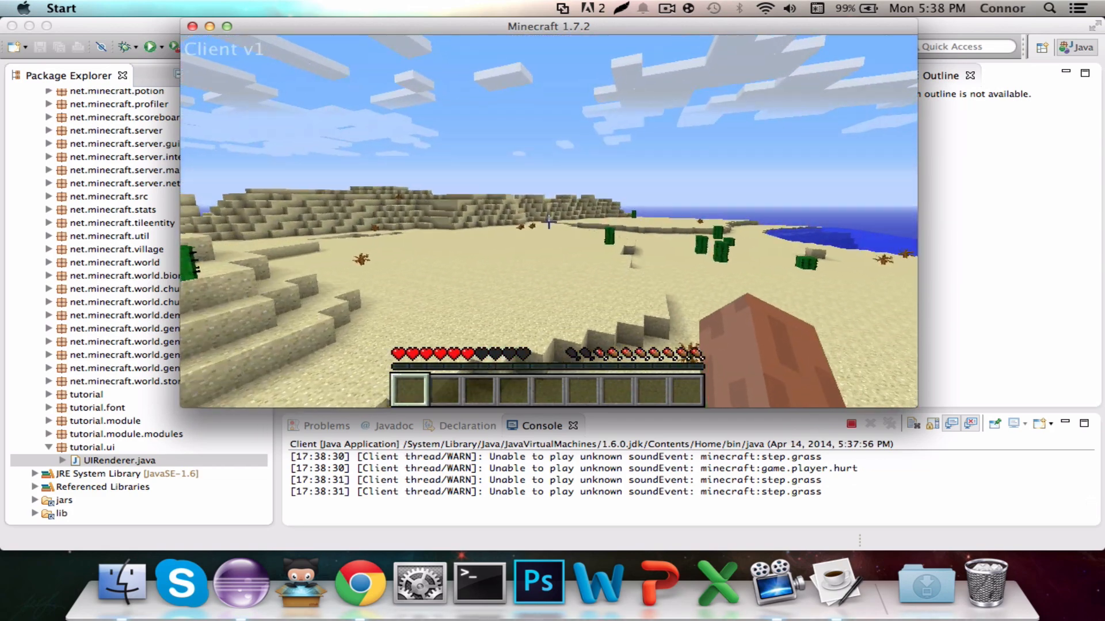
key("Escape")
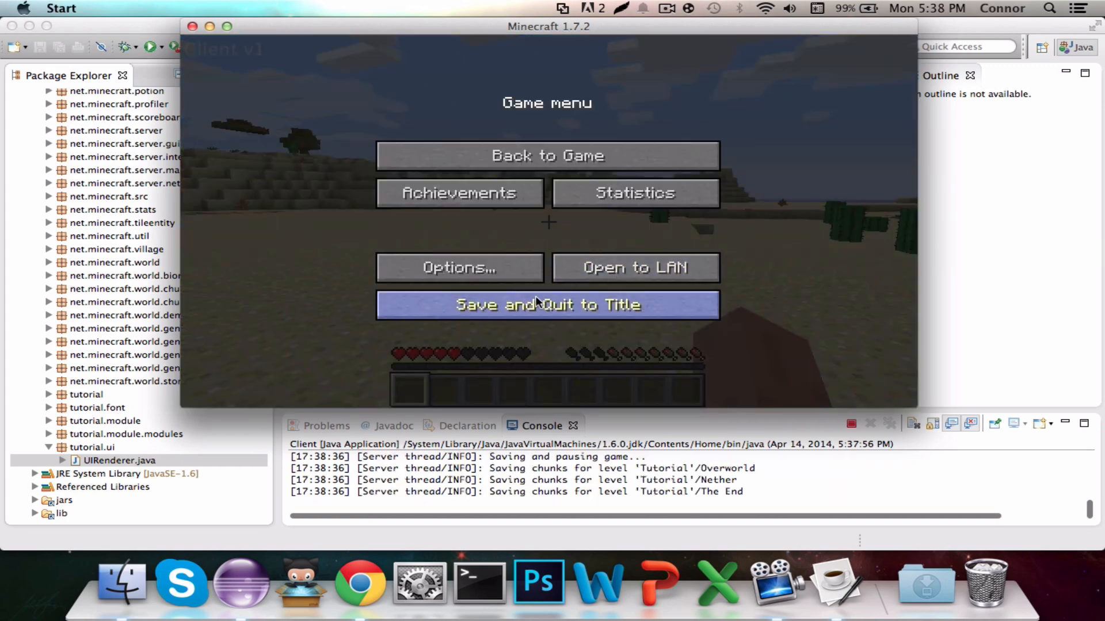
left_click(548, 304)
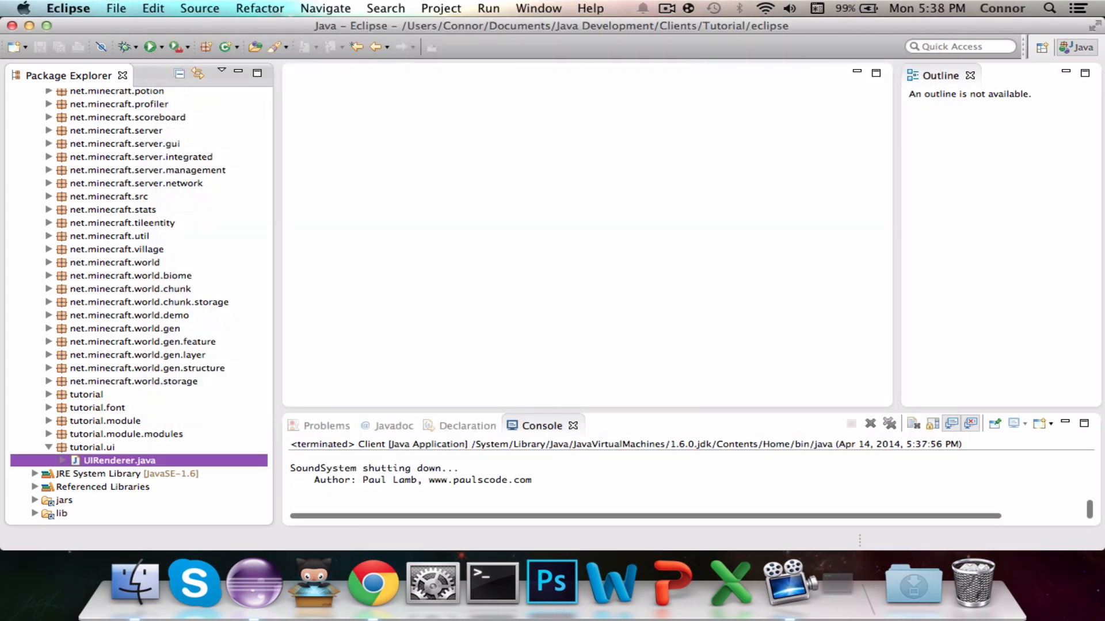
Rename xCount to yCount, draw names at 2, yCount and step yCount by 7.
double_click(119, 460)
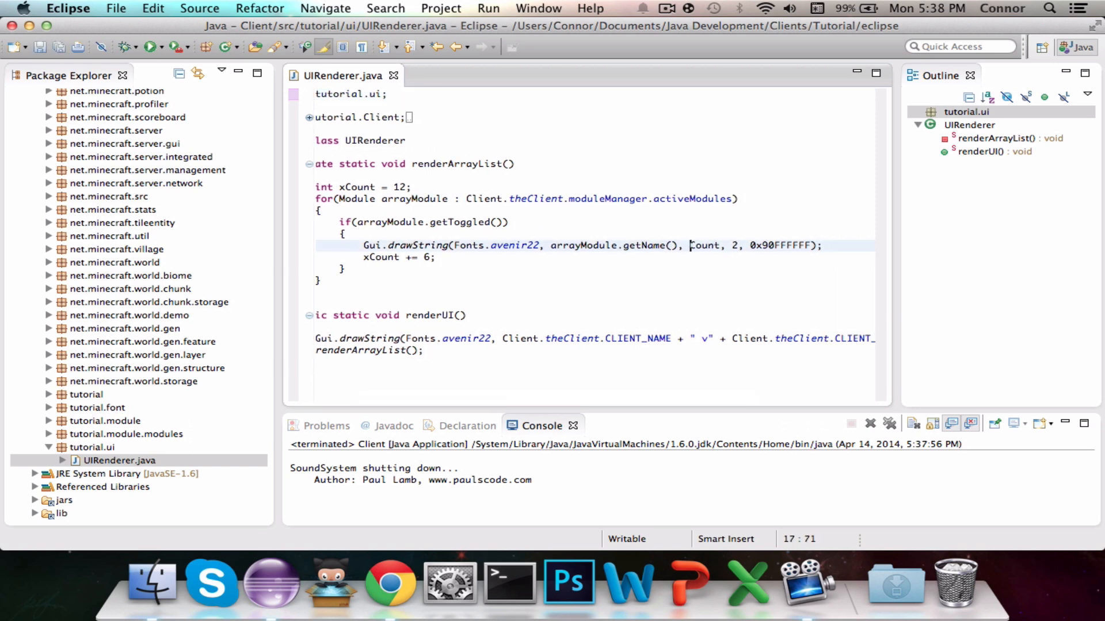
type("y")
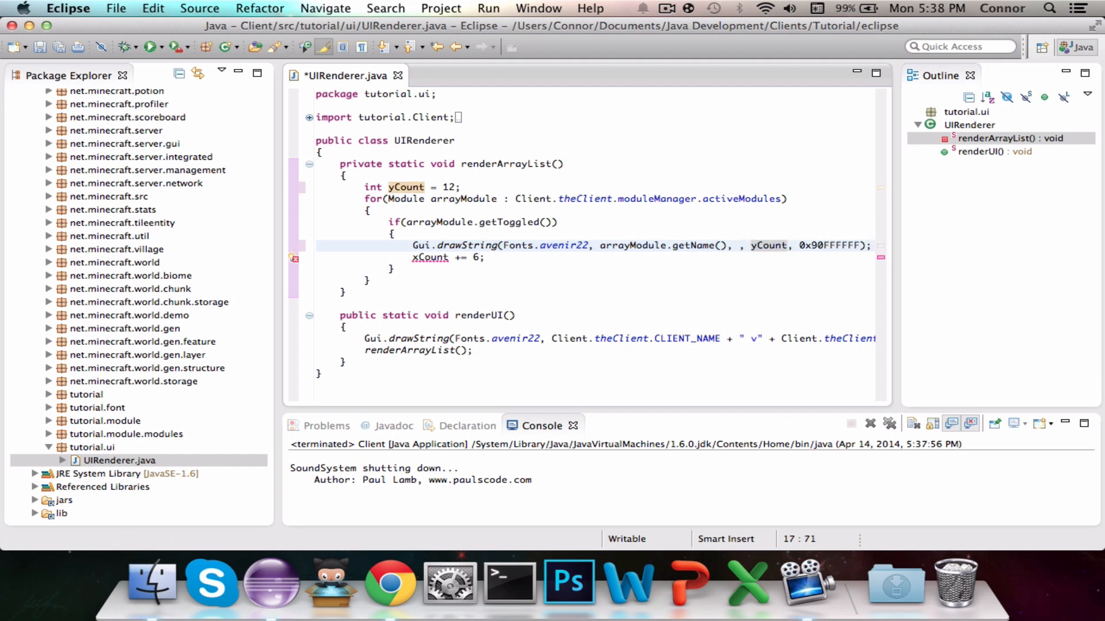
type("2")
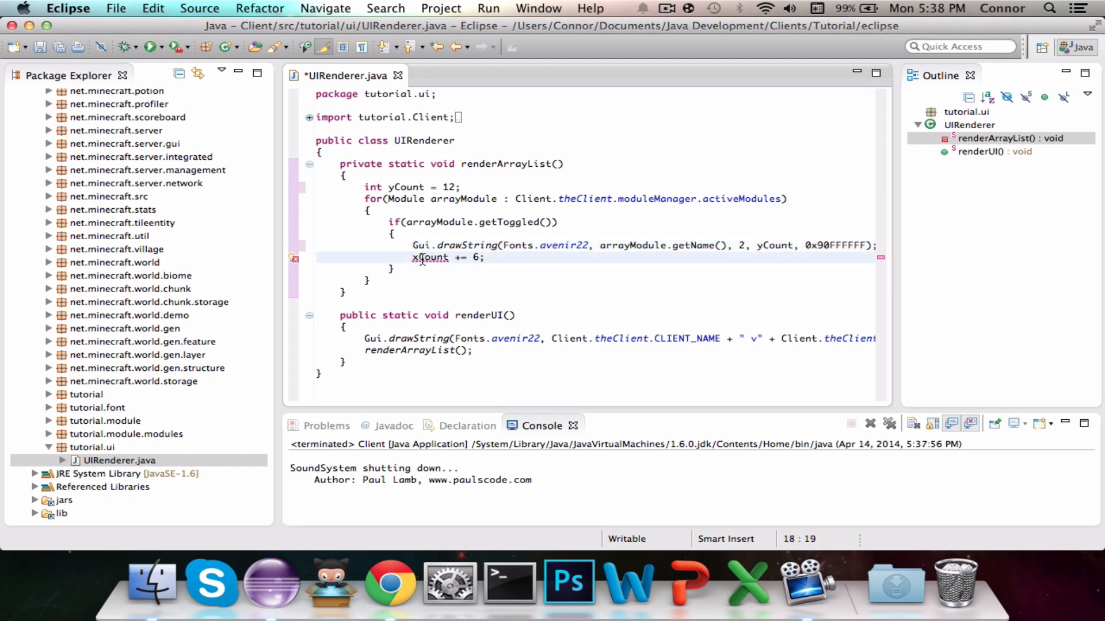
key("BackSpace")
type("y")
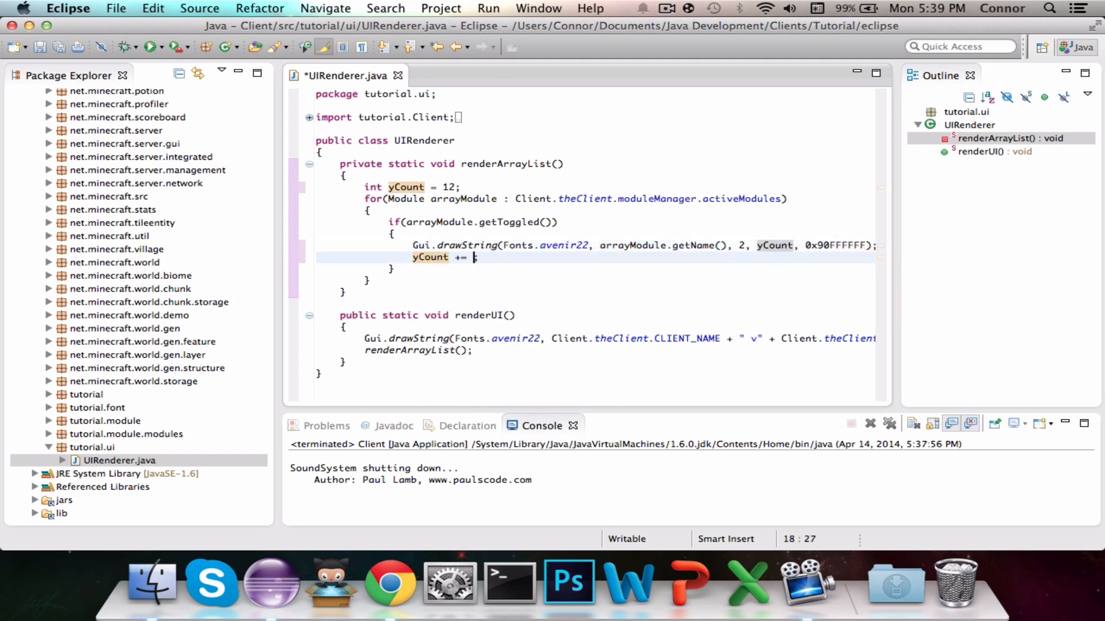
type("7")
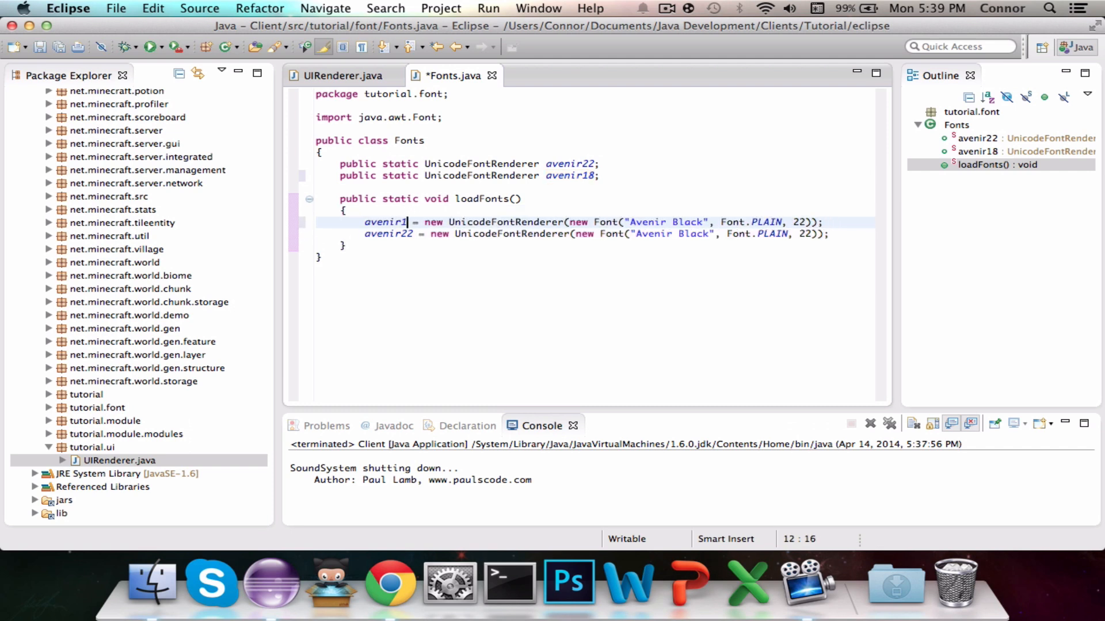
Change the first avenir22 assignment in Fonts.loadFonts to avenir18 and save.
type("8")
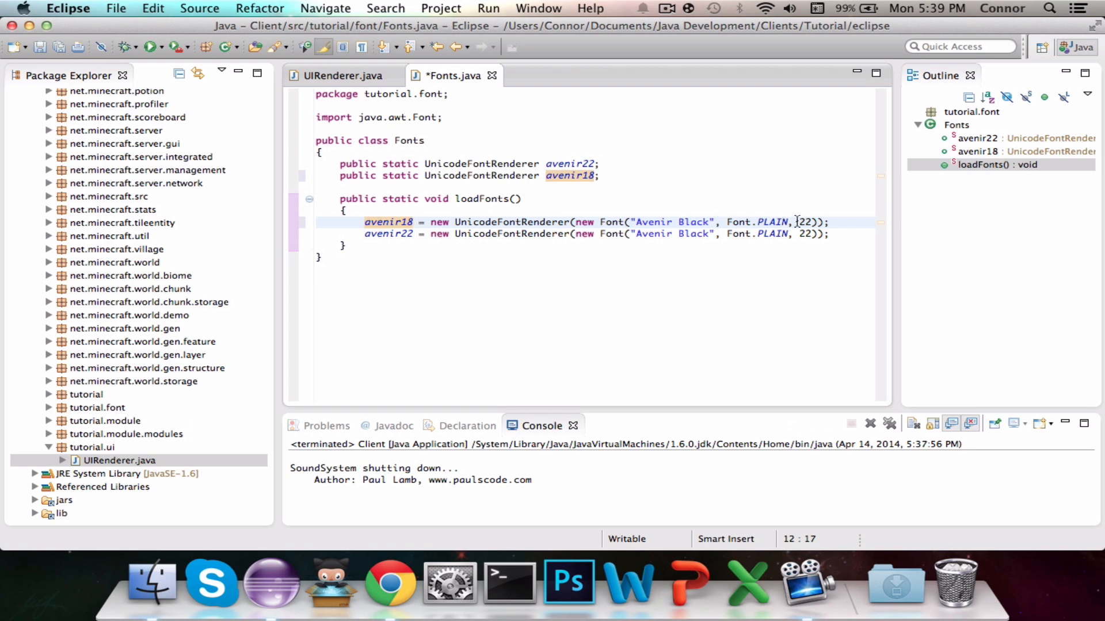
type("1")
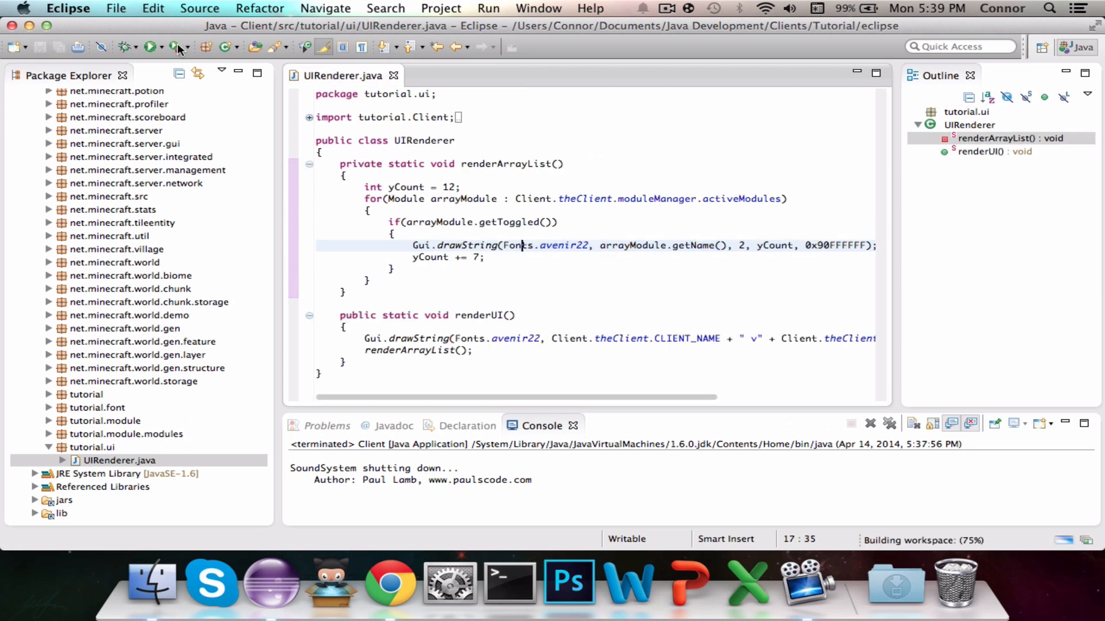
Run the client, enter singleplayer to see Flight and Sprint stacked under Client v1, then Save and Quit to Title.
left_click(148, 46)
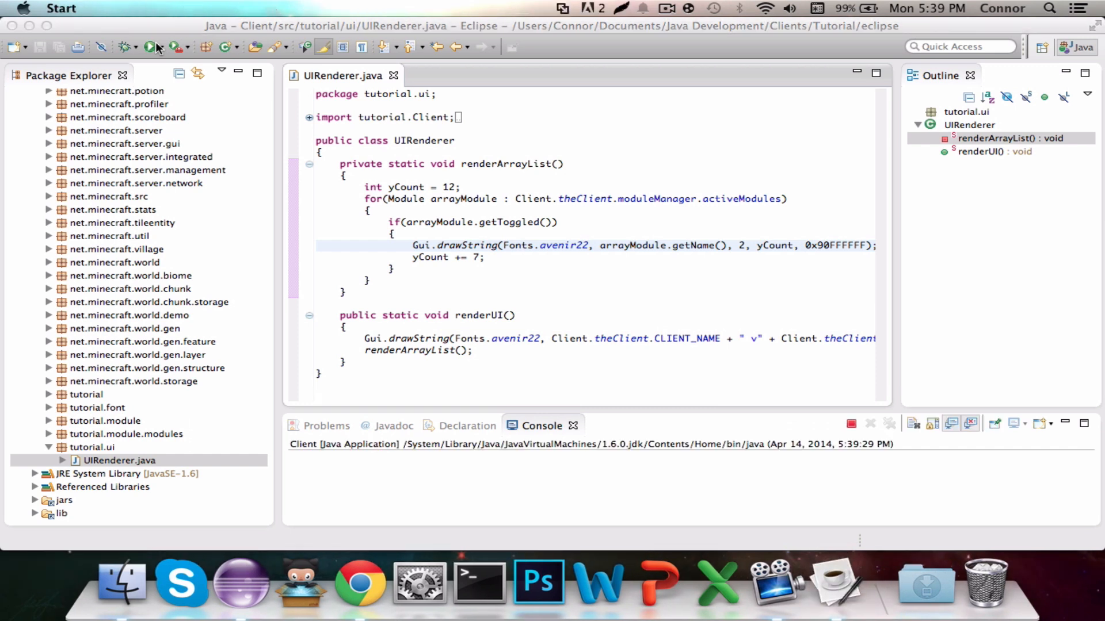
left_click(149, 46)
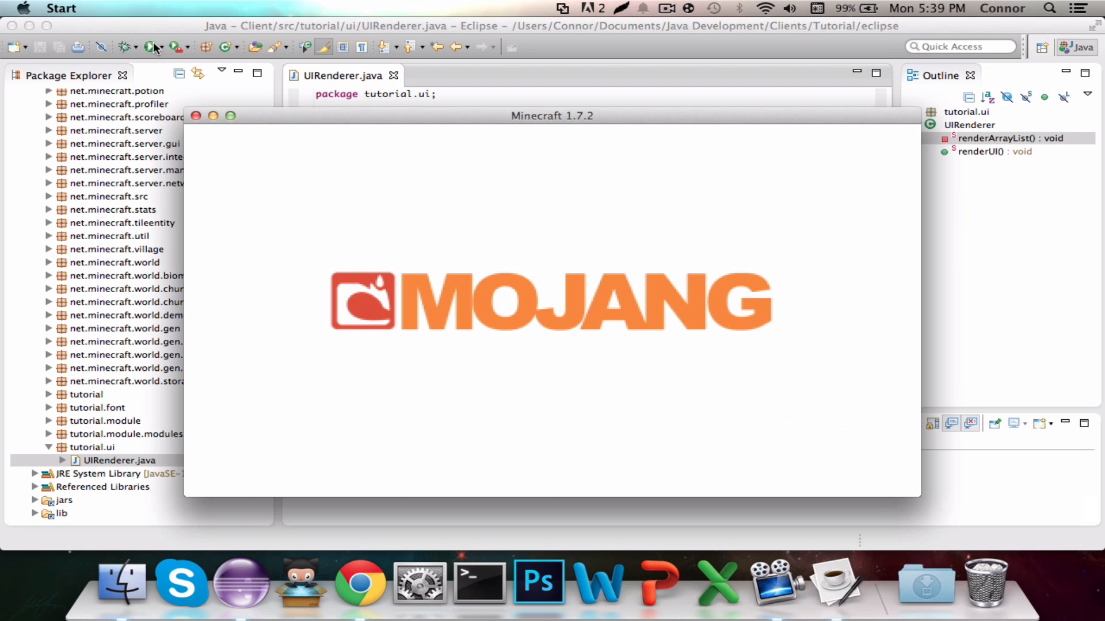
mouse_move(482, 127)
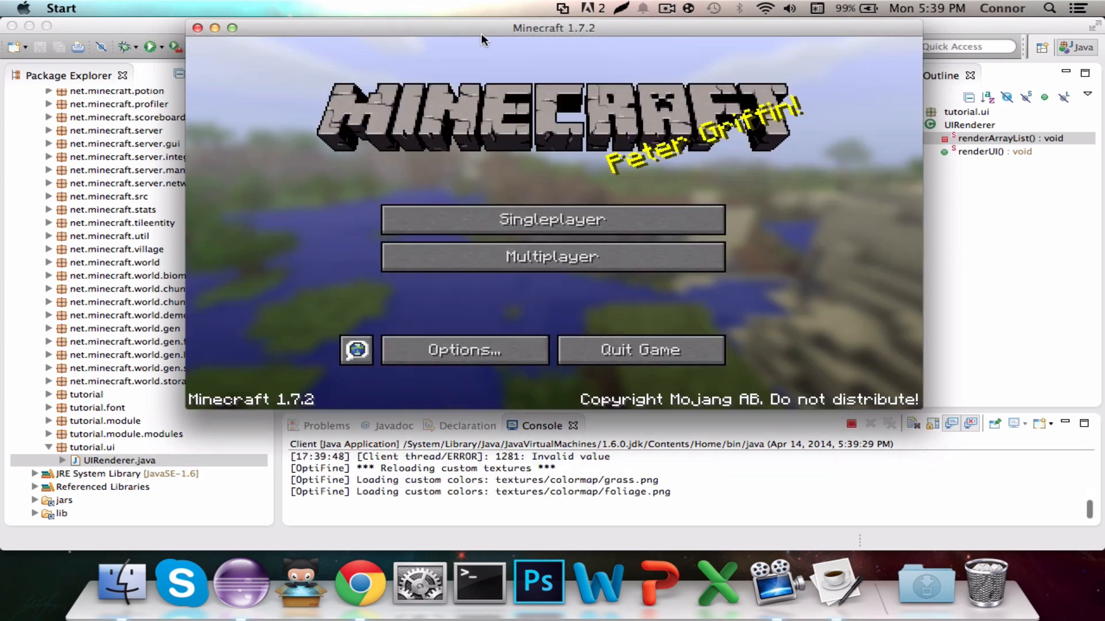
left_click(552, 218)
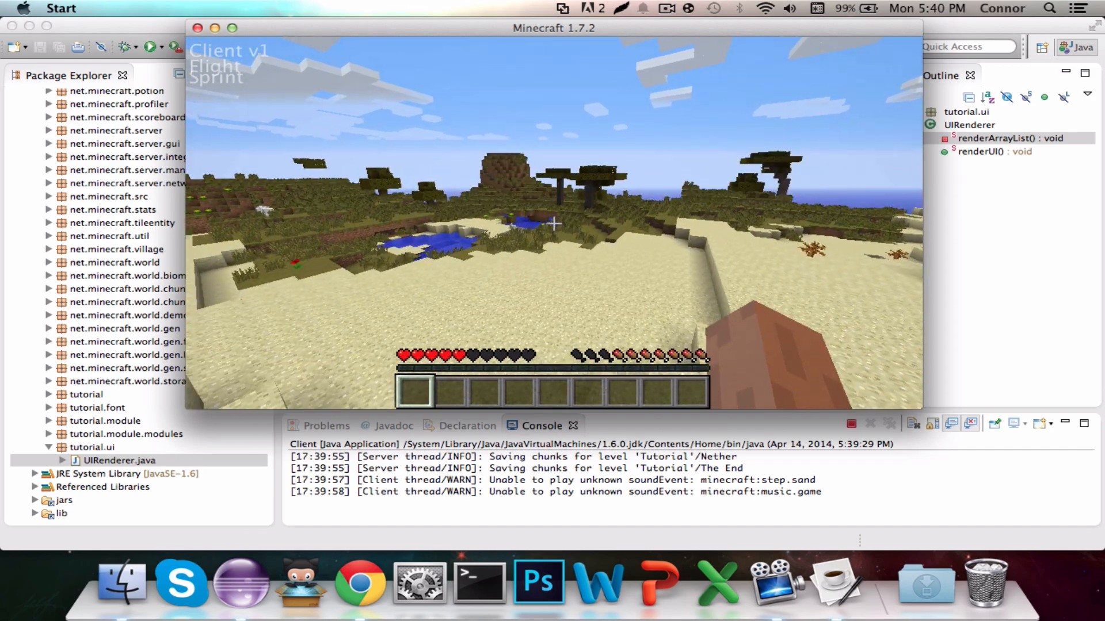
key("Escape")
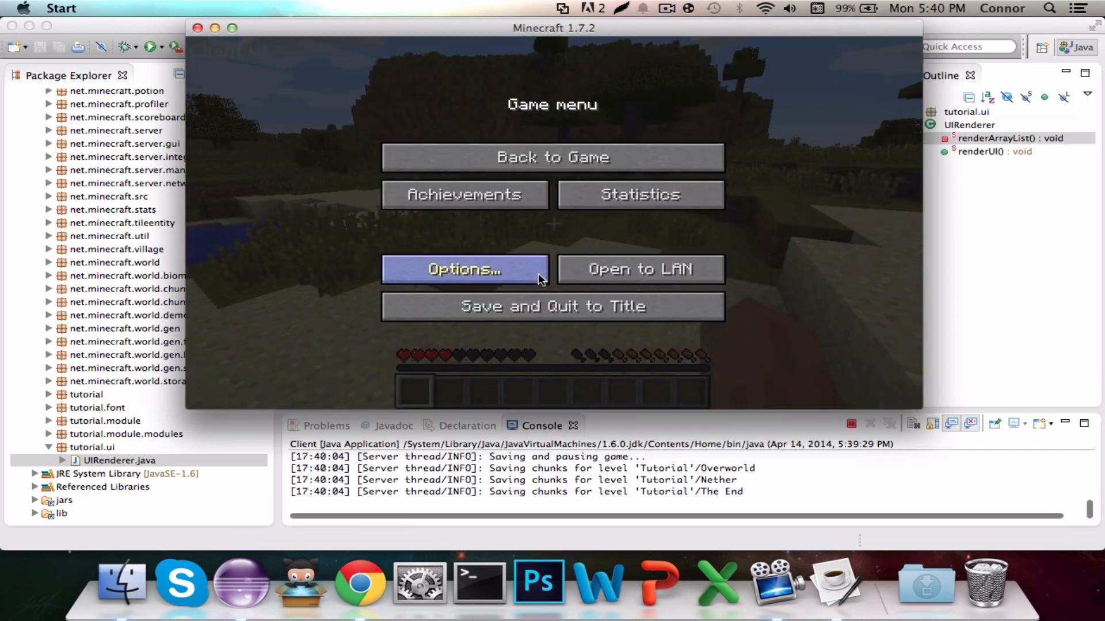
left_click(551, 306)
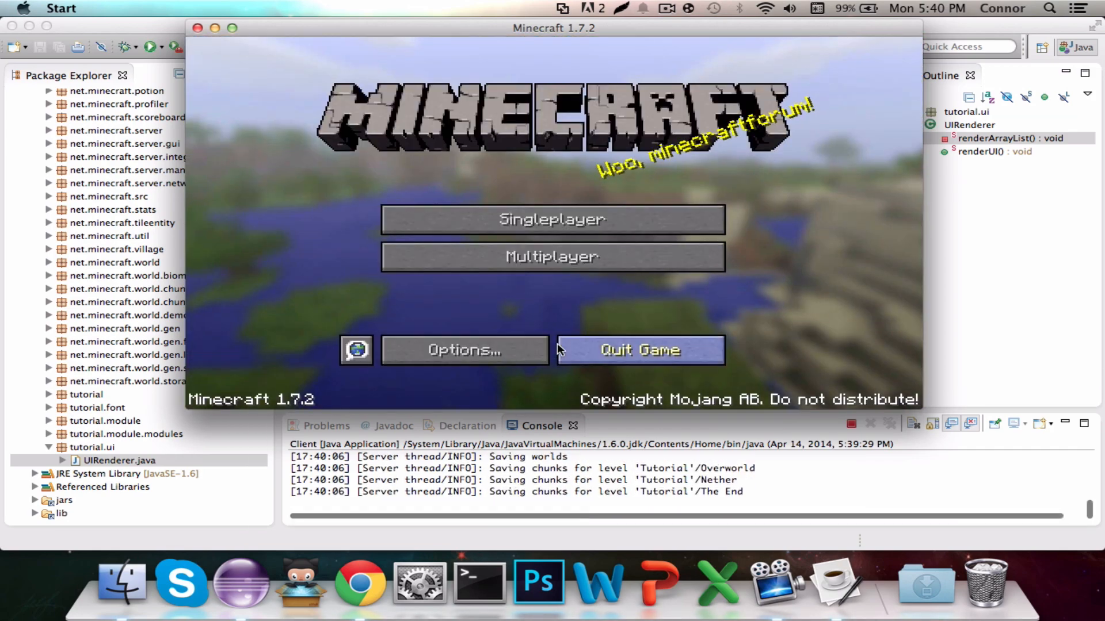
Quit the game, switch renderArrayList's drawString font to Fonts.avenir18, and relaunch the client.
left_click(639, 350)
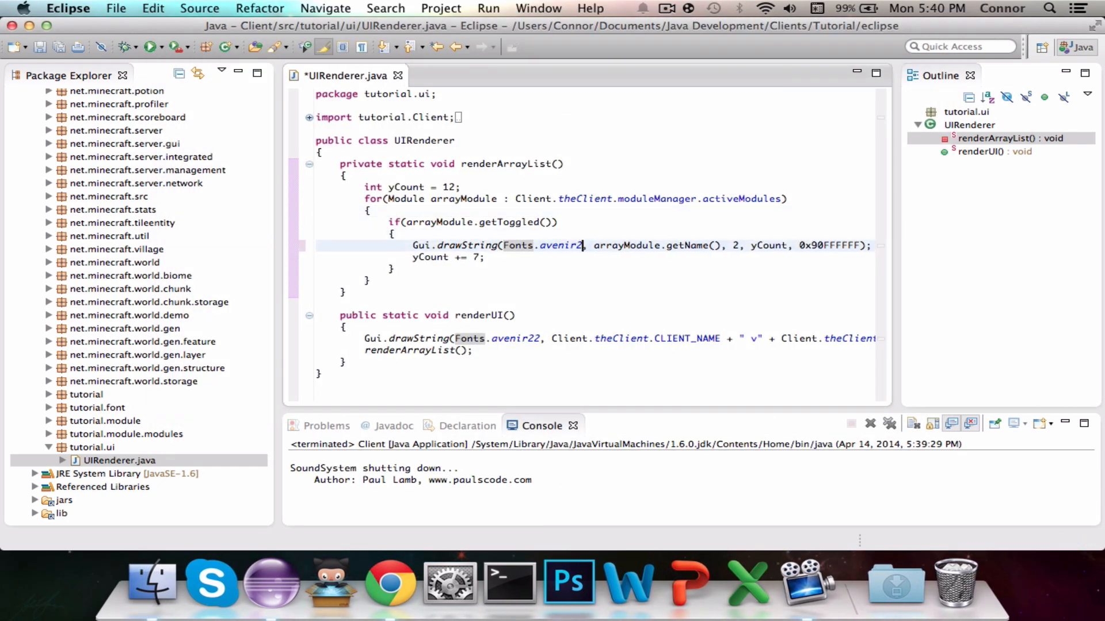
type("18")
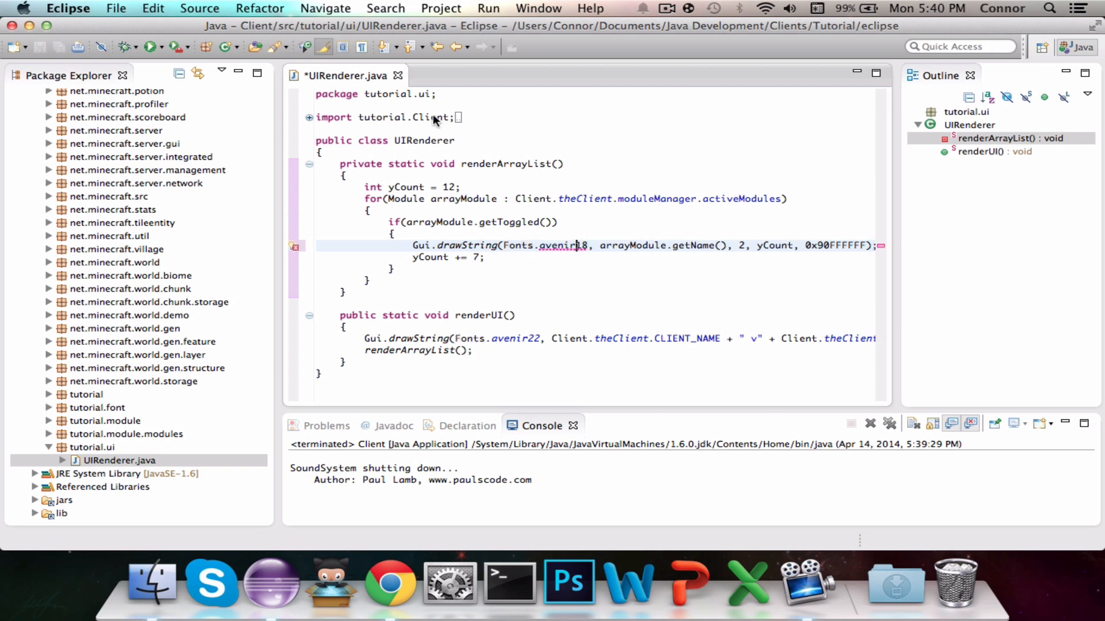
left_click(148, 46)
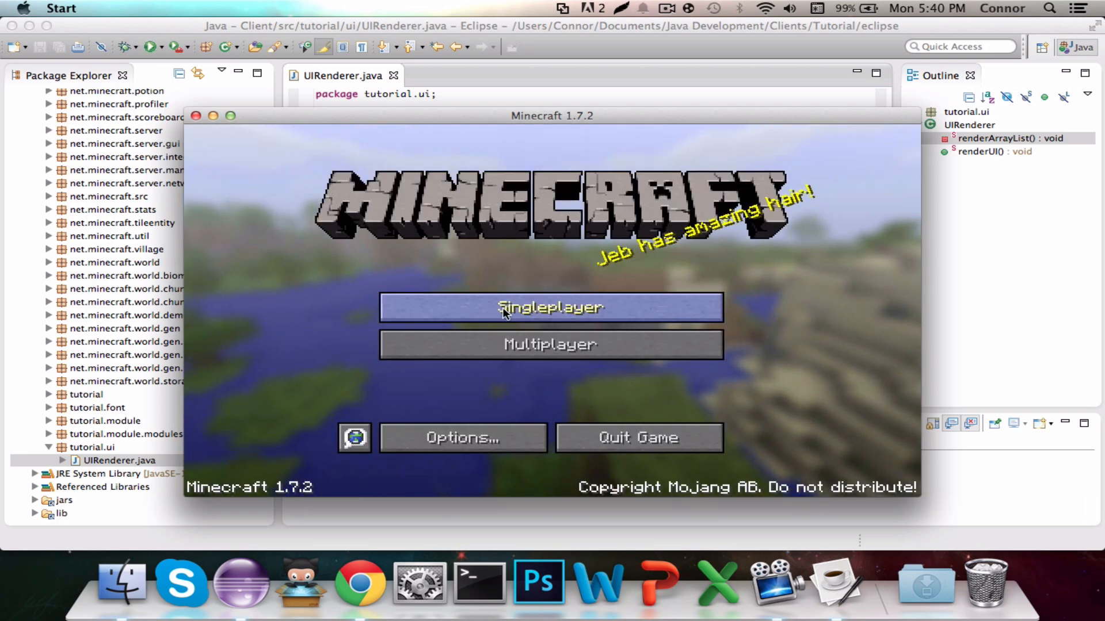
Load the singleplayer world from the title screen to view the updated module list.
left_click(550, 307)
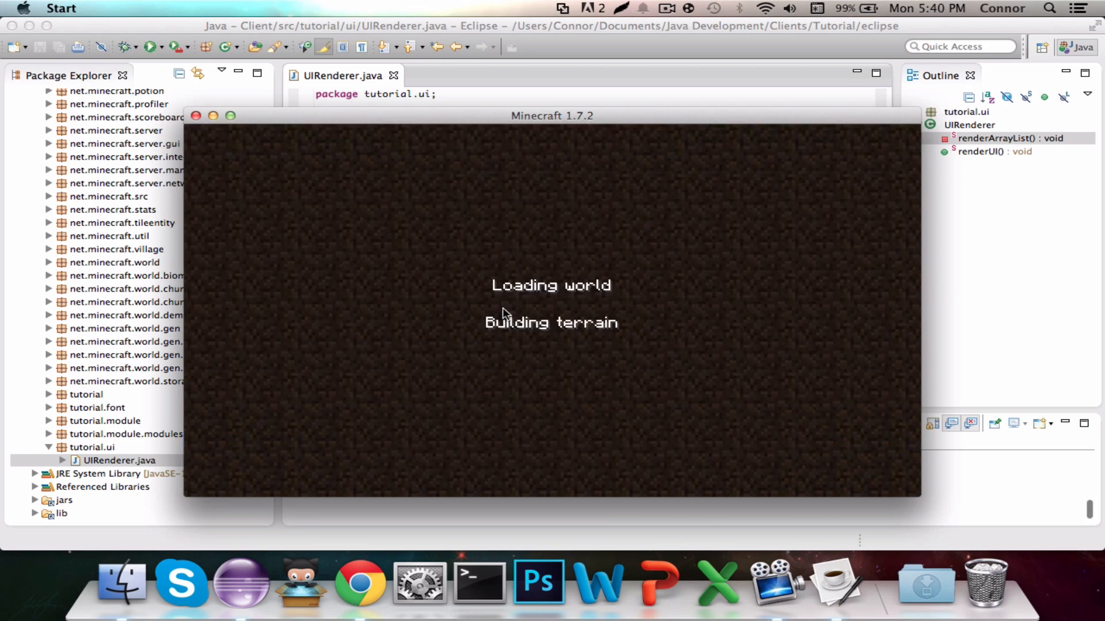